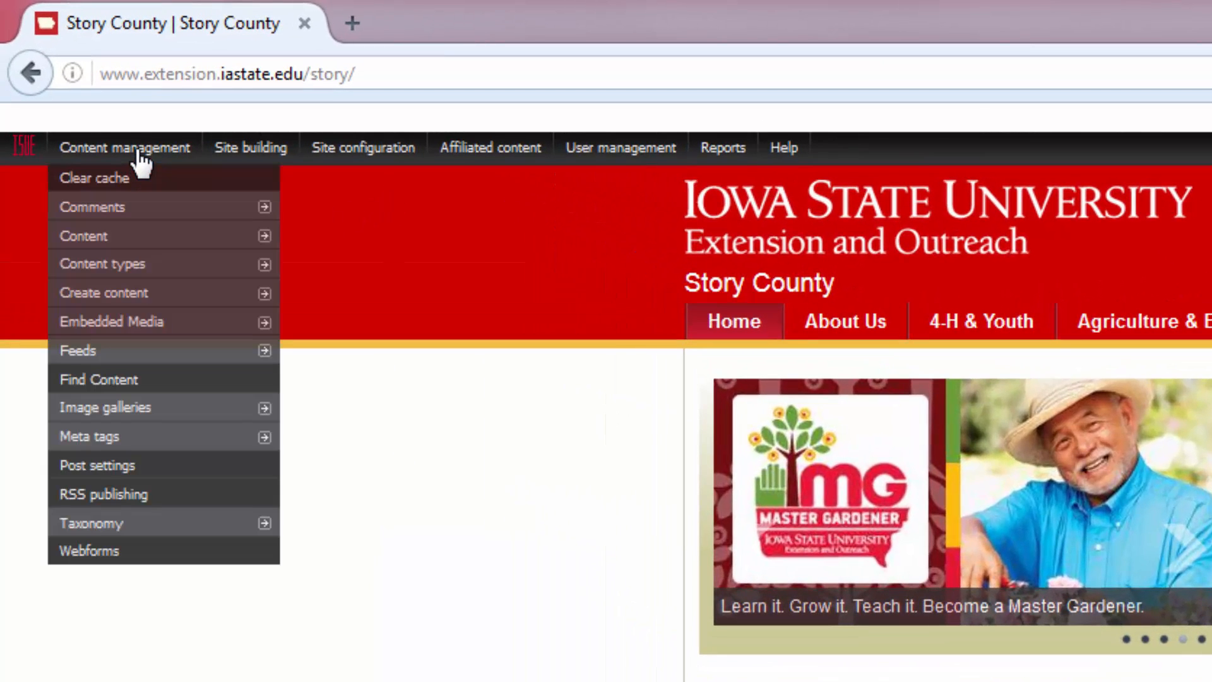
mouse_move(103, 293)
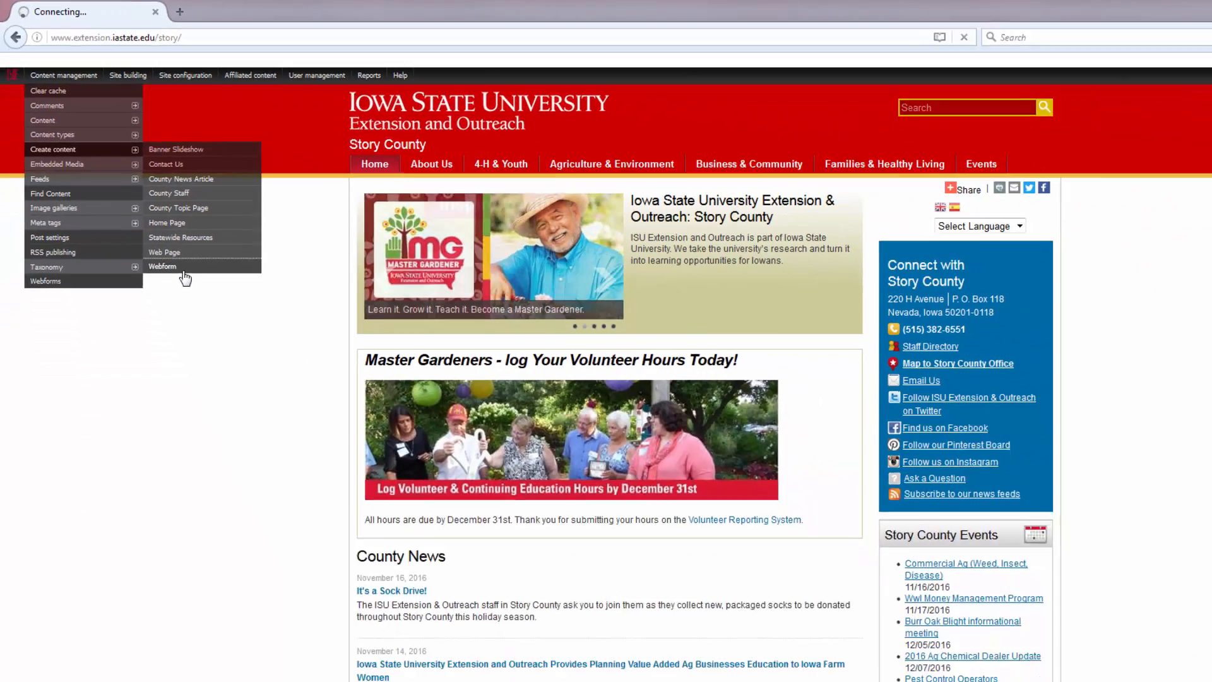
Choose Webform under Create content to open a blank Create Webform page
click(163, 266)
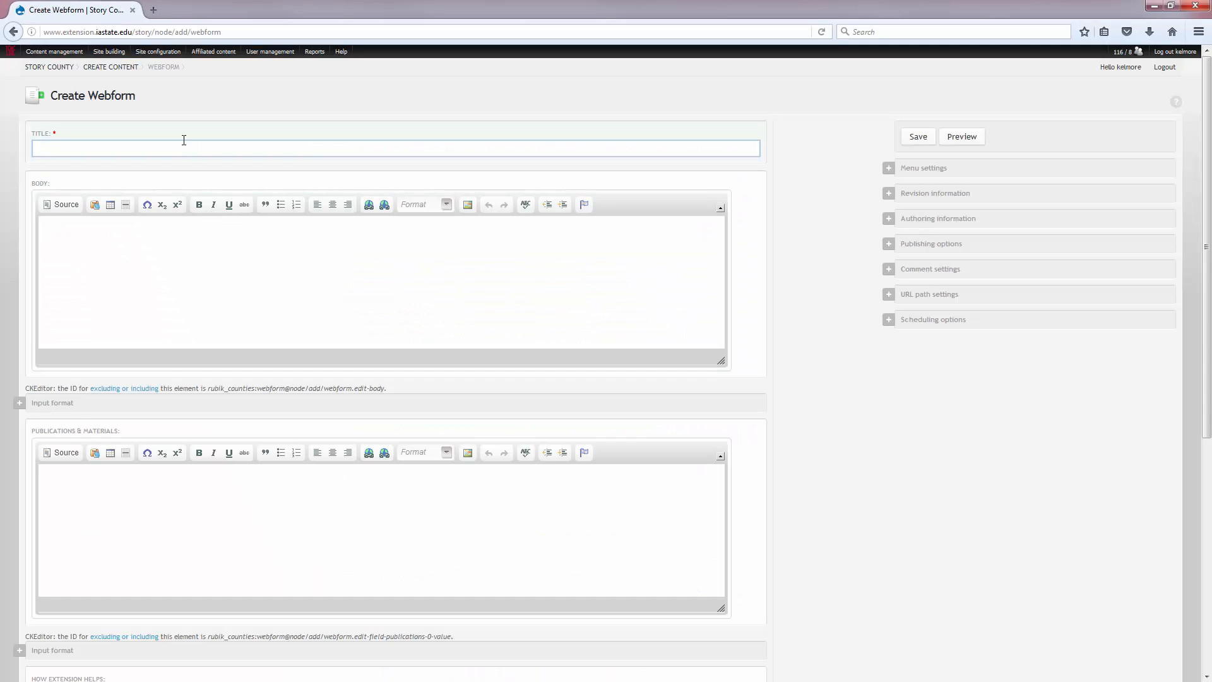
Title the new webform 'Testing Webform', review the body fields, and save it
text(Testing Webform)
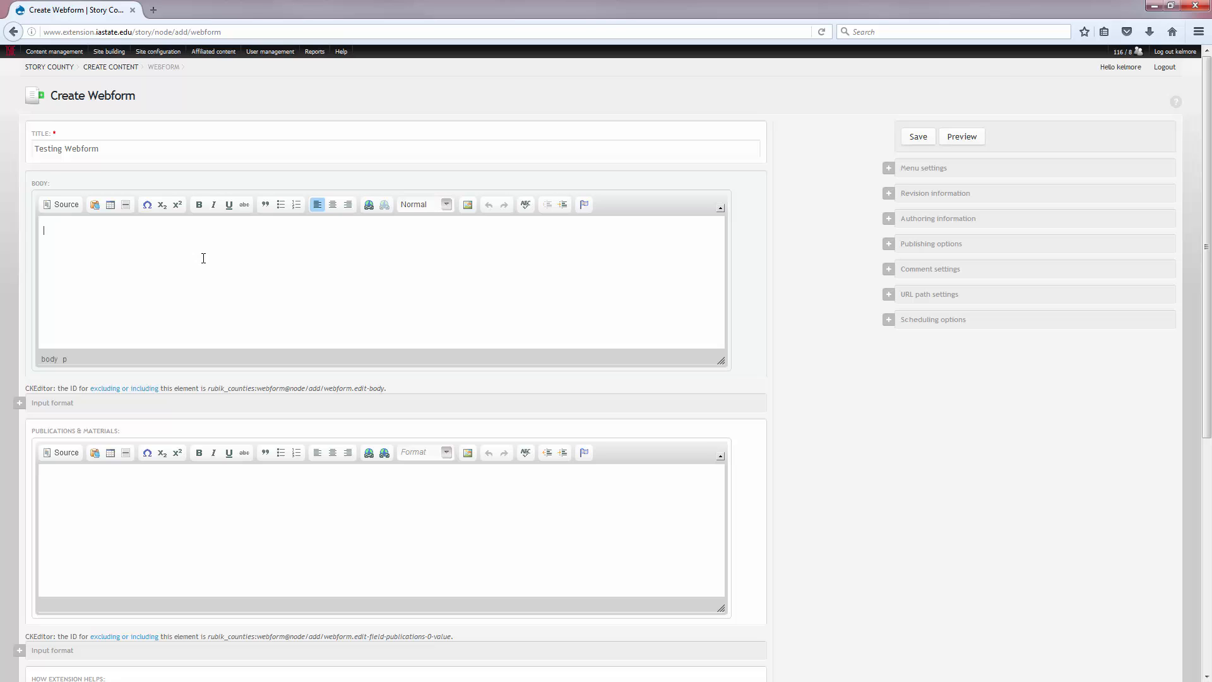
scroll(down, 3)
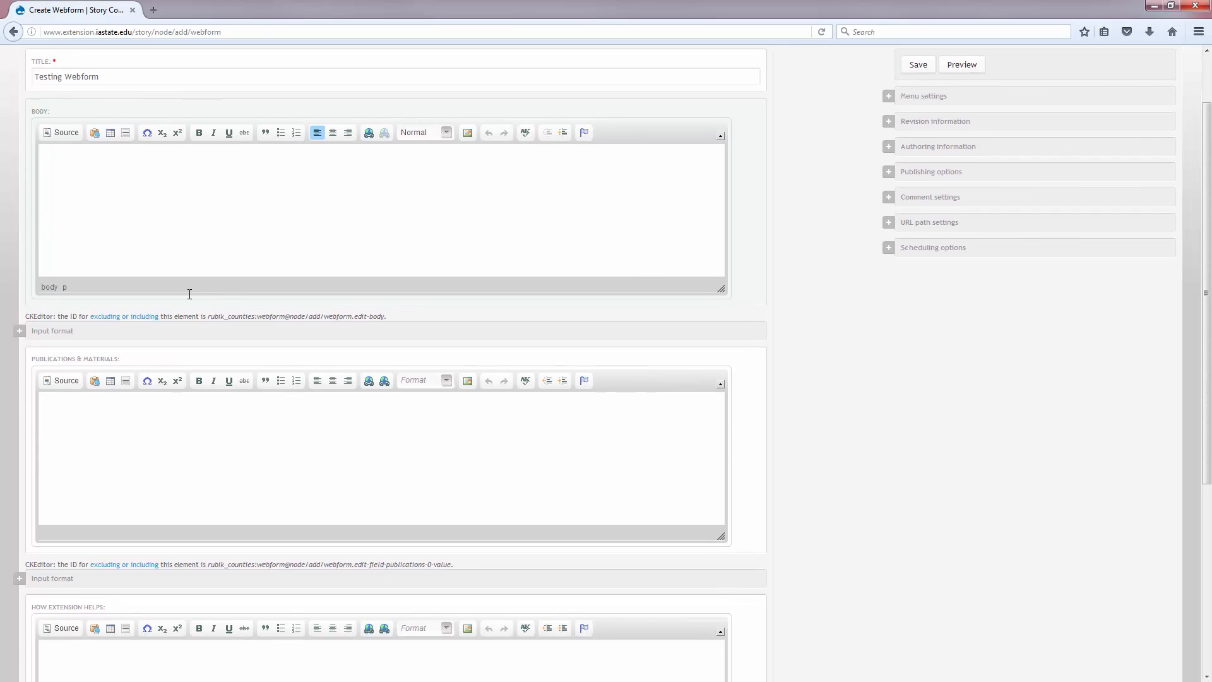
mouse_move(167, 436)
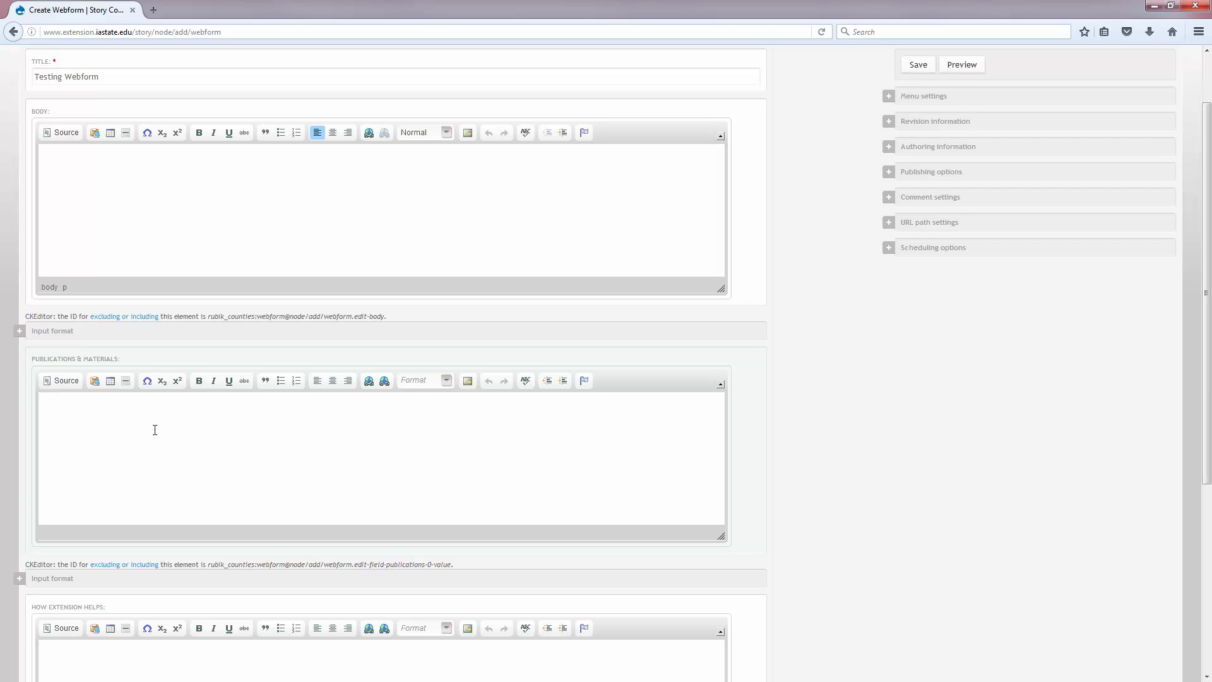
mouse_move(152, 424)
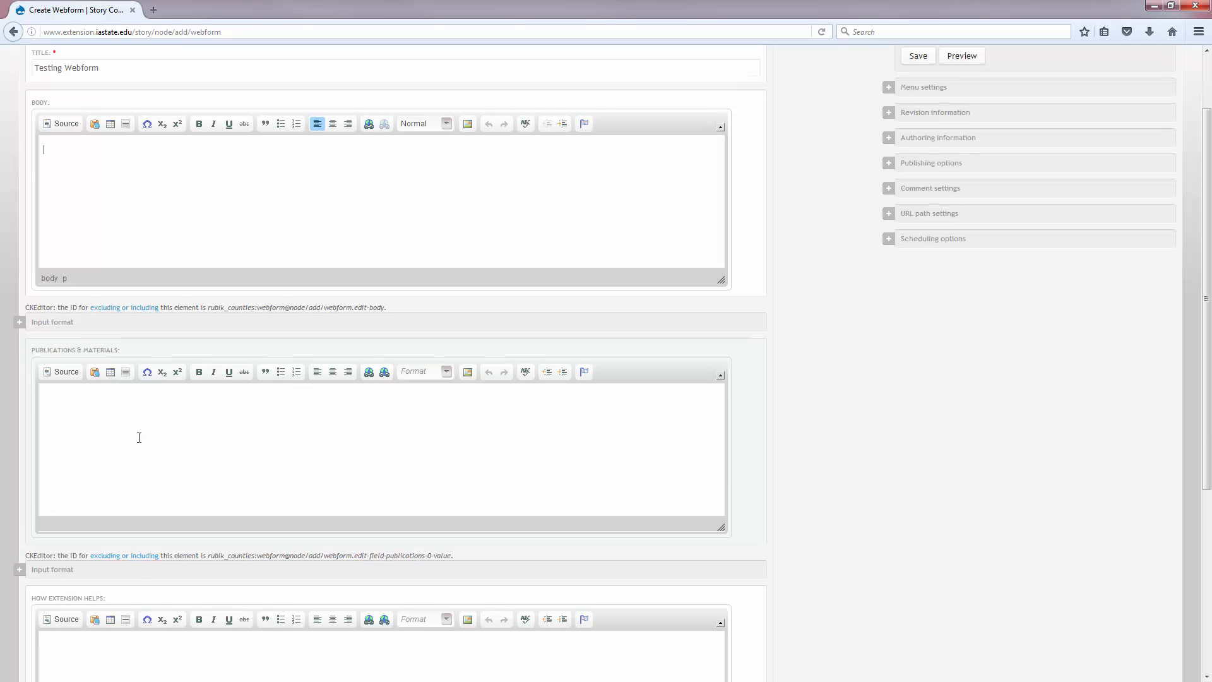
scroll(down, 3)
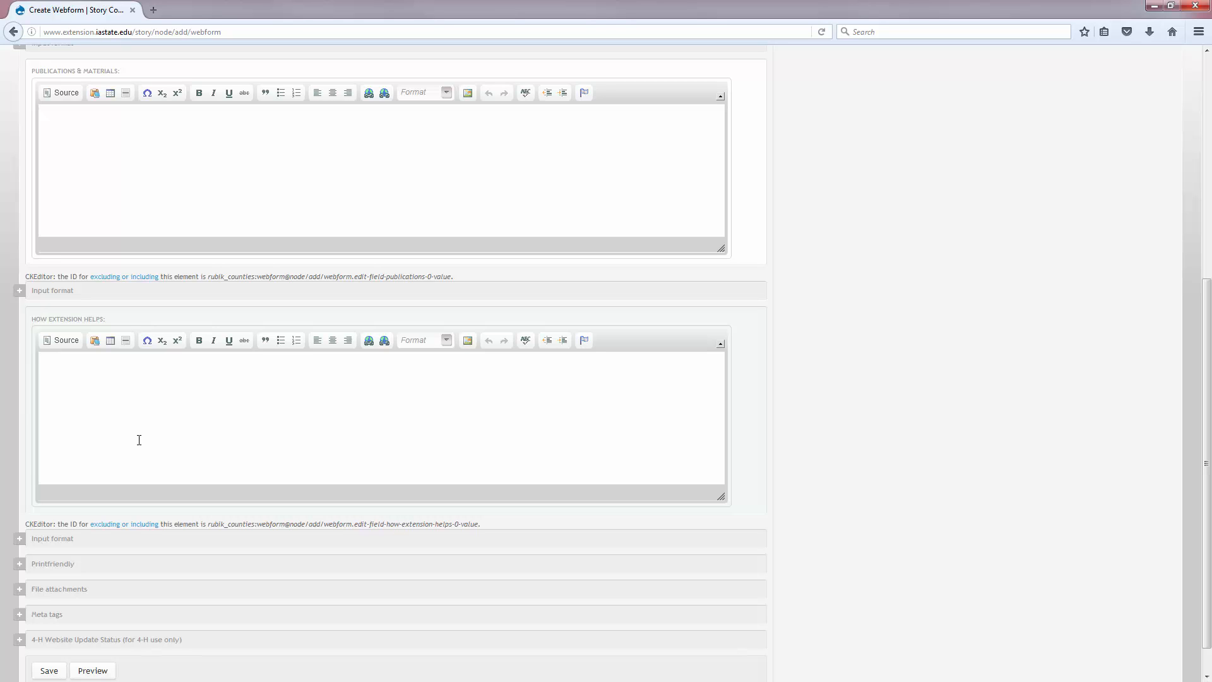
mouse_move(141, 438)
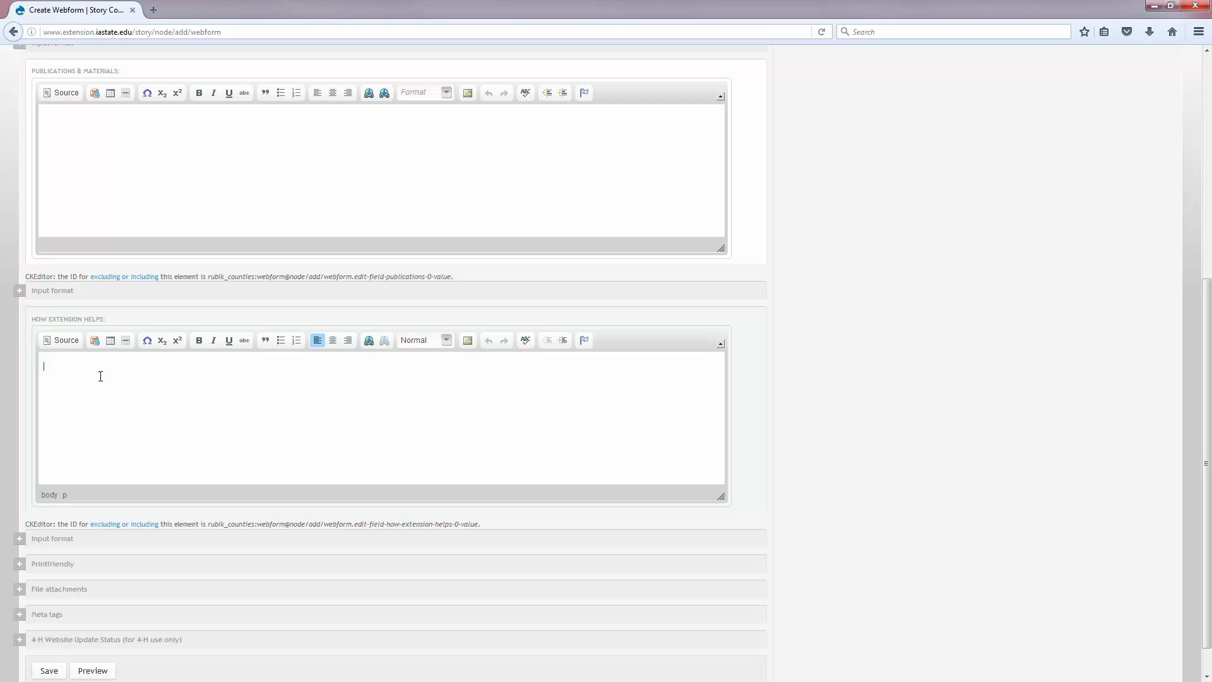
text(Resources)
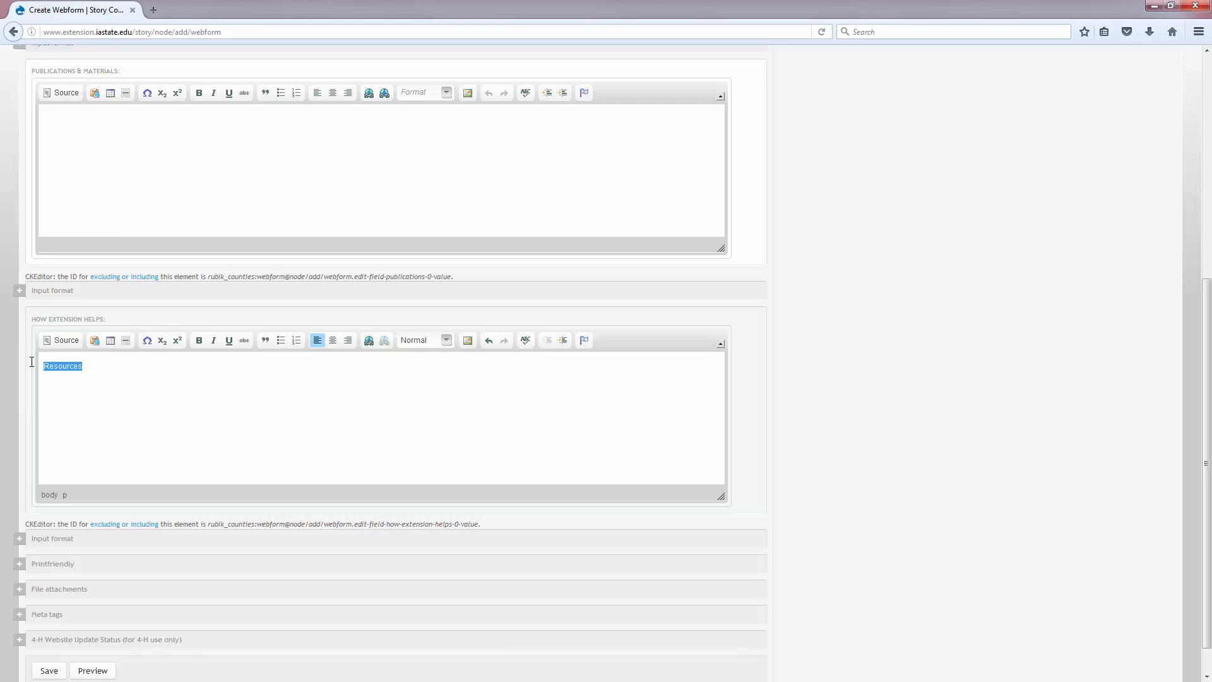
click(423, 341)
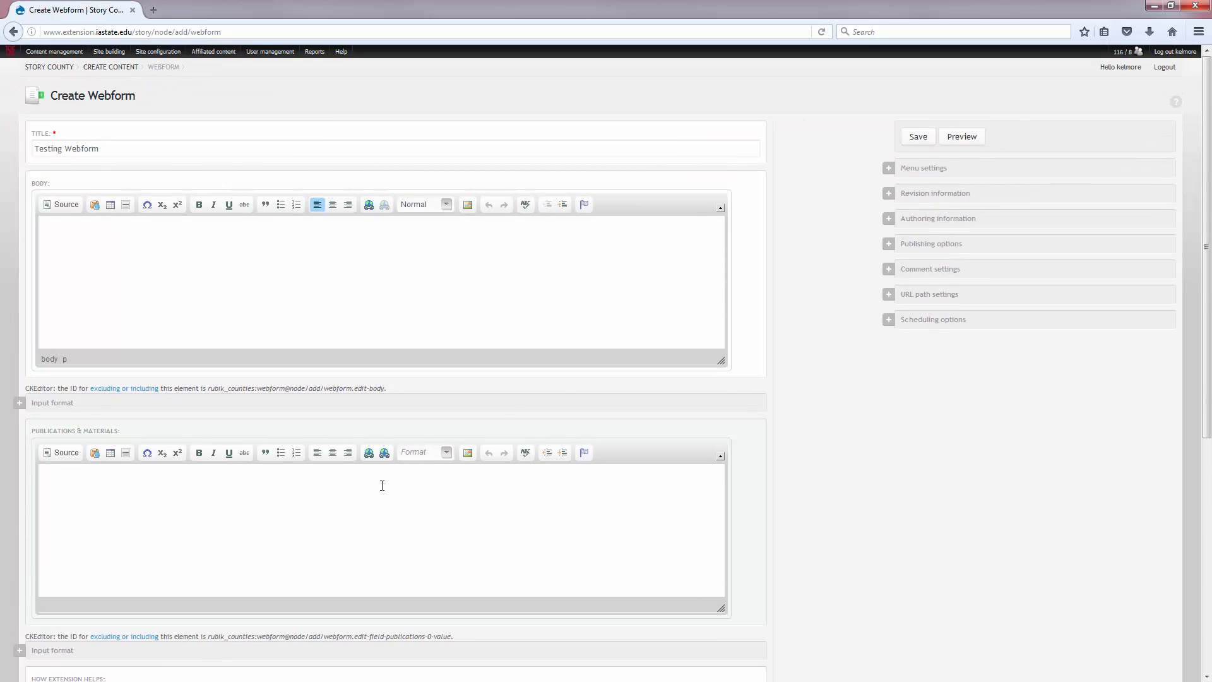
click(918, 136)
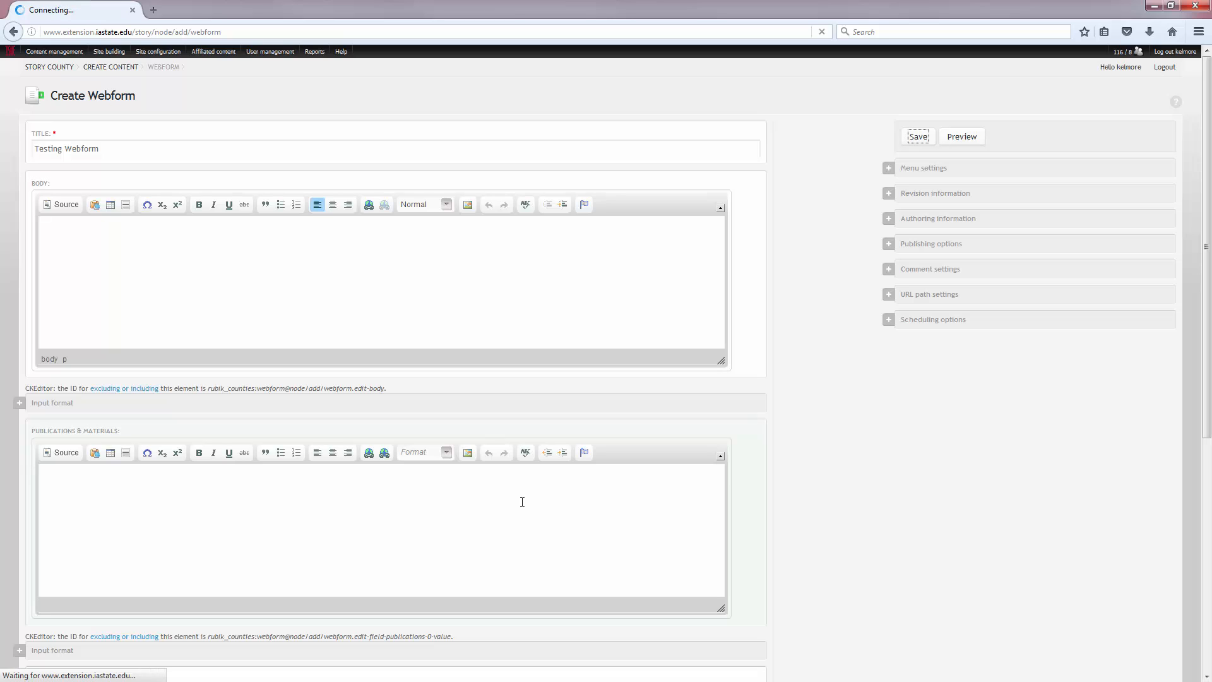
Add a mandatory Textfield component named 'First and Last Name'
click(917, 136)
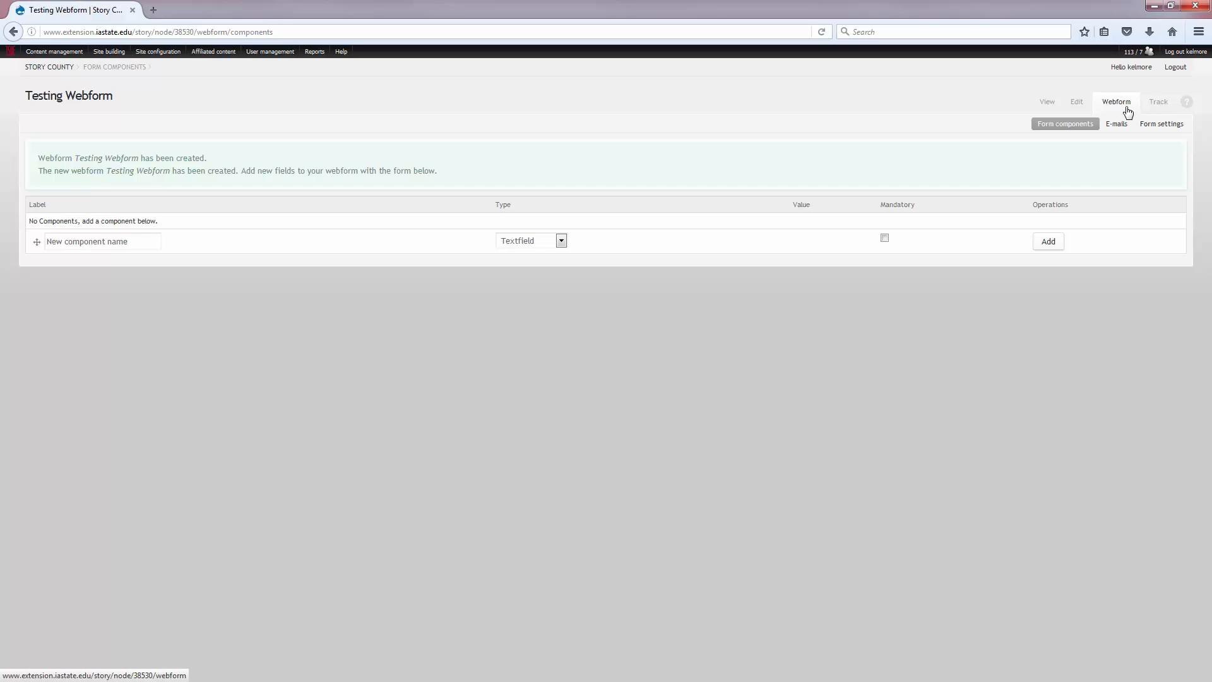
mouse_move(135, 228)
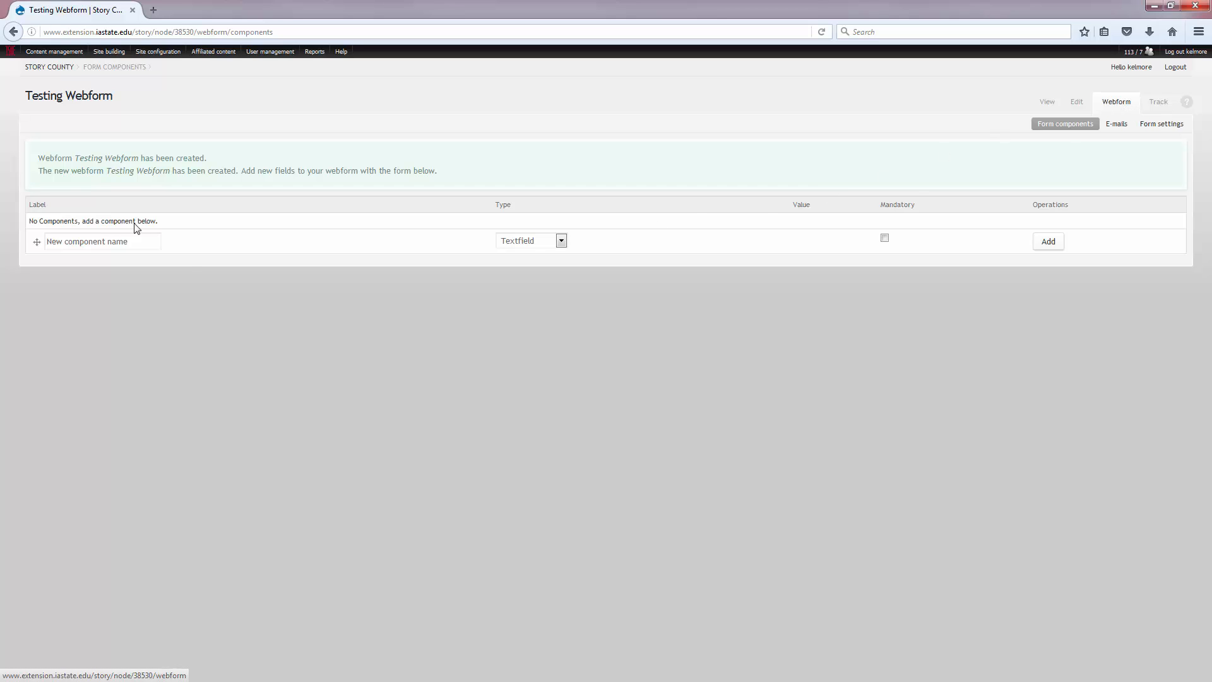
click(102, 240)
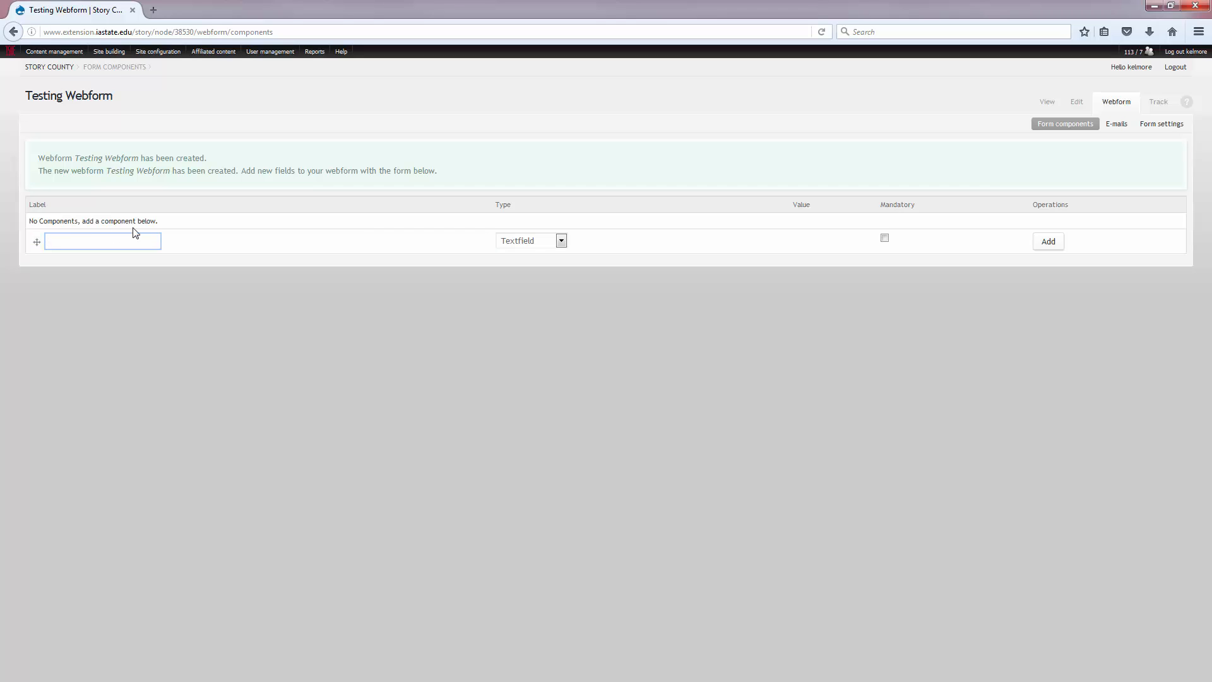
text(First A)
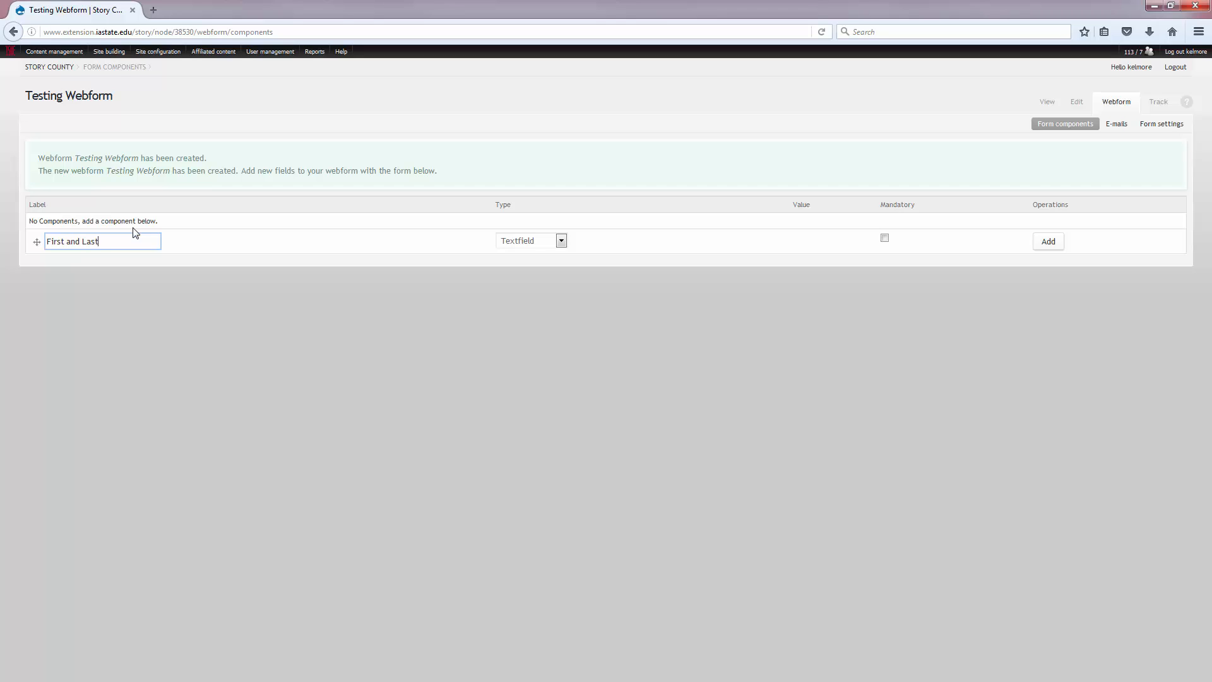
text(Name)
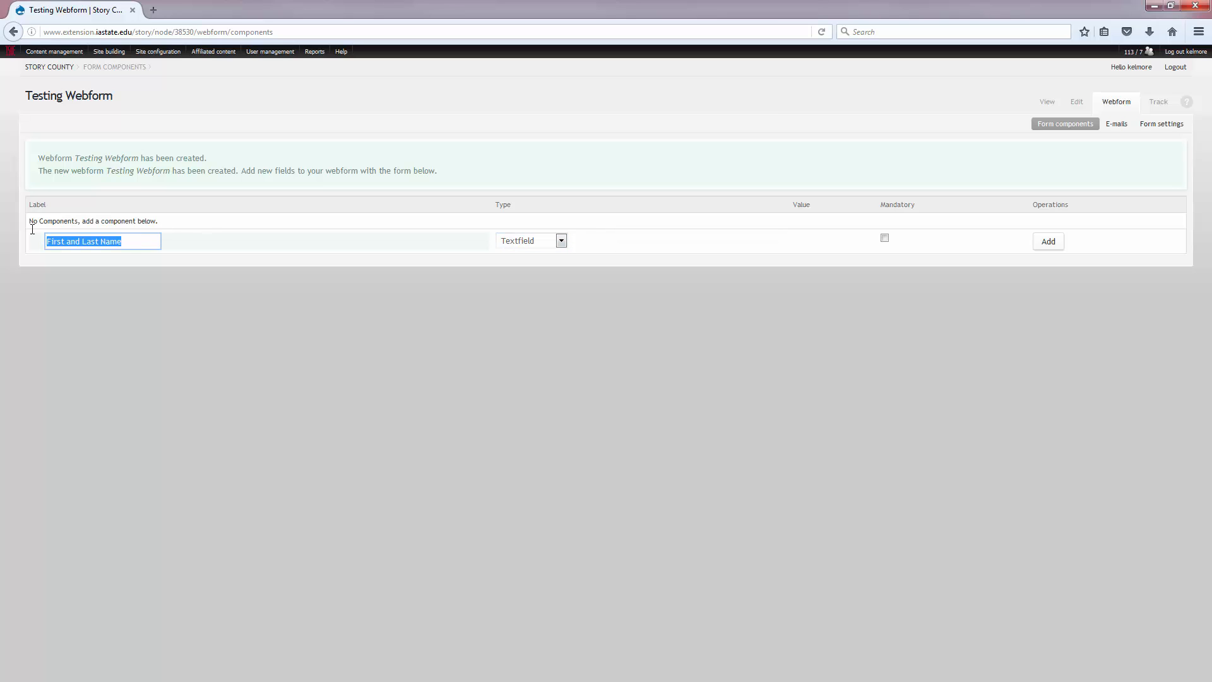
click(561, 240)
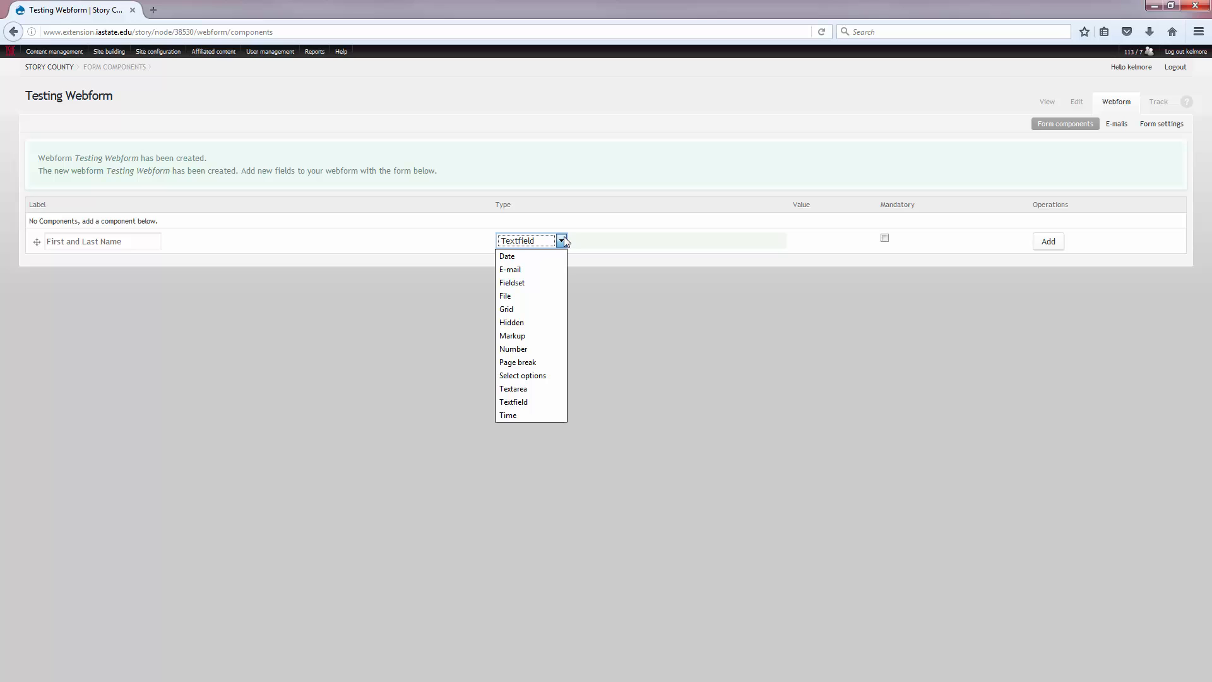
mouse_move(514, 402)
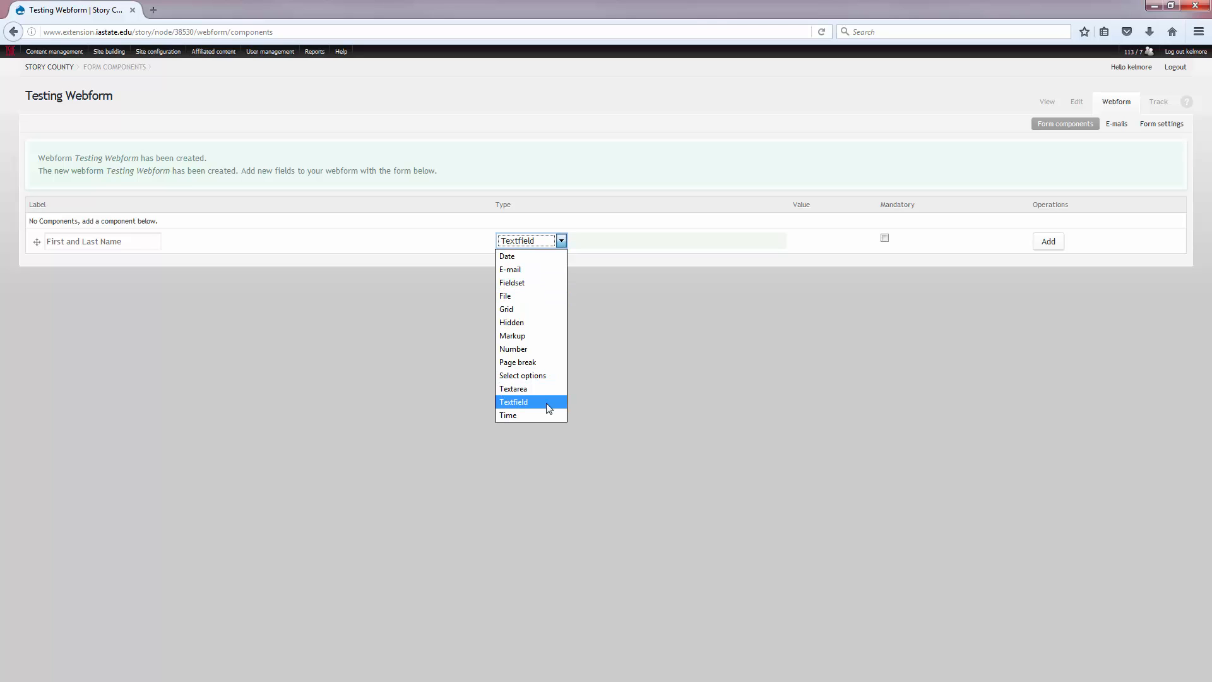
click(514, 402)
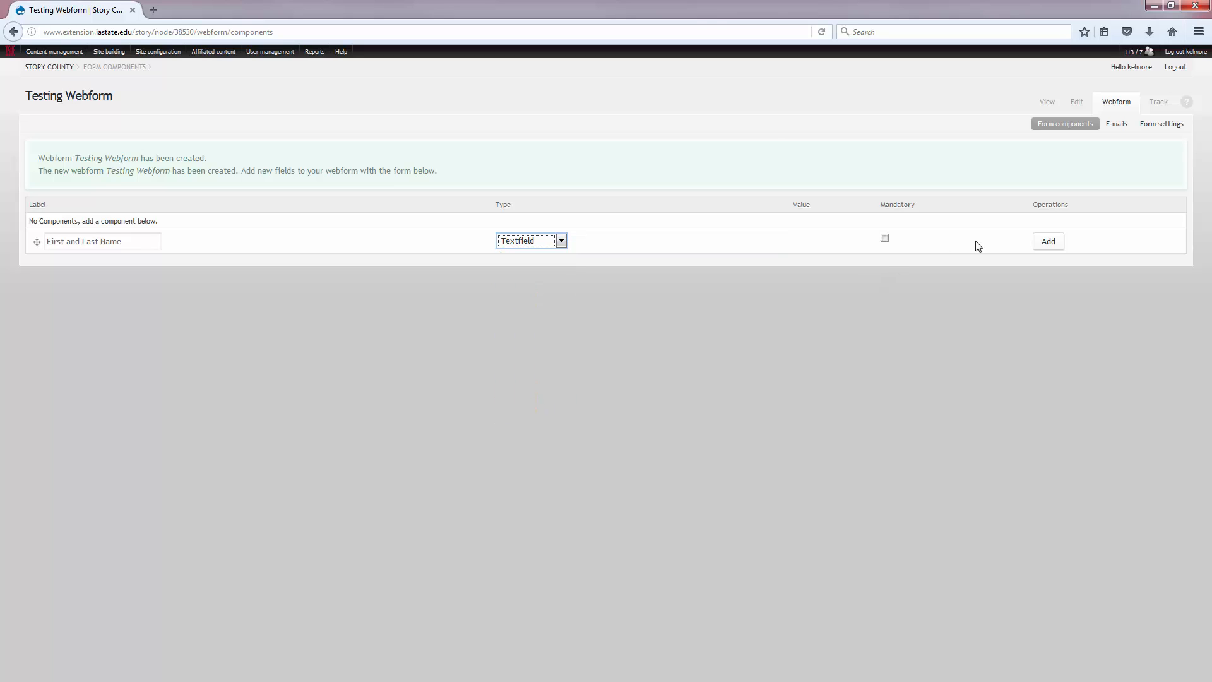
click(885, 237)
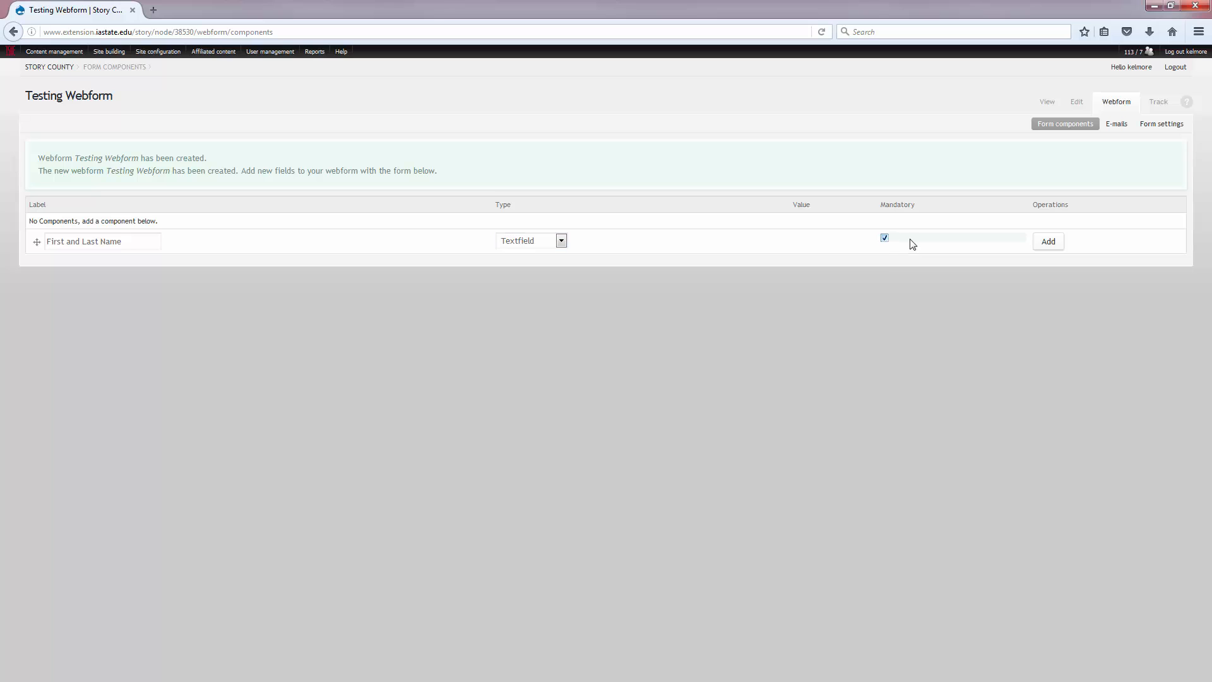
click(1048, 241)
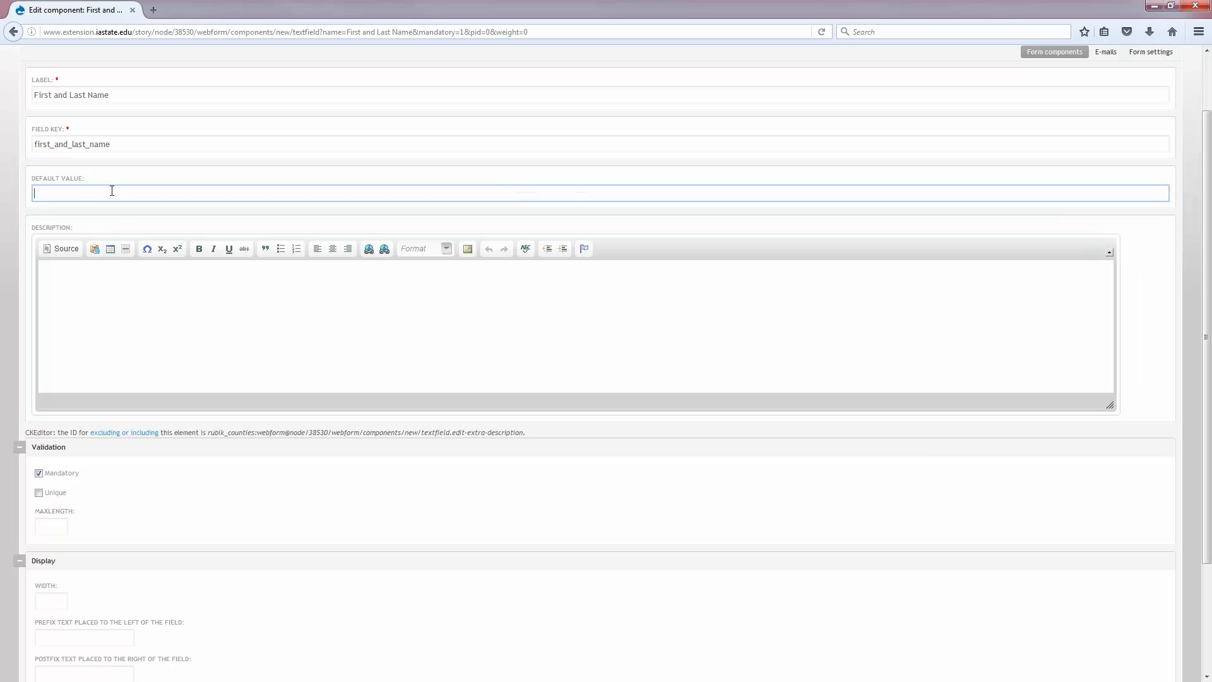
Keep the default settings and save the First and Last Name component
click(117, 294)
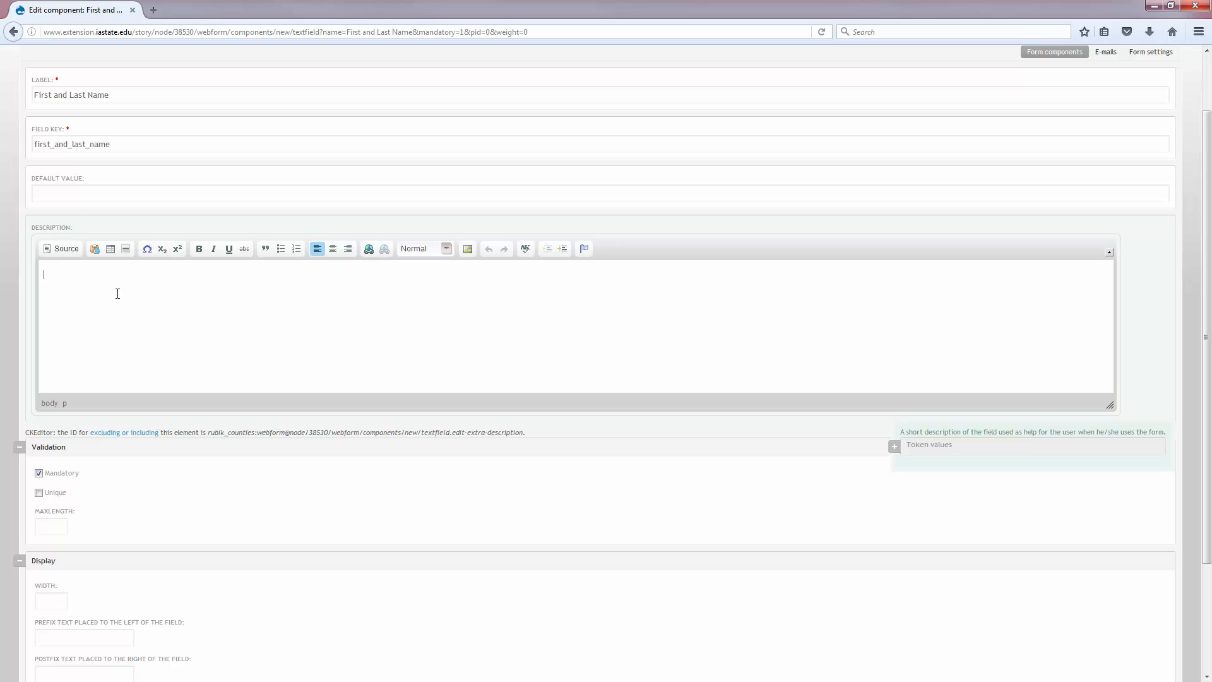
mouse_move(101, 273)
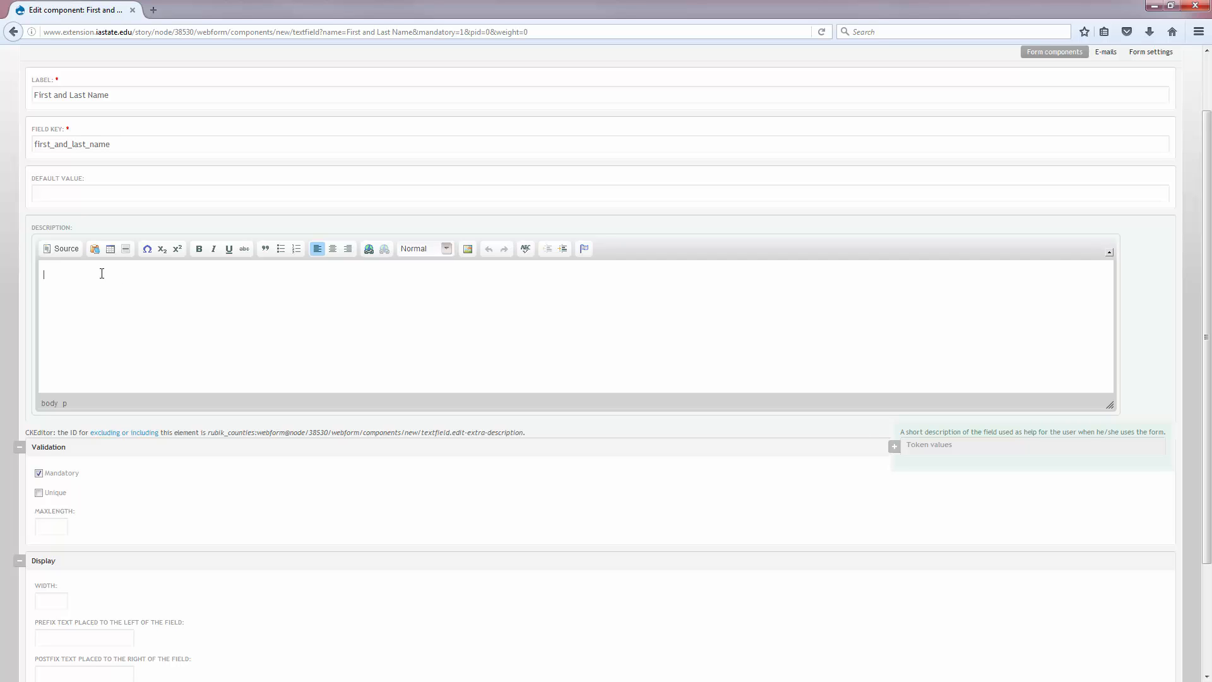
scroll(down, 3)
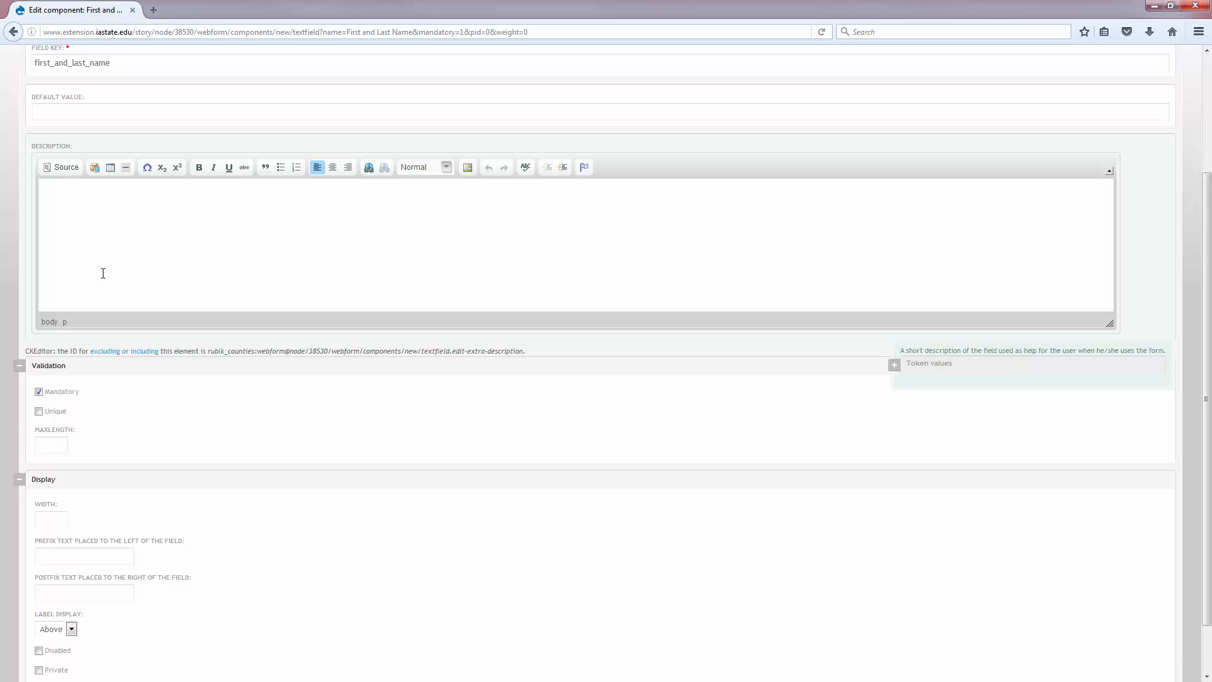
click(64, 642)
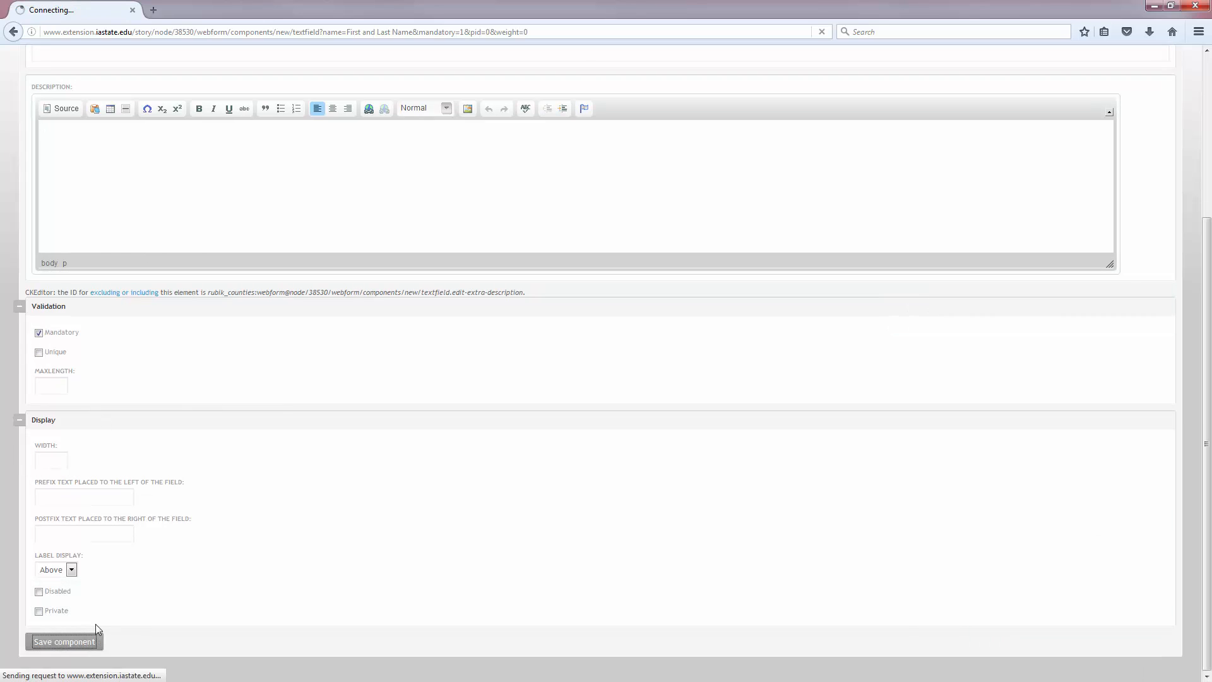
click(63, 642)
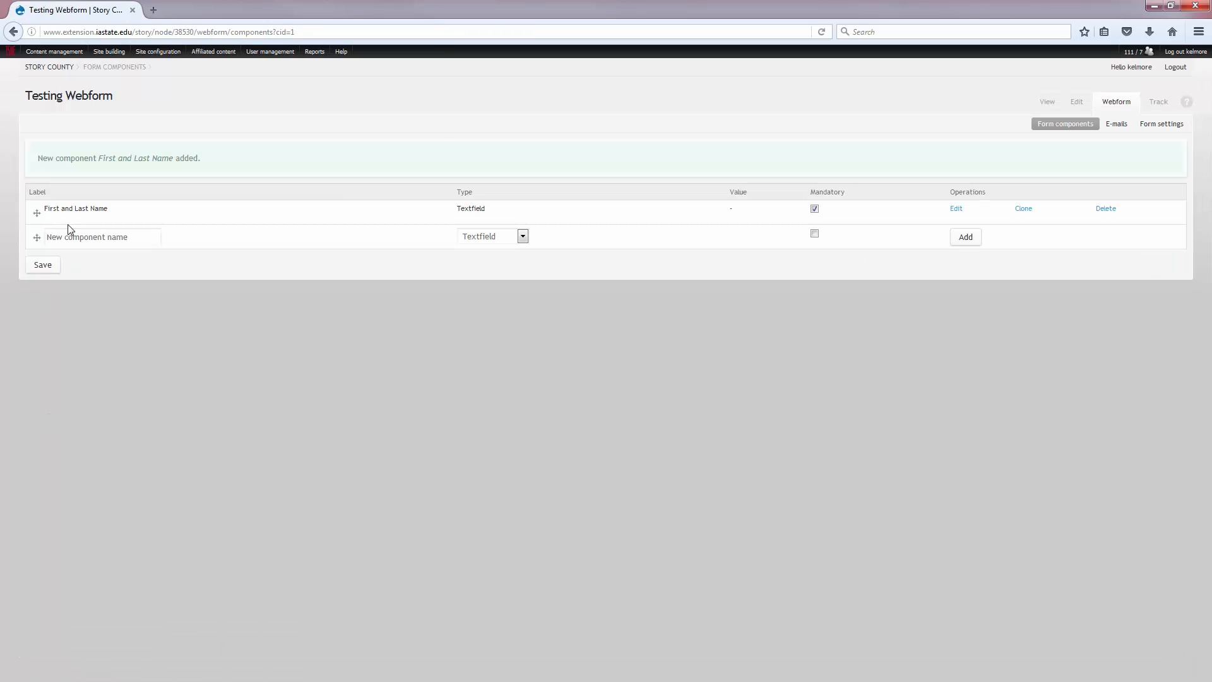
Enter a new 'Phone Number' component of type Textfield and submit it
click(101, 235)
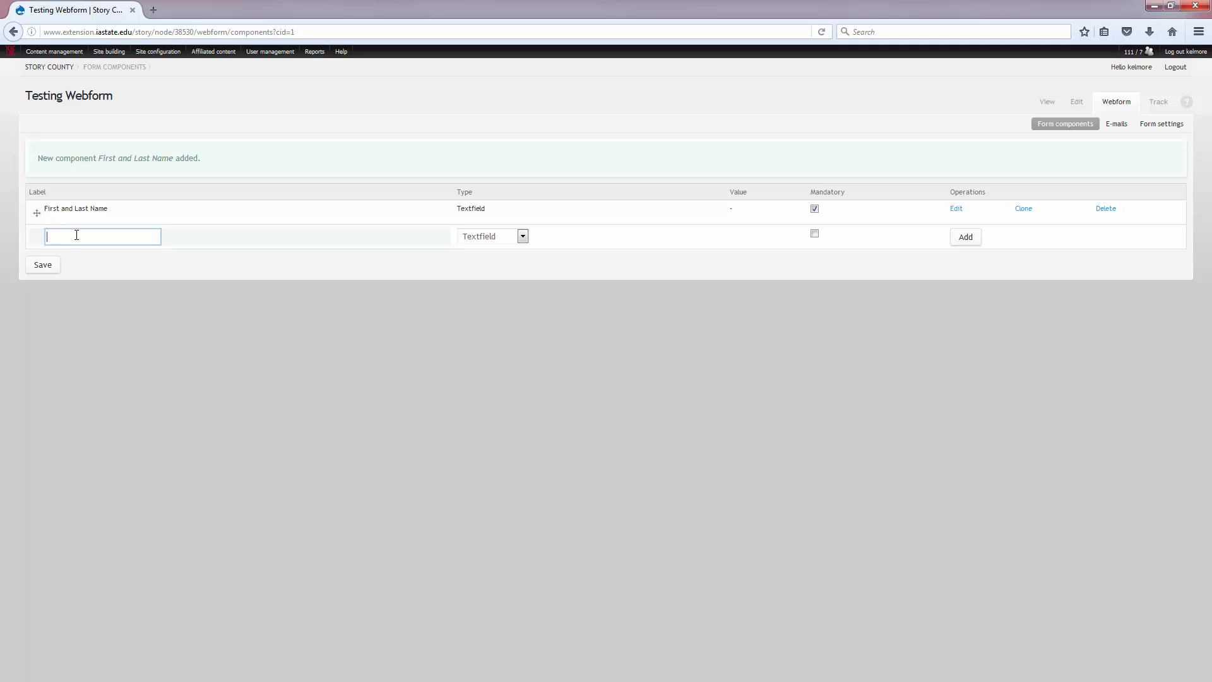
text(Phone Number)
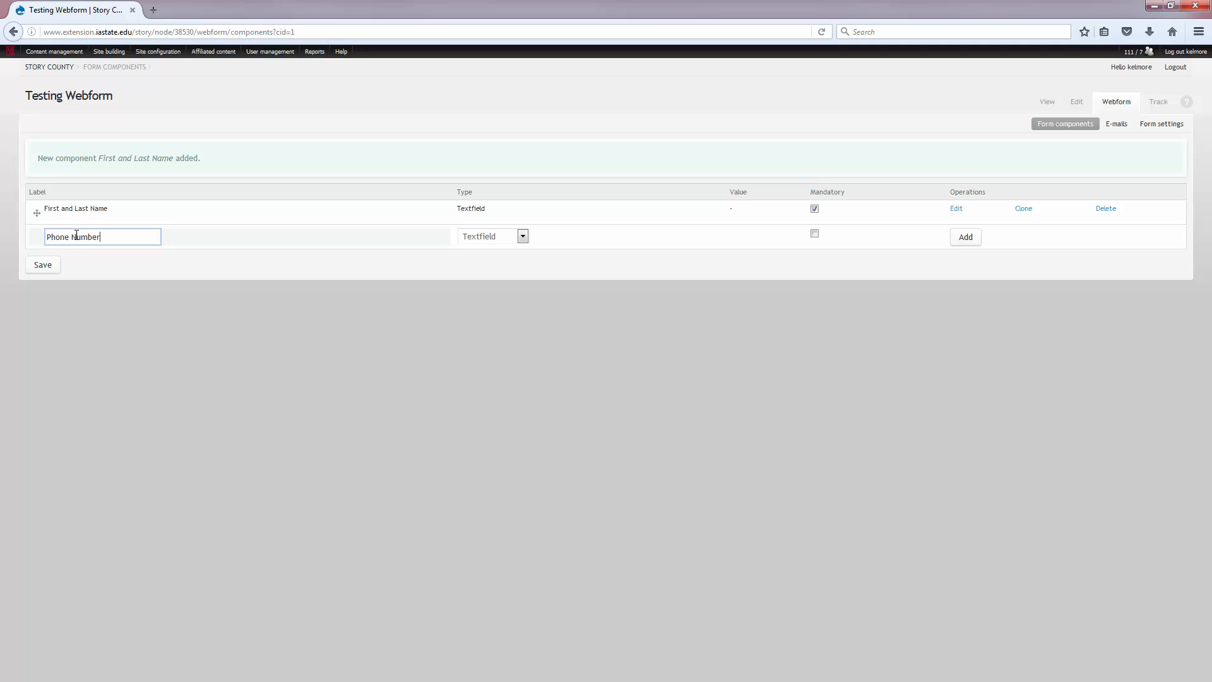
click(522, 235)
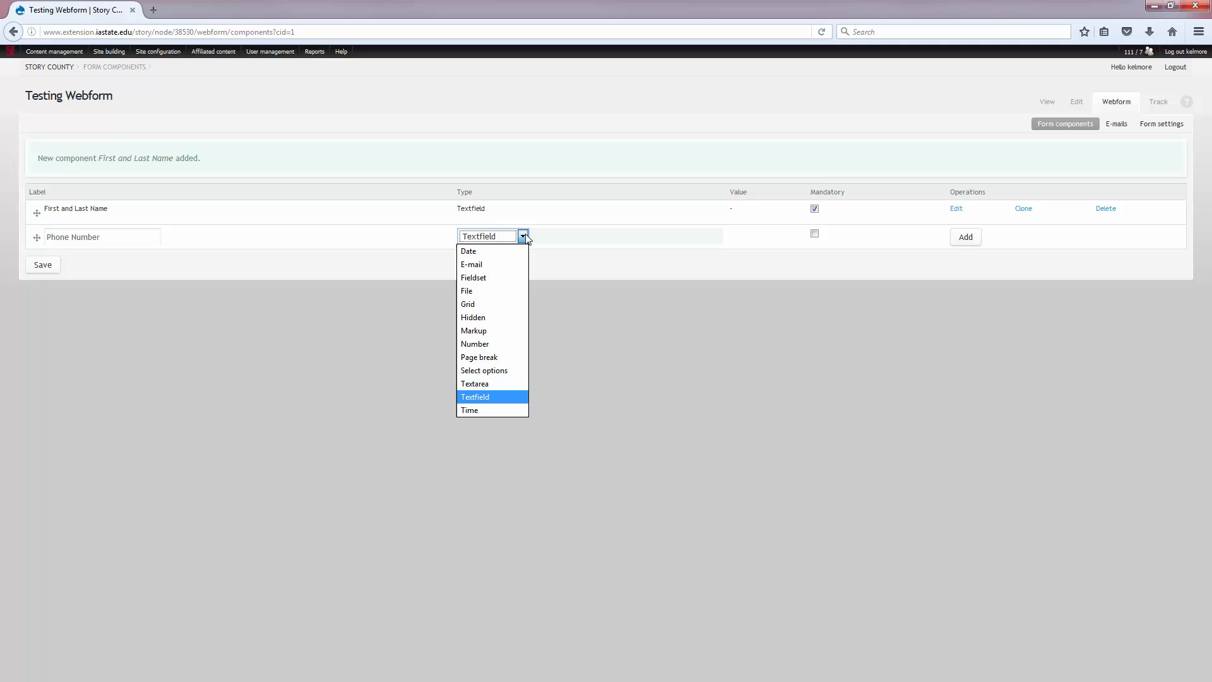
click(523, 237)
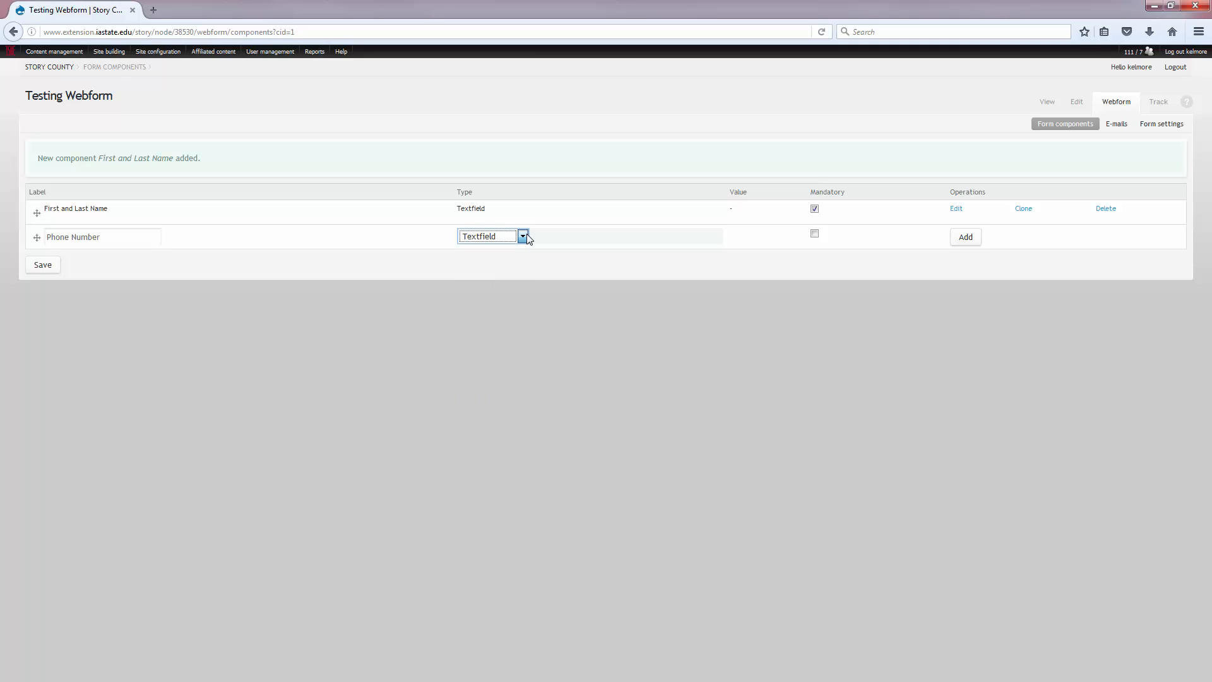
click(965, 236)
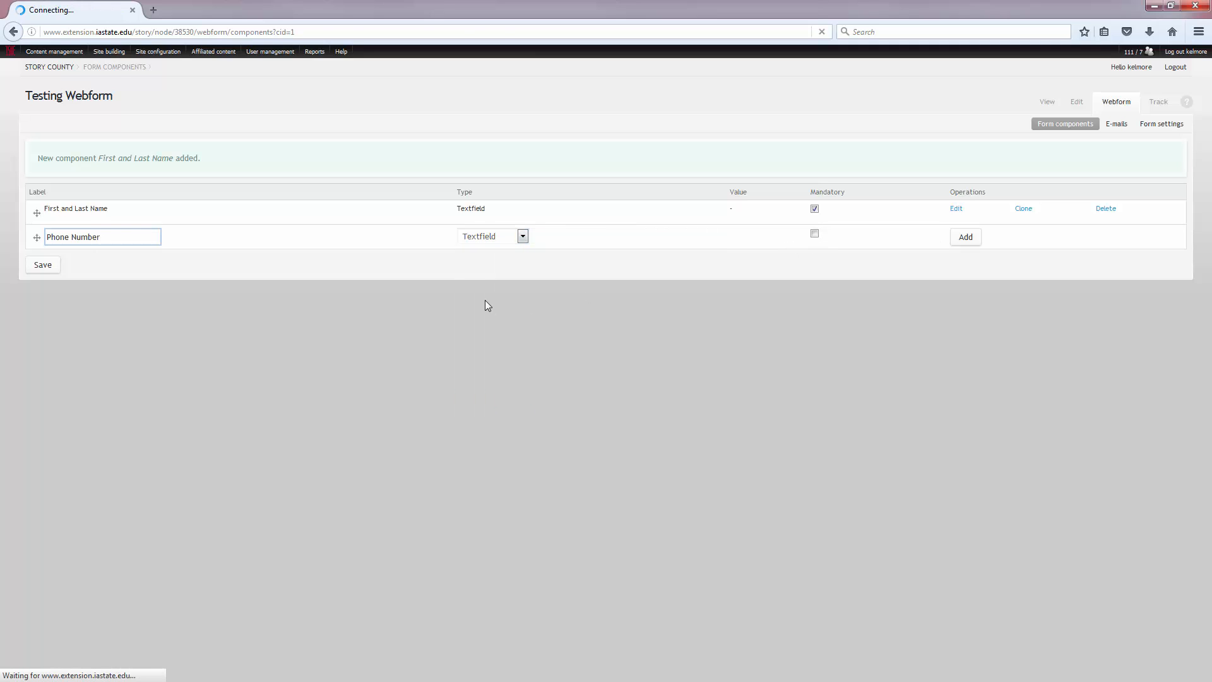
click(965, 237)
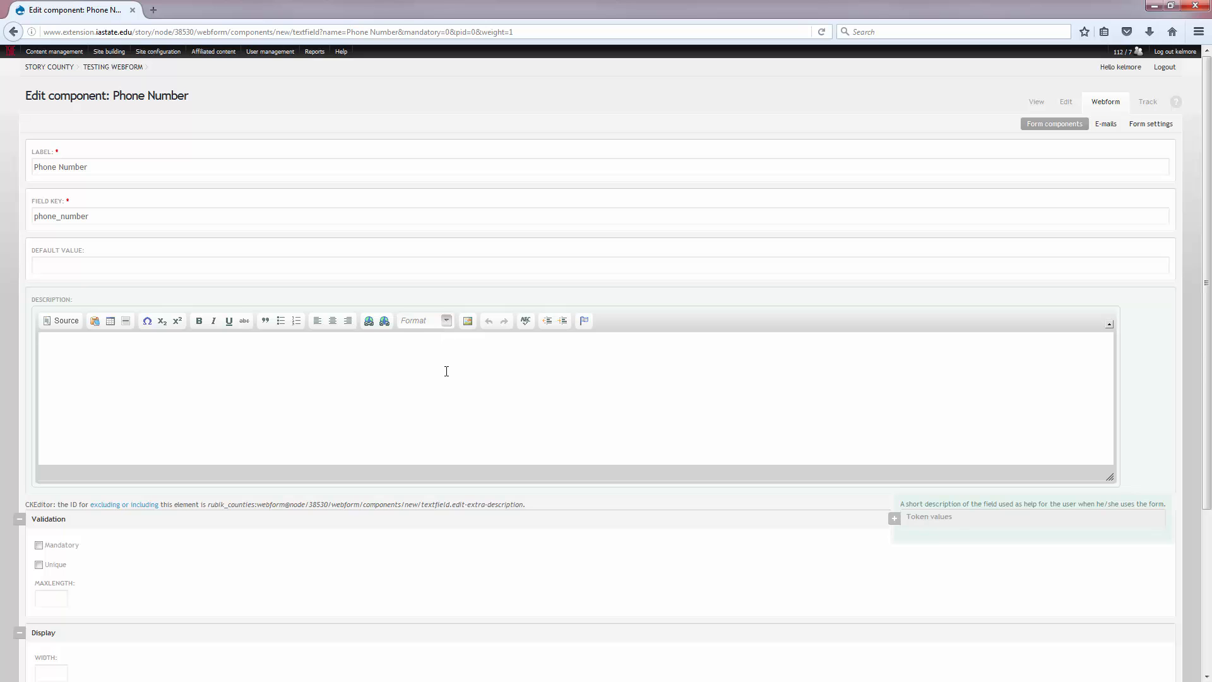
scroll(down, 3)
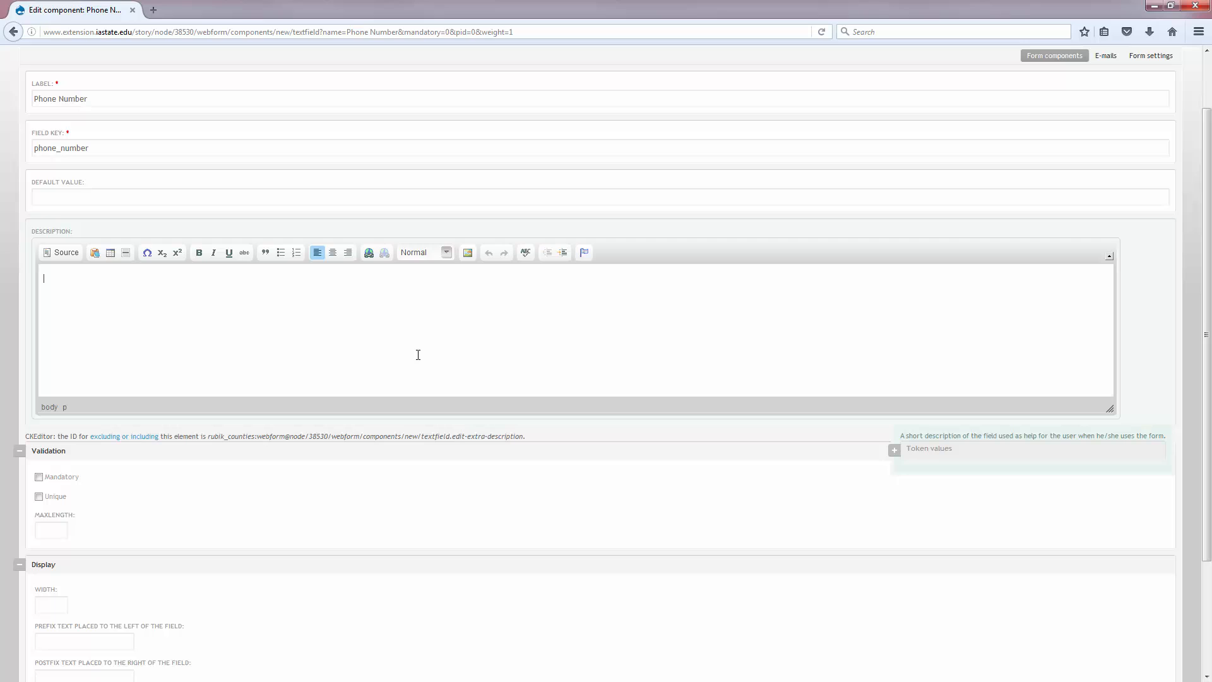
mouse_move(439, 331)
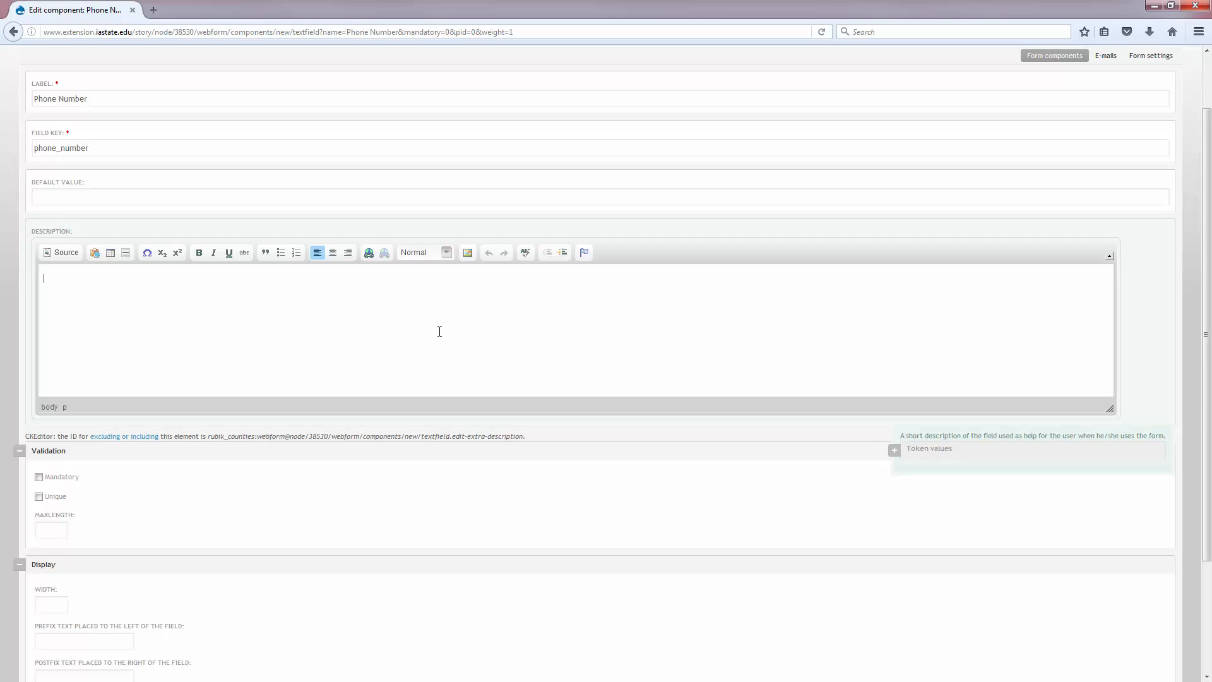
text(Enter y)
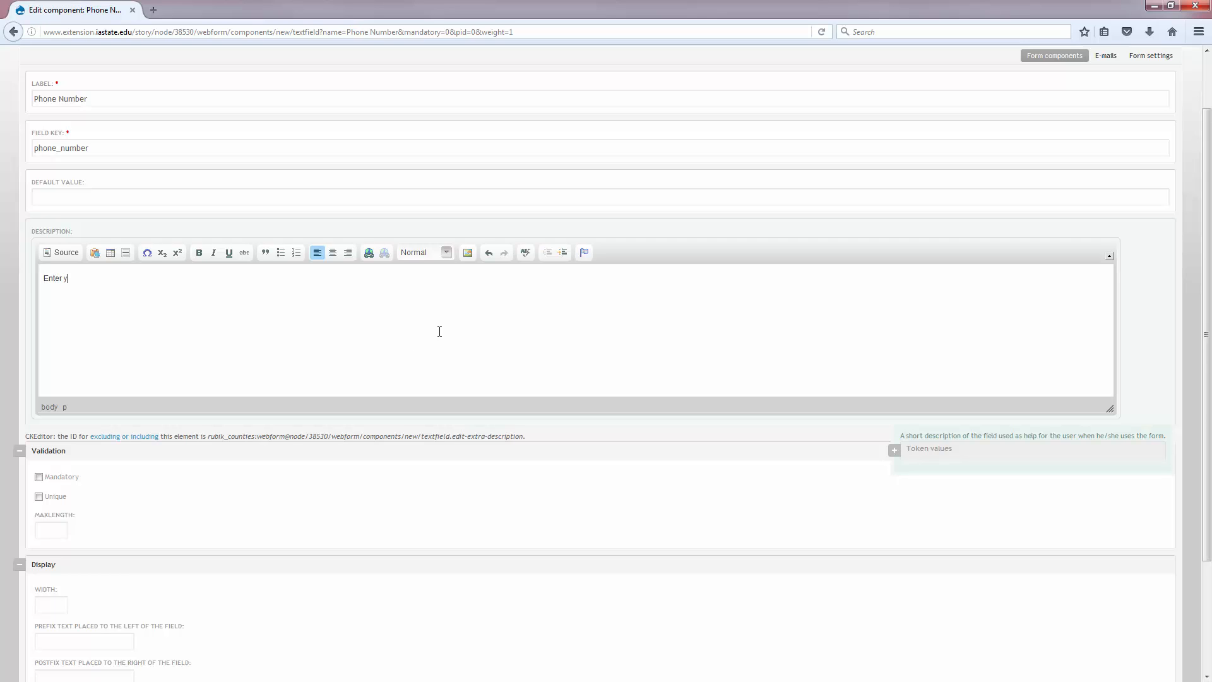
text(our)
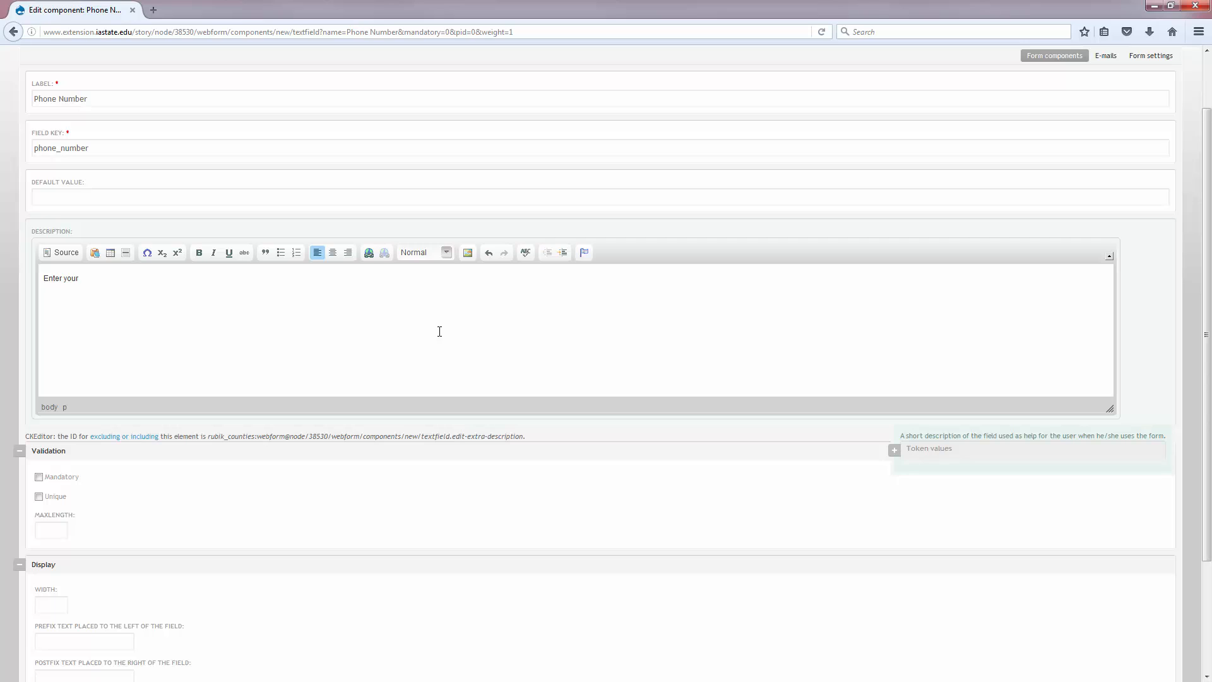
text(phone number)
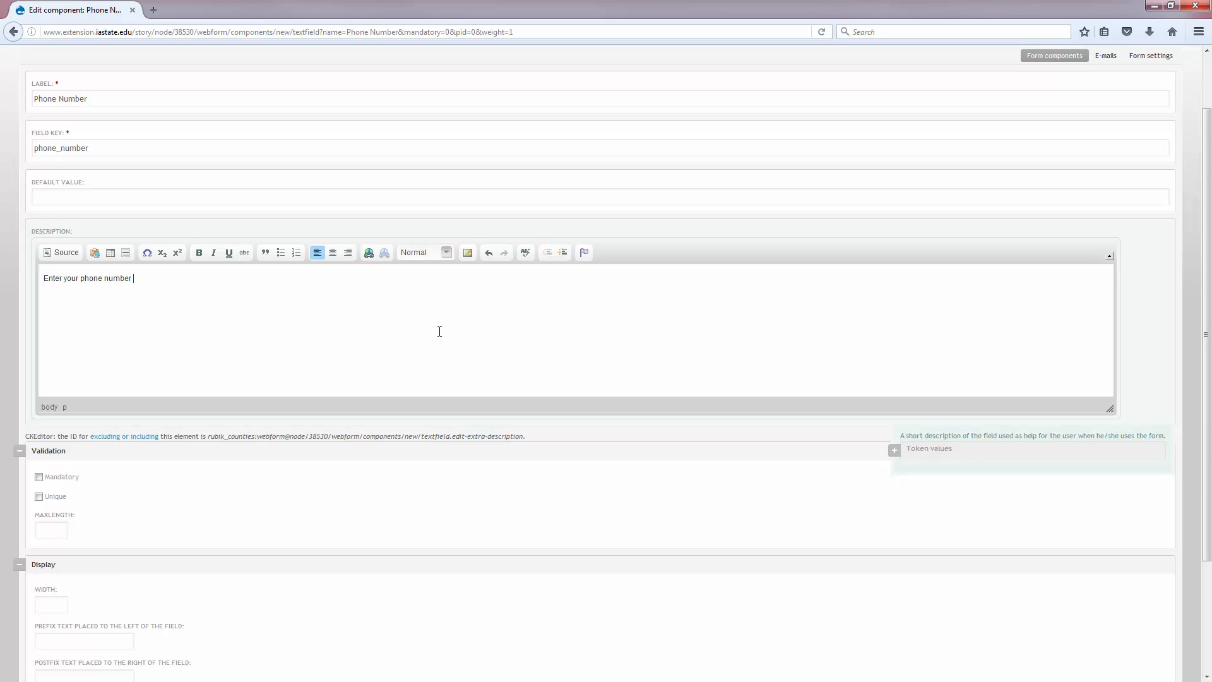
text(as 555-555-5555)
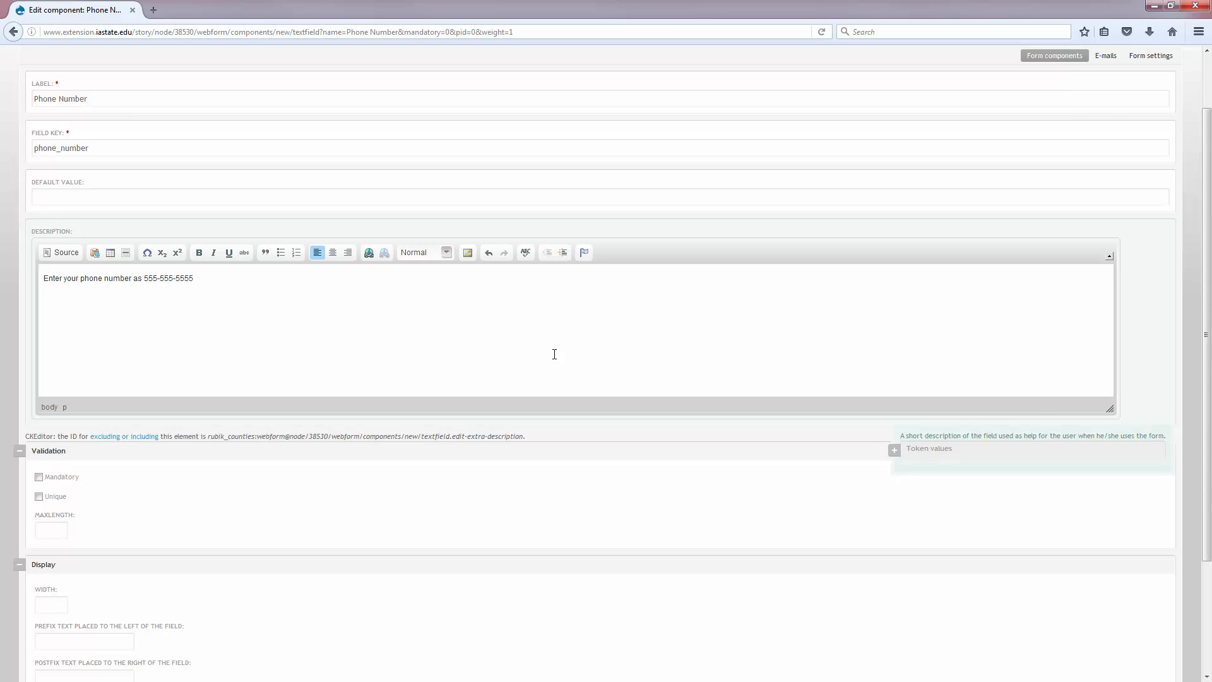
scroll(down, 3)
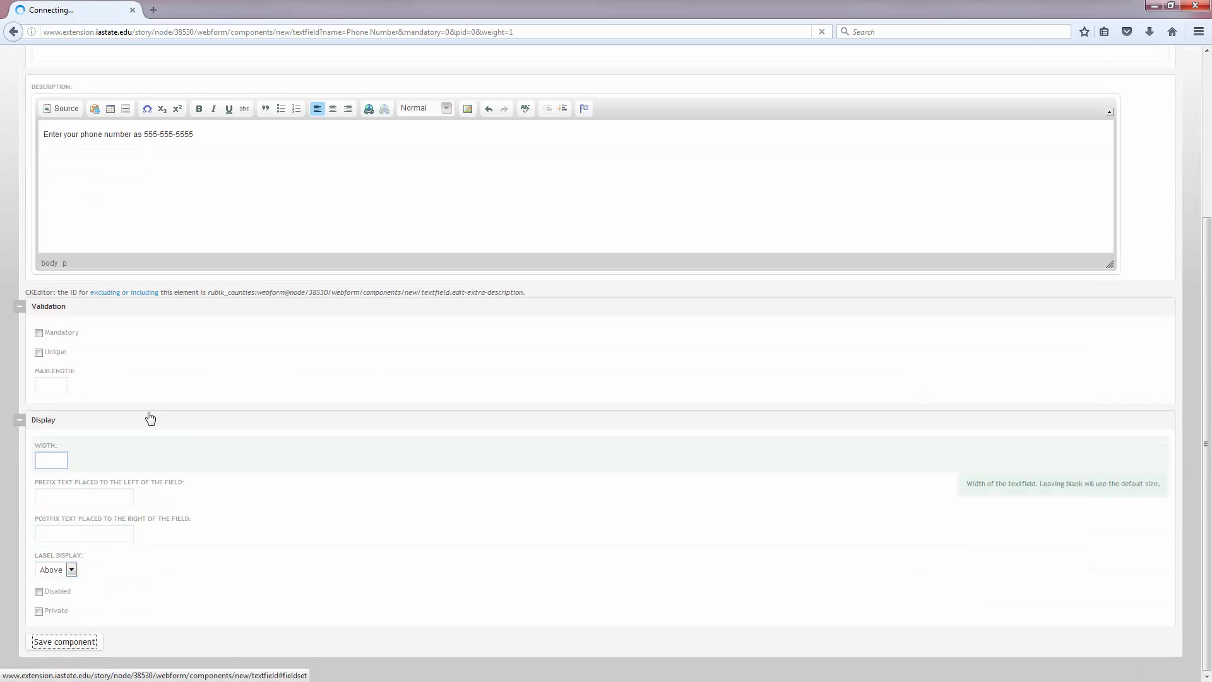
click(63, 641)
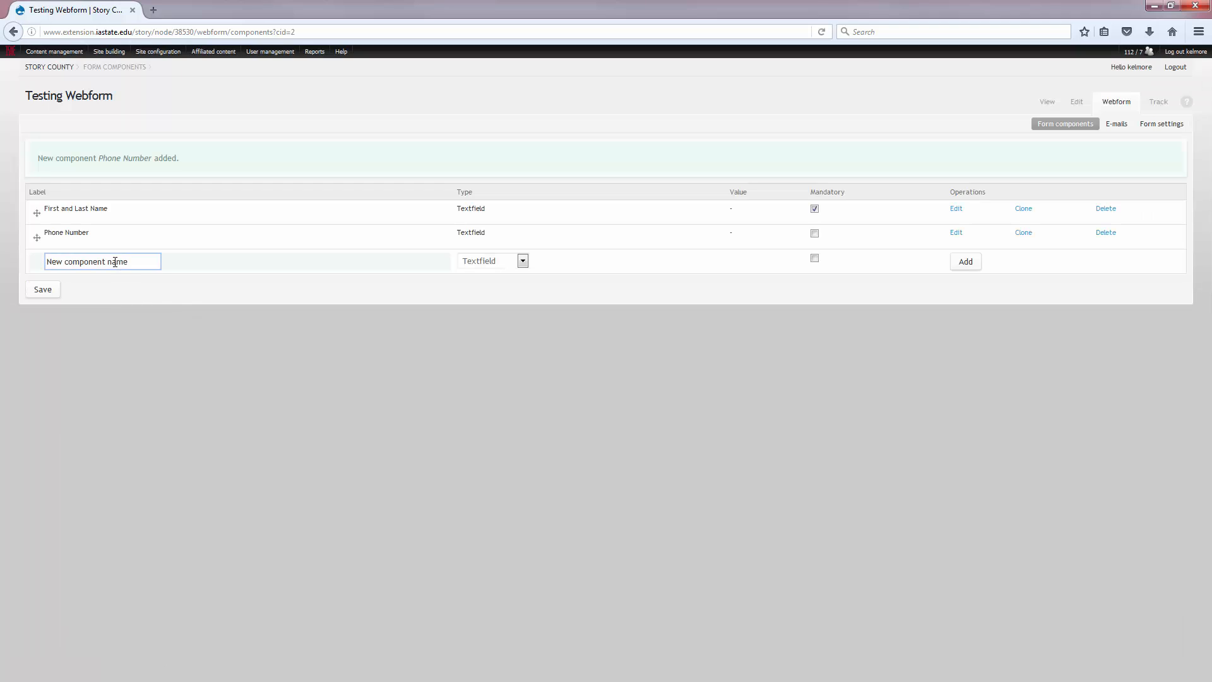
Create an 'Email Address' component with type E-mail and save it
text(Email A)
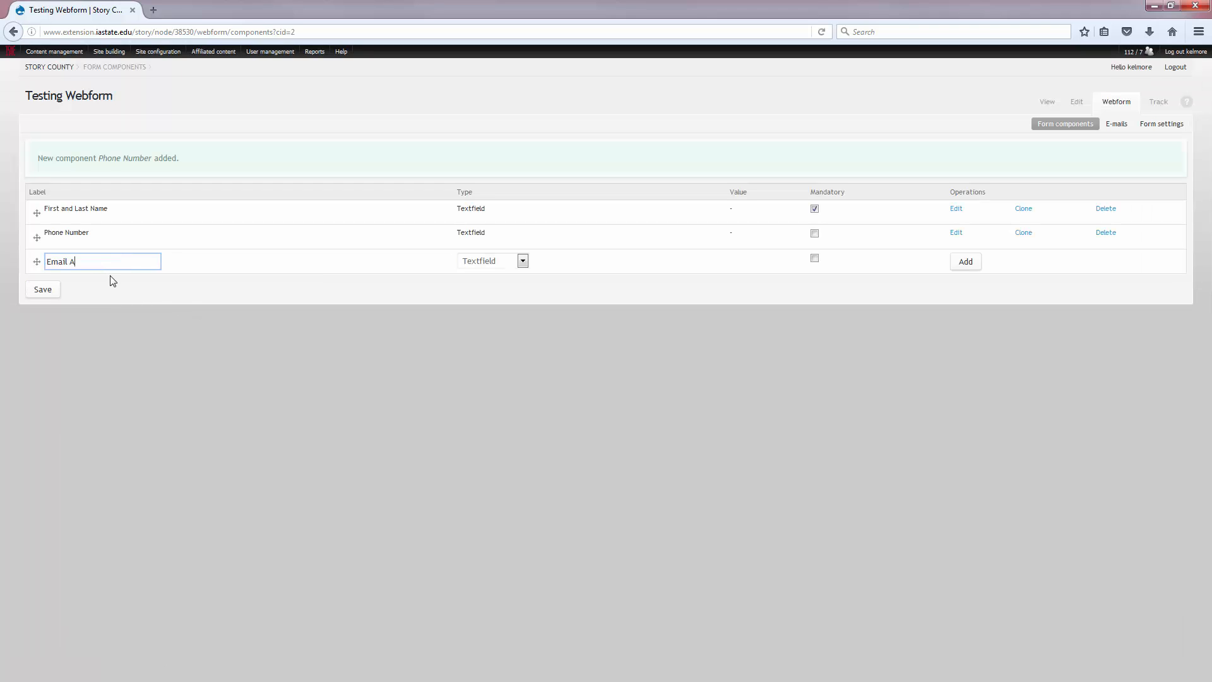
click(523, 261)
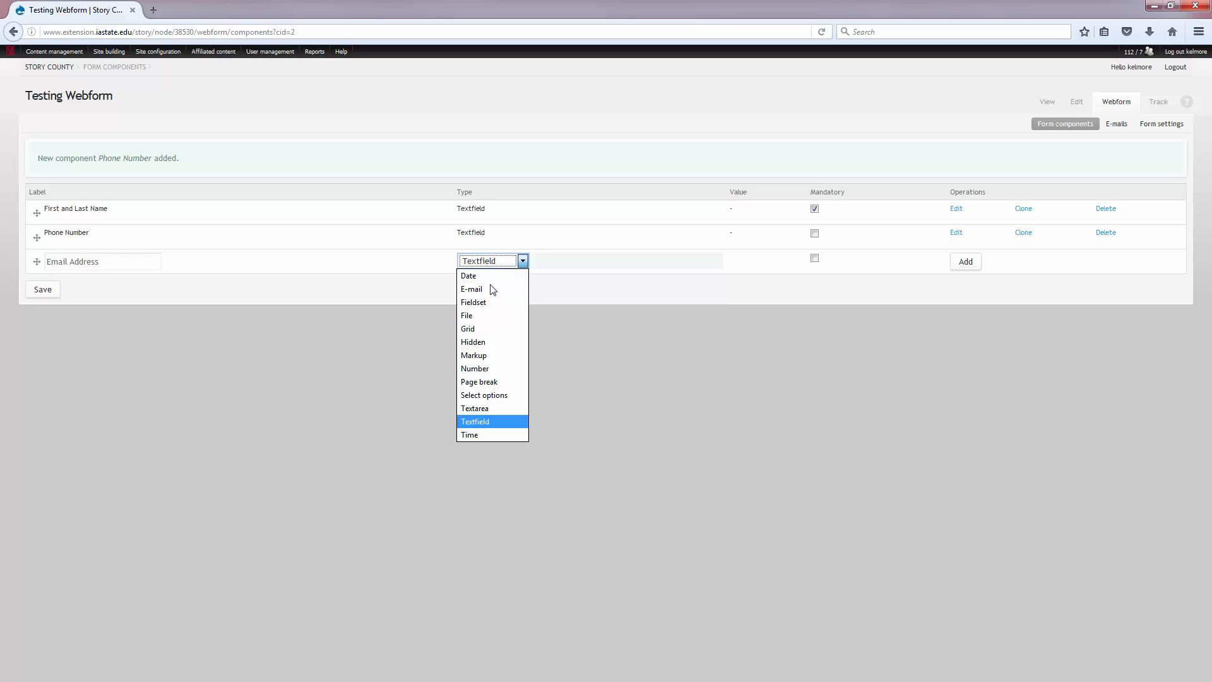
click(471, 289)
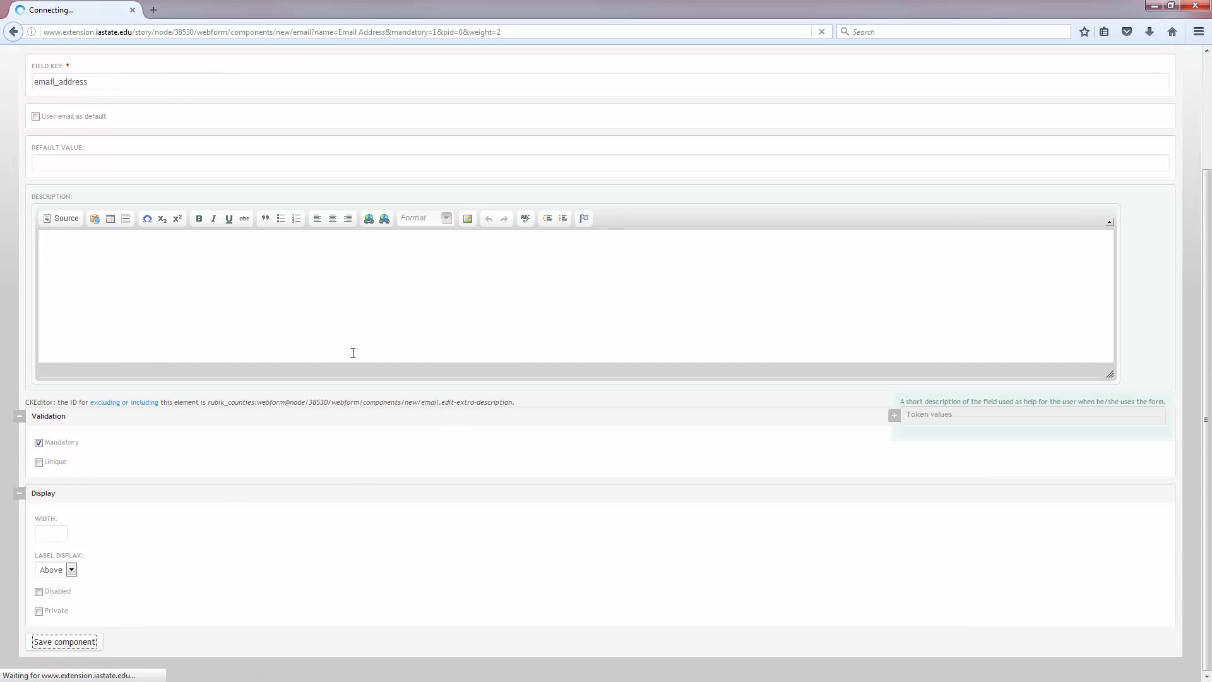
click(64, 641)
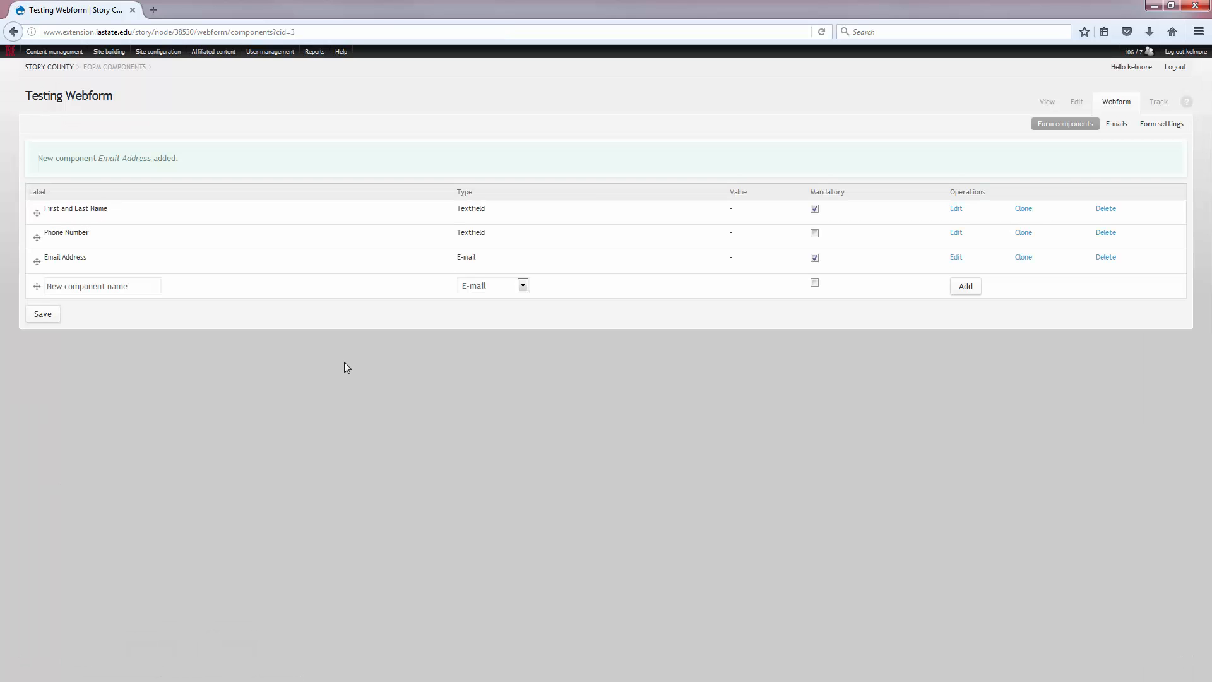
Add a 'Message' component, left as E-mail type, and save it
click(101, 285)
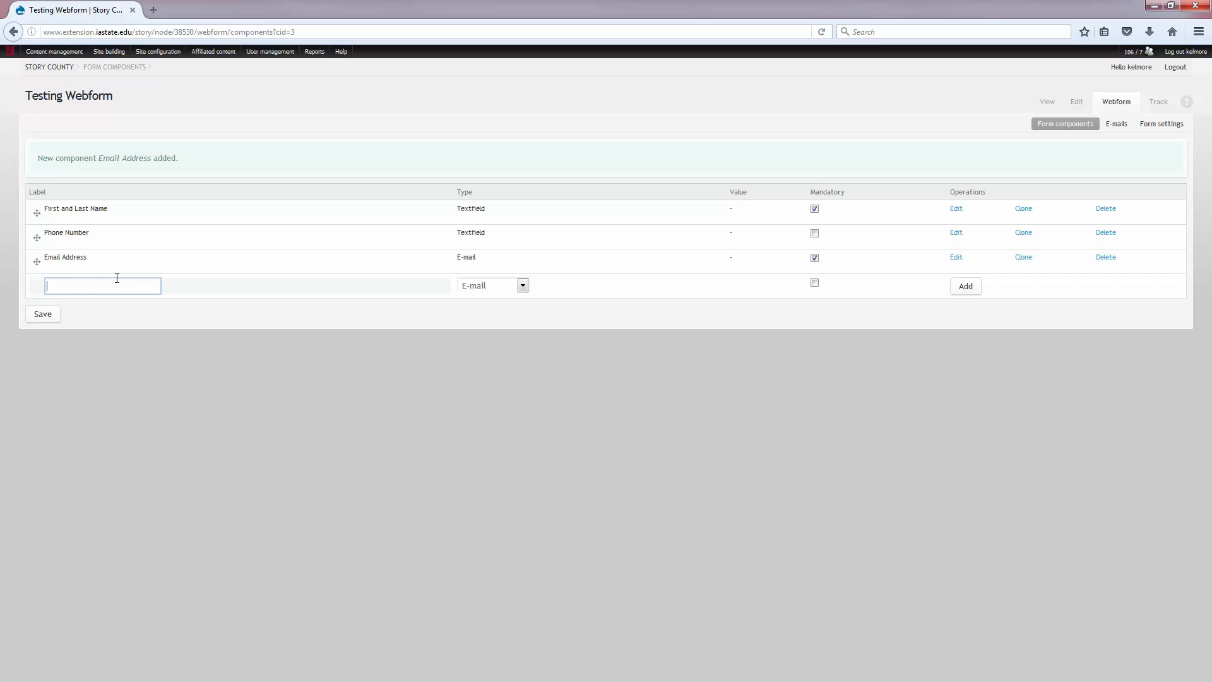
text(Message)
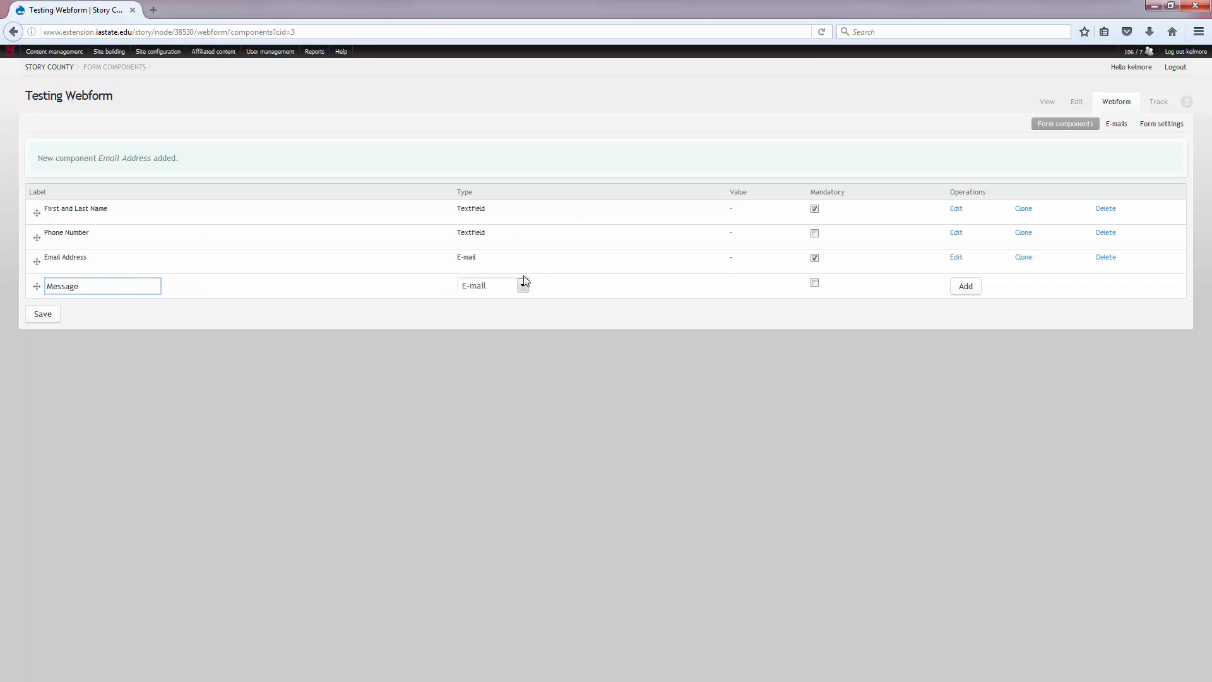
click(523, 285)
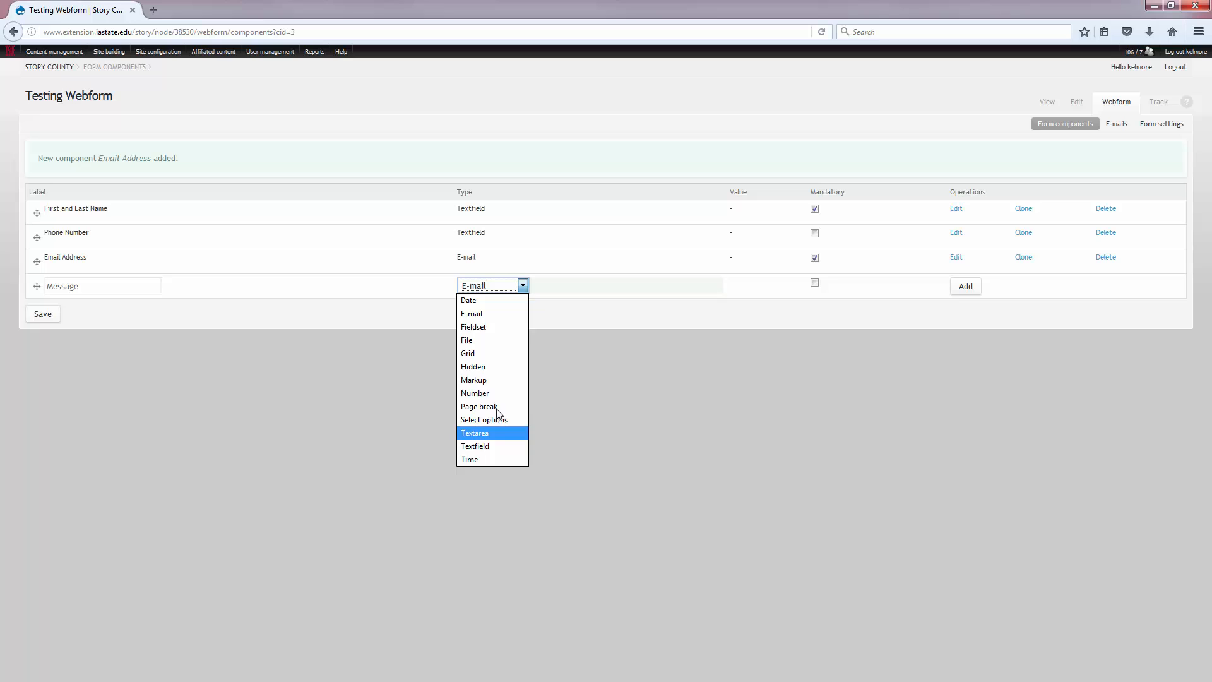
mouse_move(499, 300)
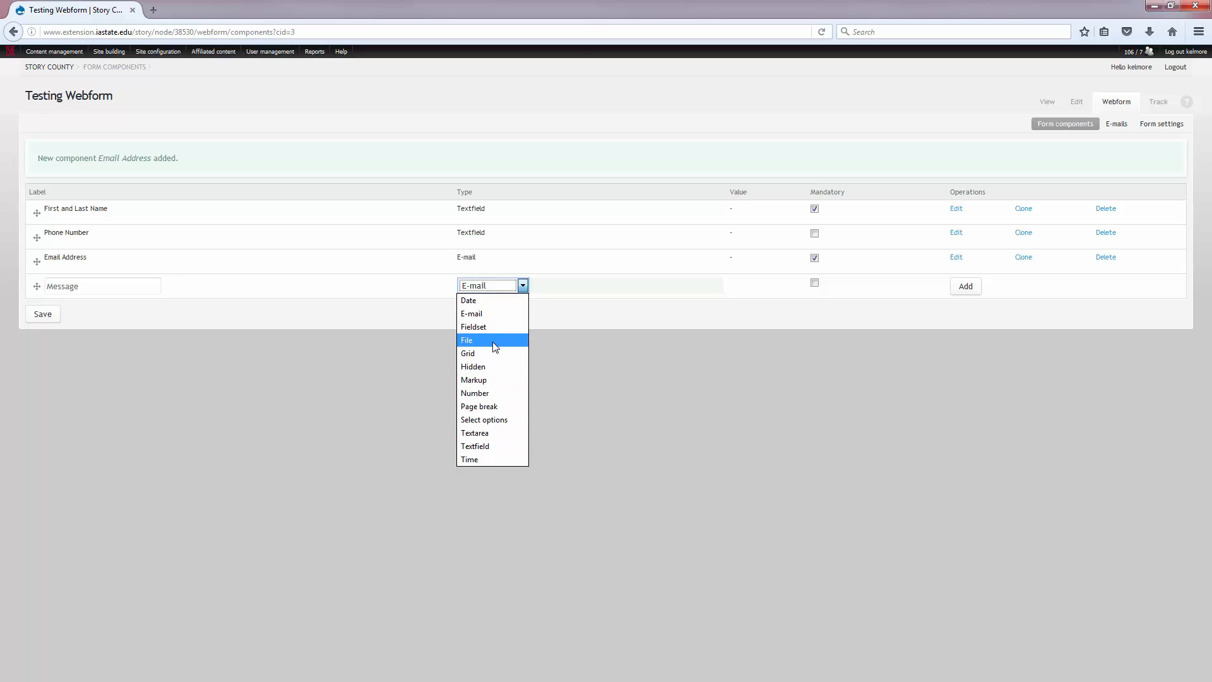
mouse_move(489, 366)
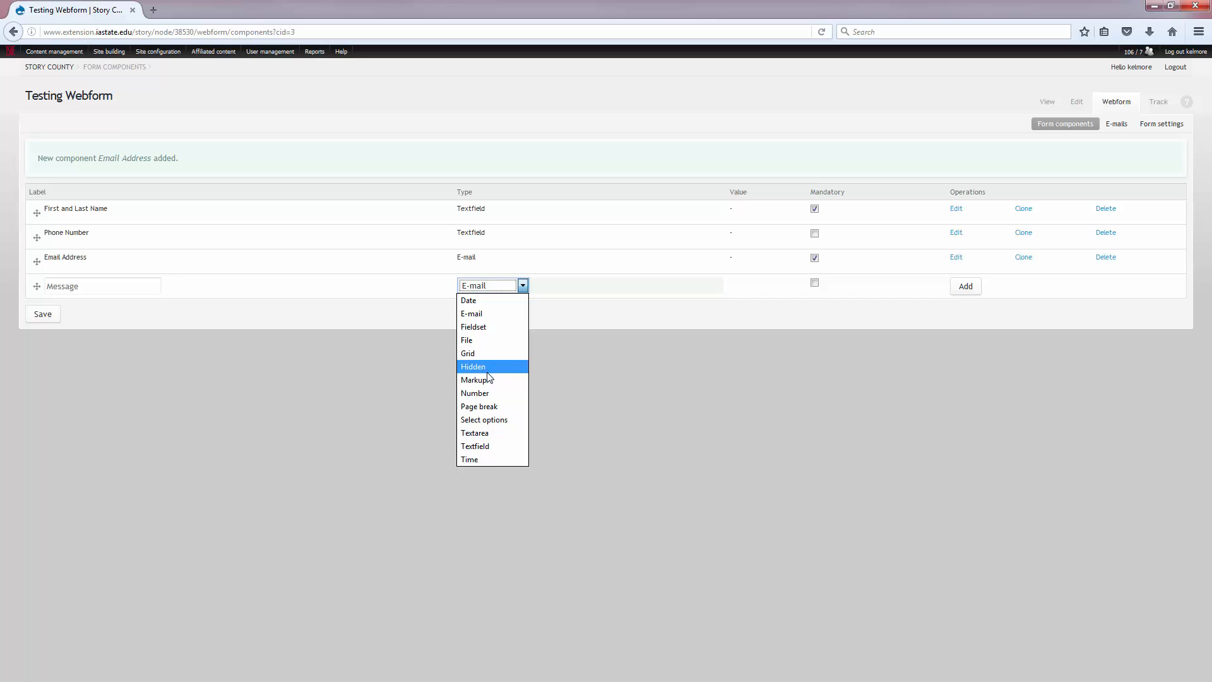
mouse_move(479, 407)
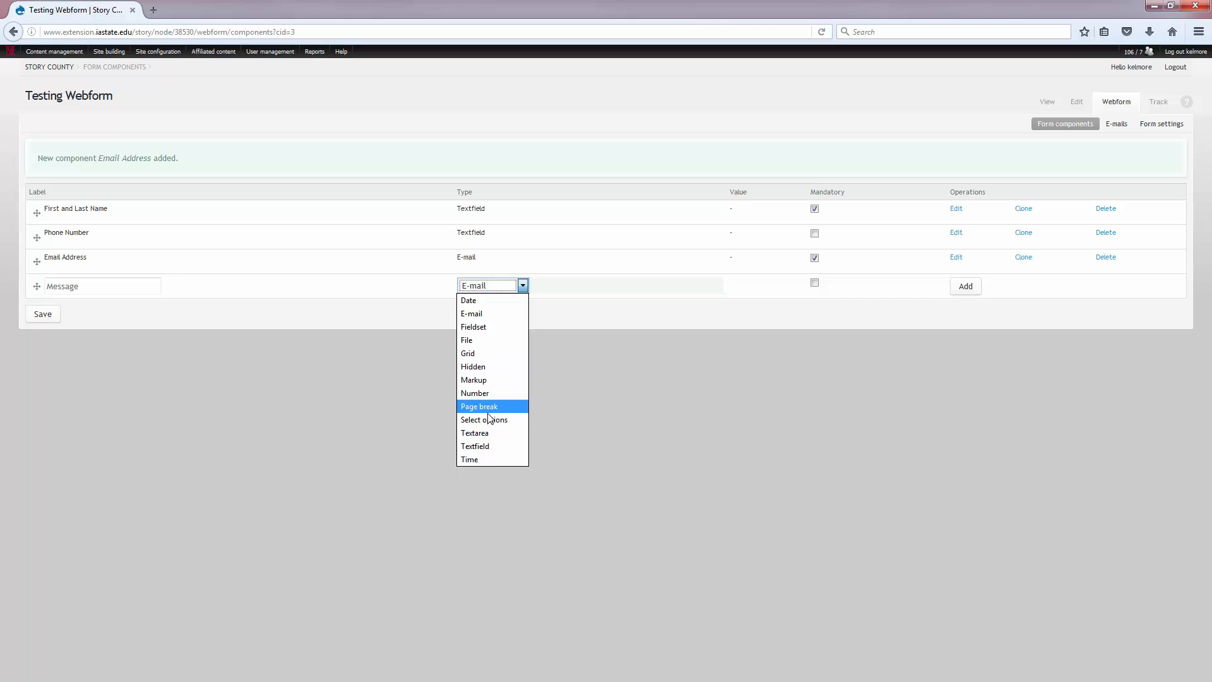
mouse_move(488, 456)
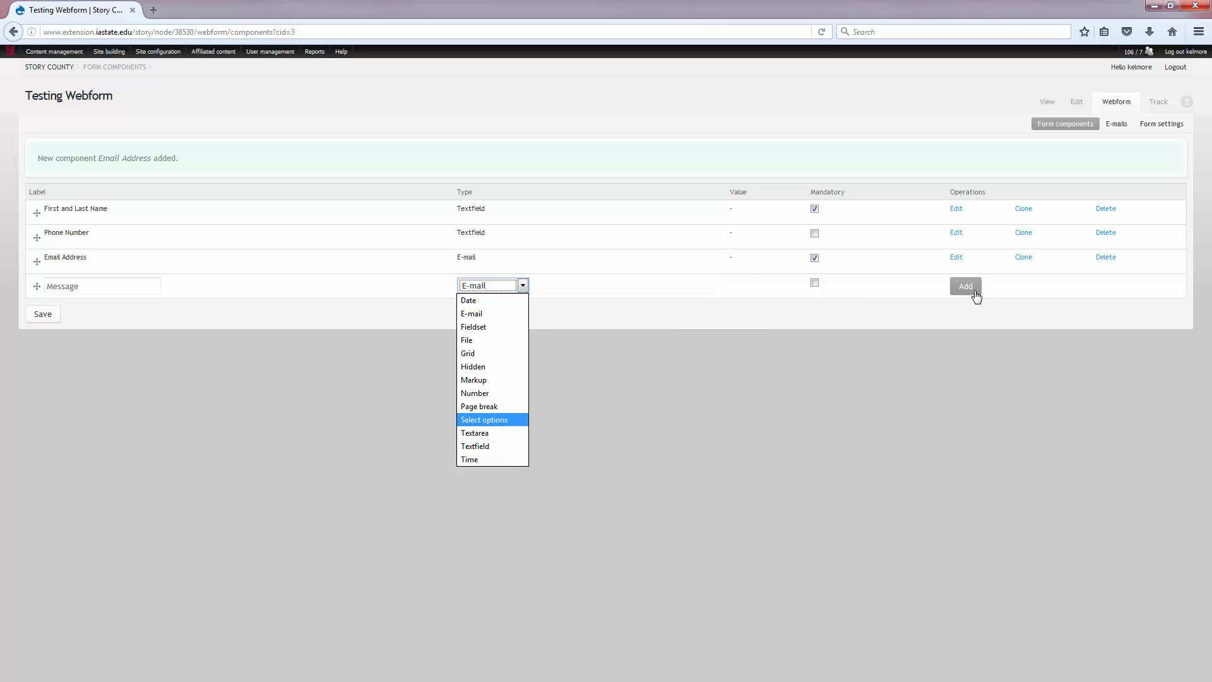
click(964, 286)
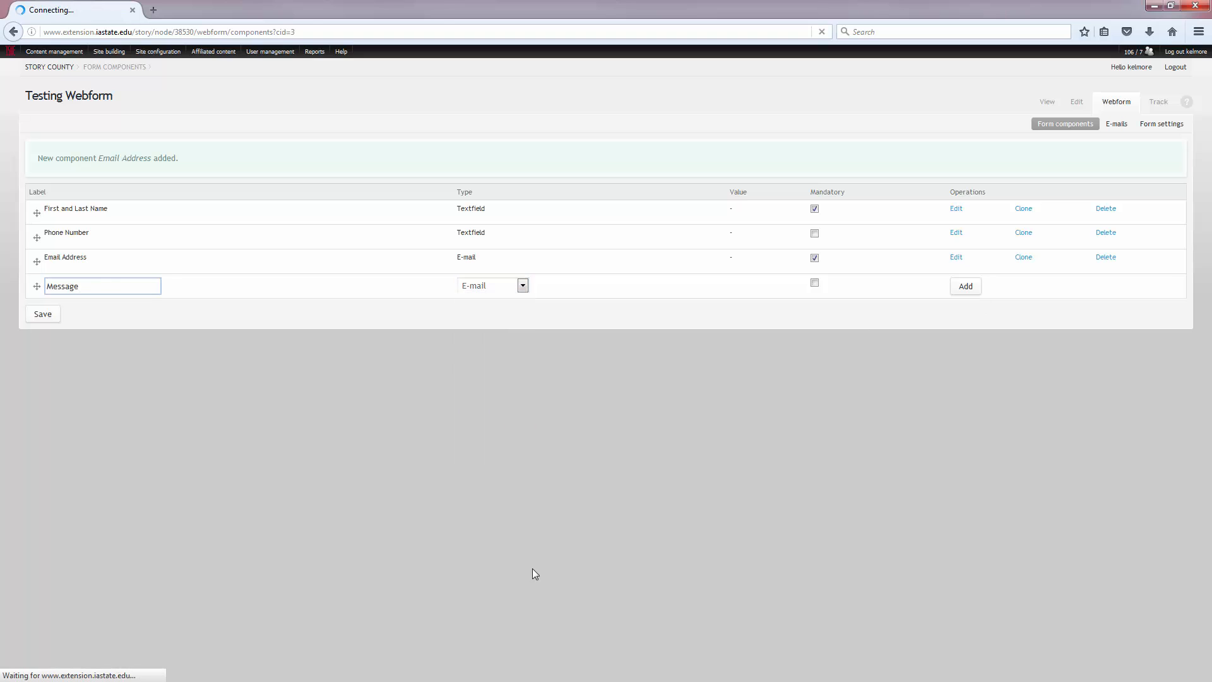
click(965, 286)
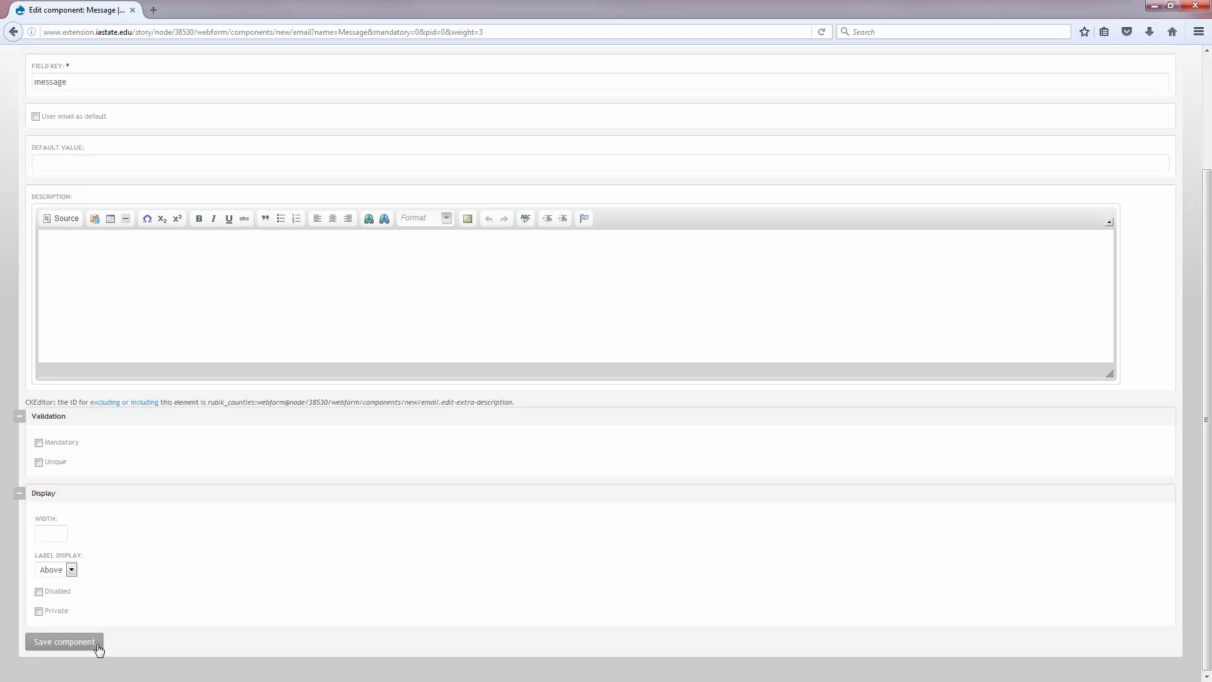
click(63, 641)
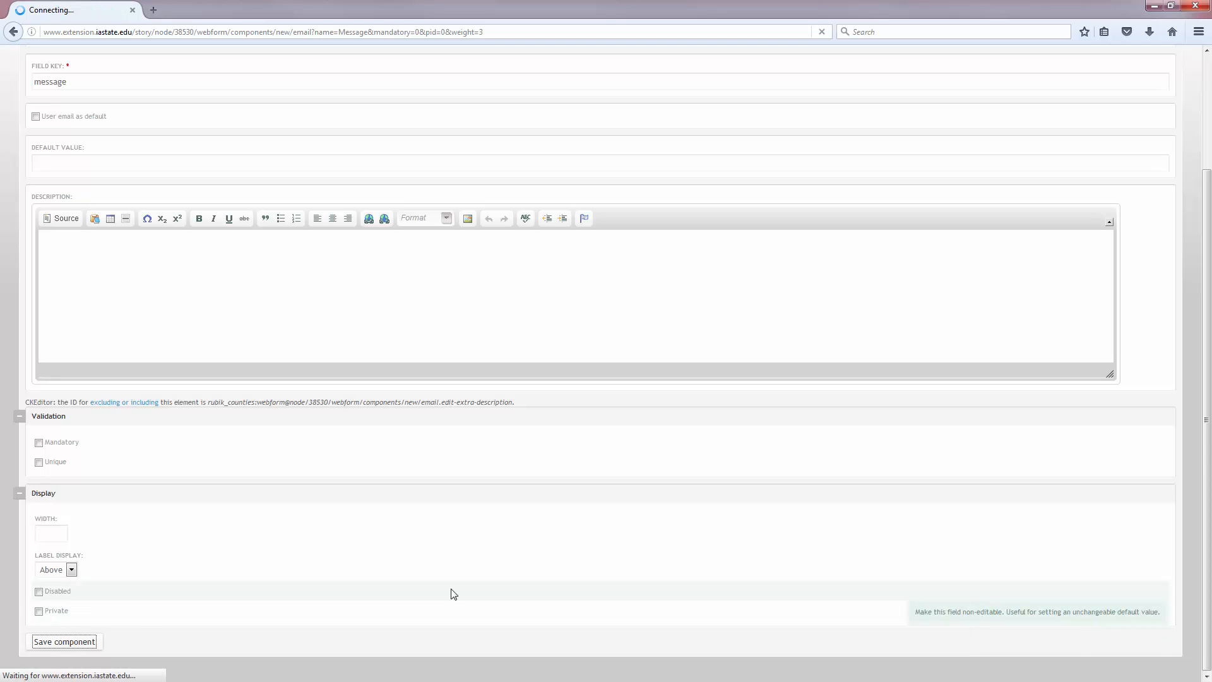
click(64, 641)
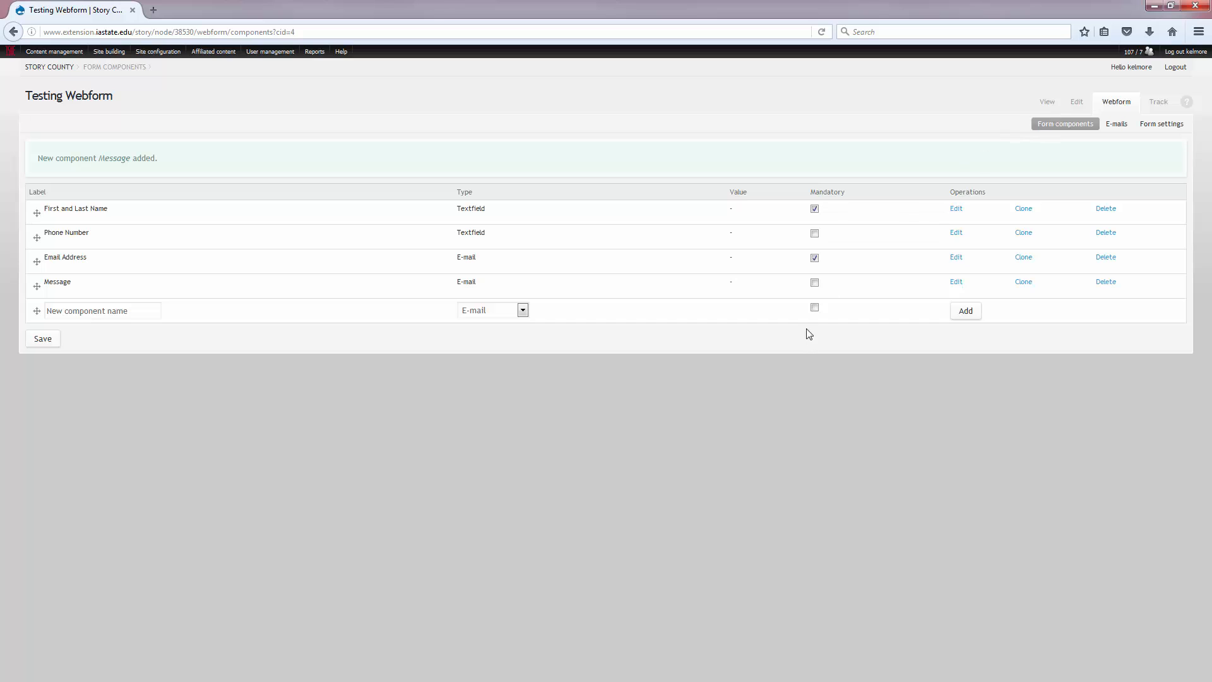
mouse_move(1047, 101)
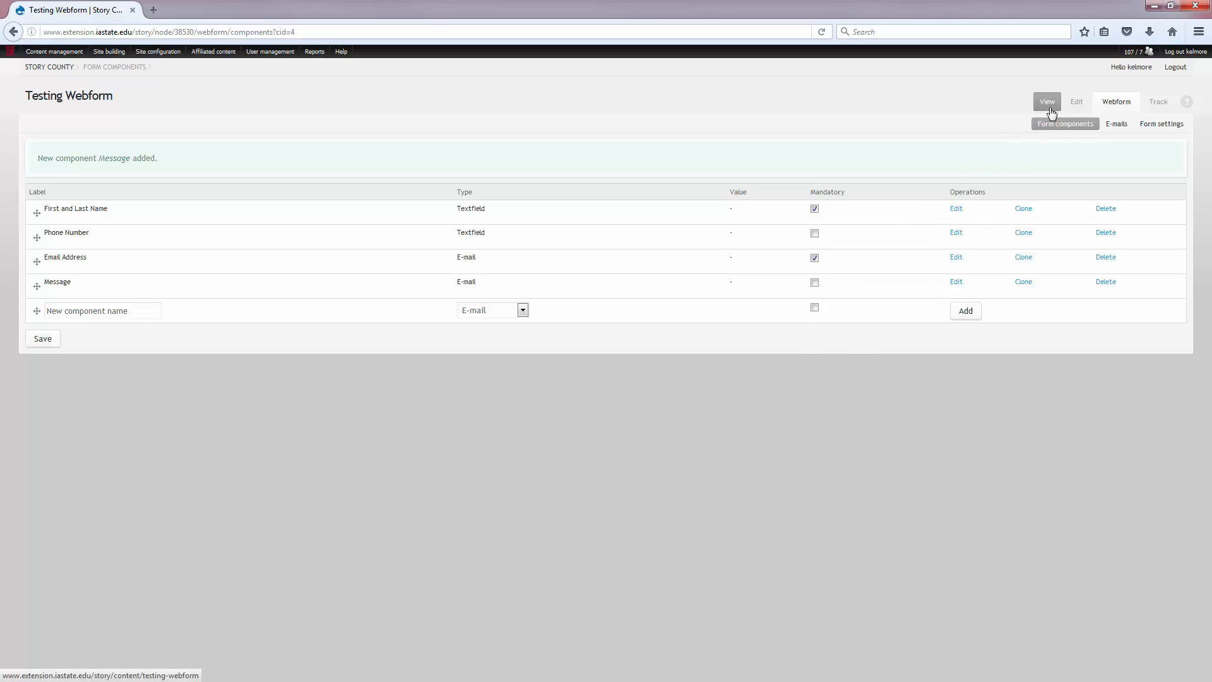
Preview Testing Webform's four fields, then return to the Webform components list
click(1047, 101)
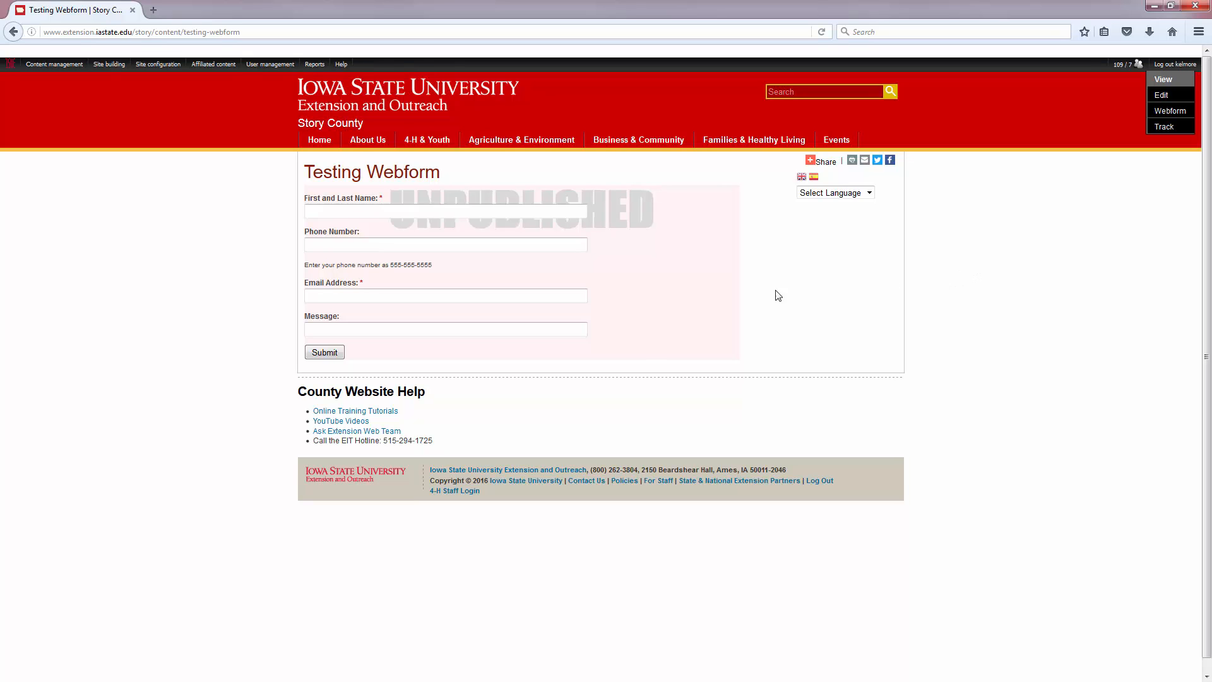
mouse_move(440, 270)
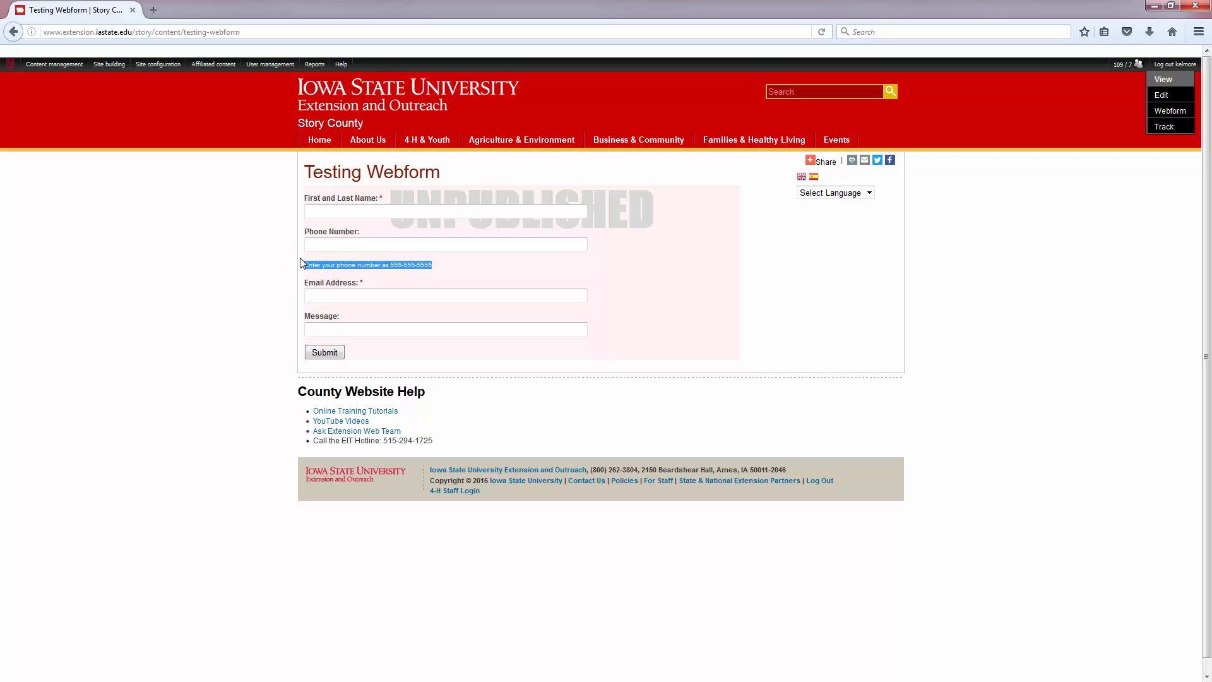
mouse_move(324, 352)
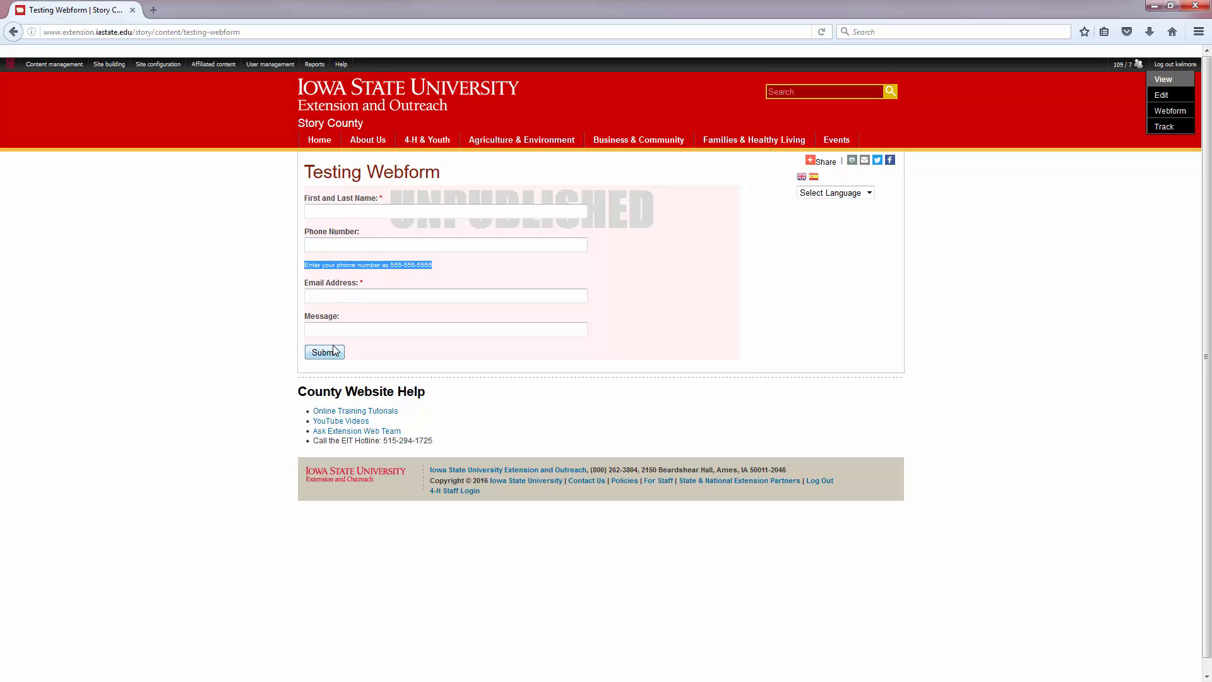
click(323, 352)
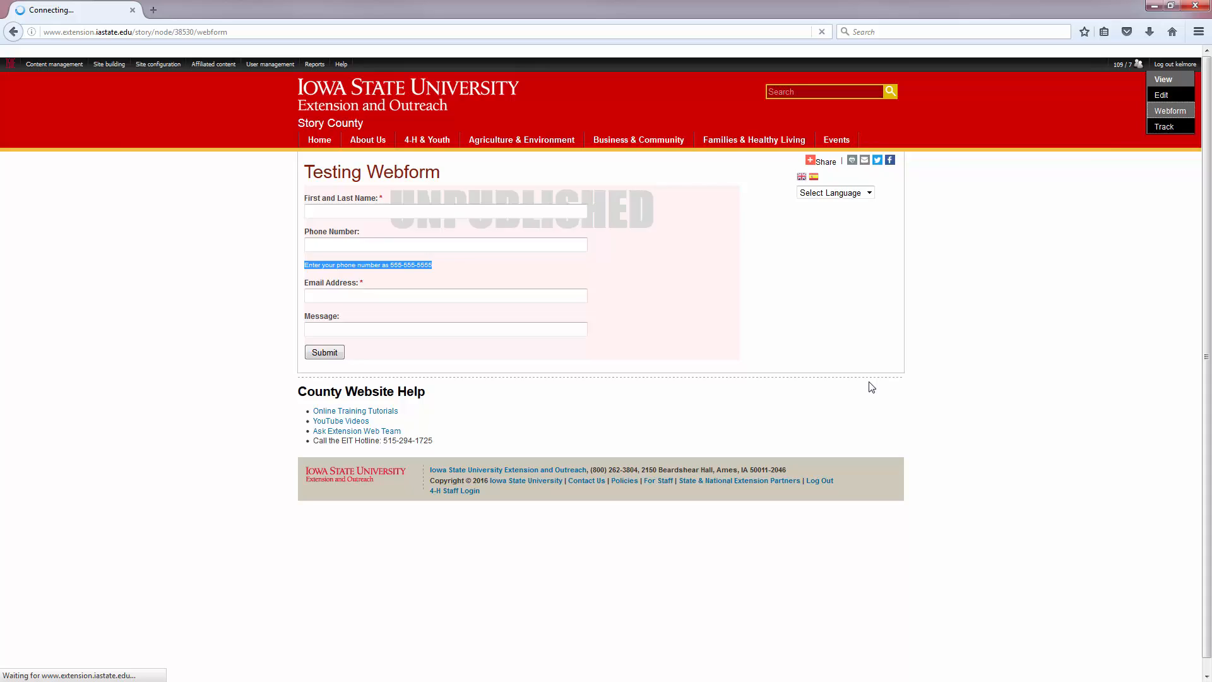
Delete the E-mail-type Message field and re-add 'Message' as a Textarea component
click(1170, 111)
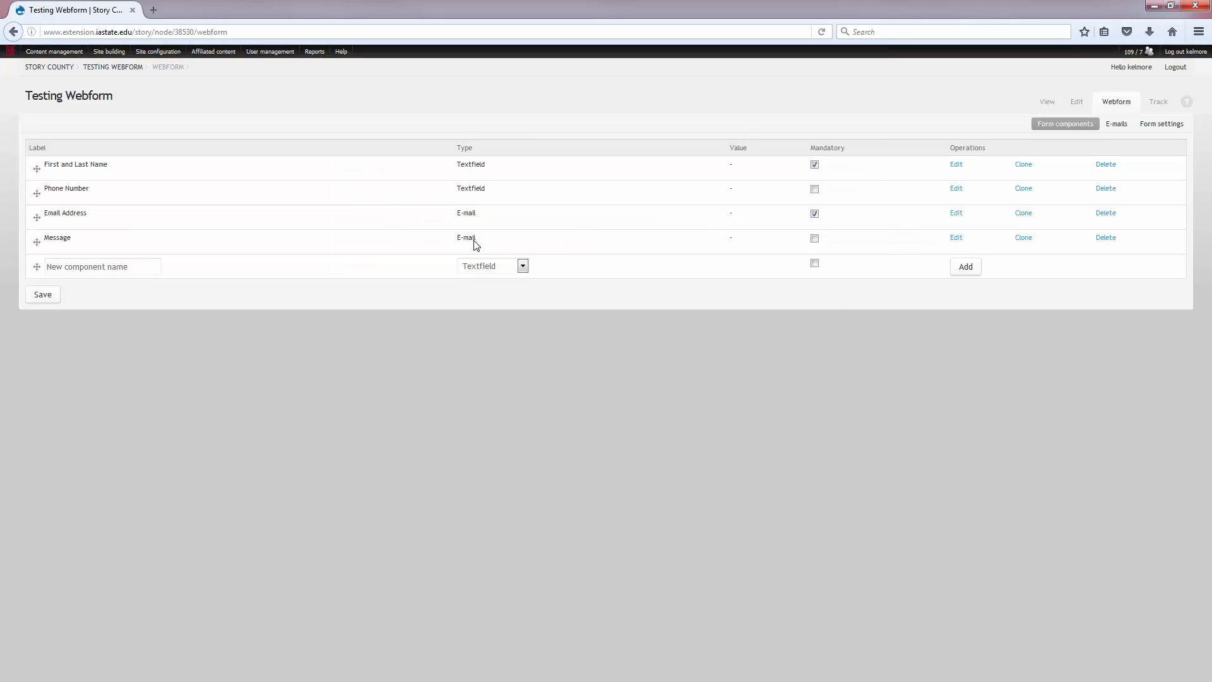
mouse_move(1101, 245)
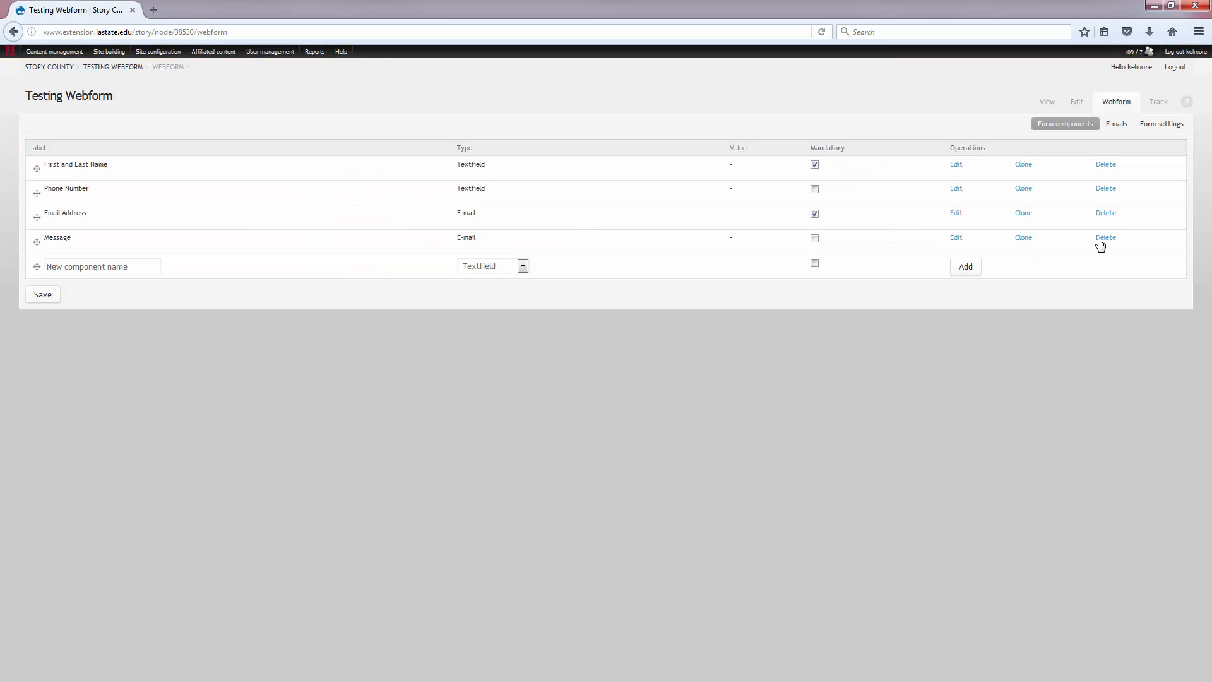
click(1105, 237)
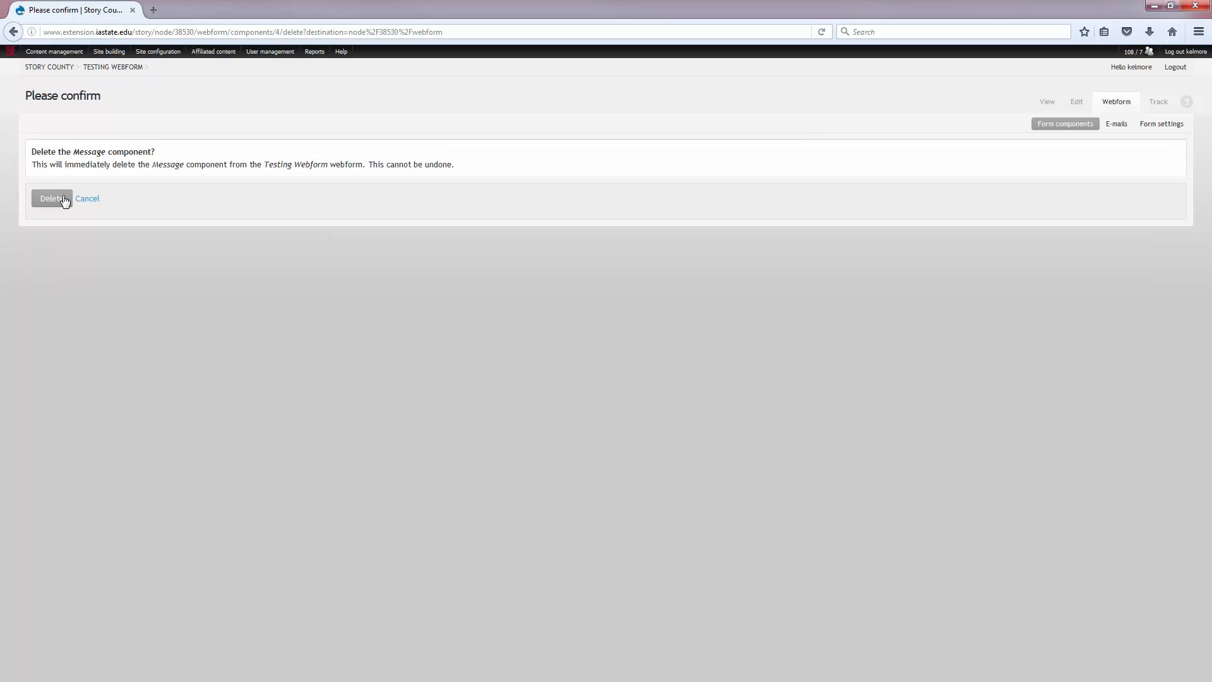
click(52, 199)
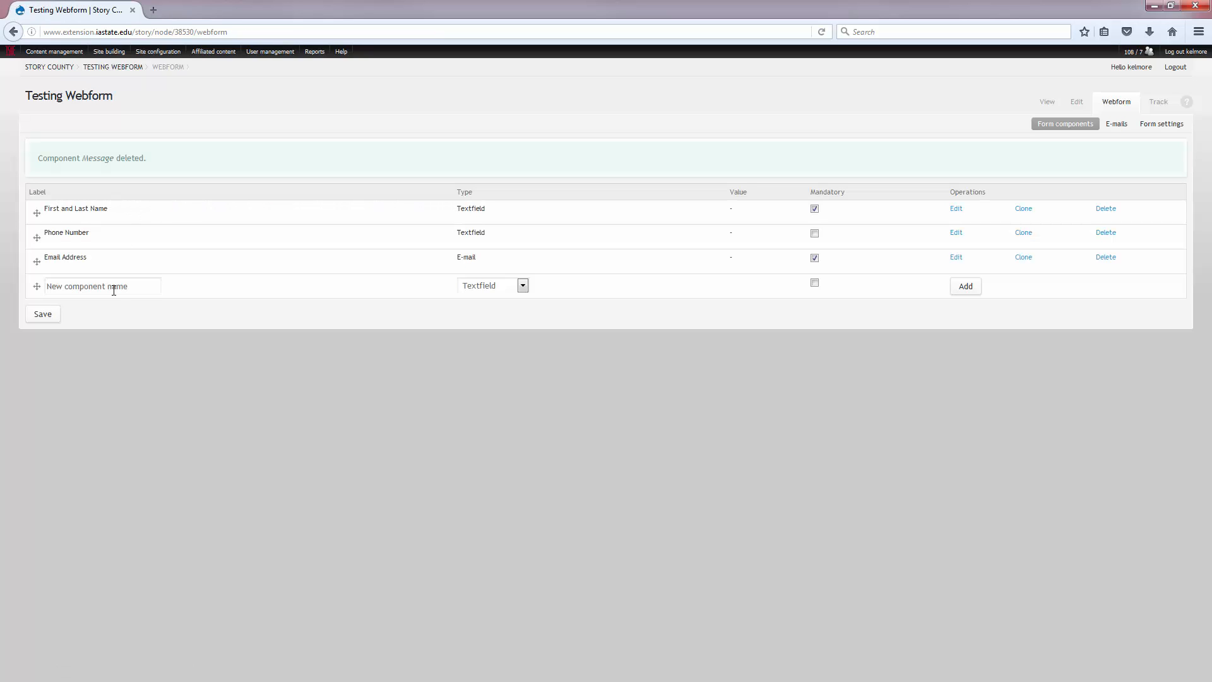
text(Messw)
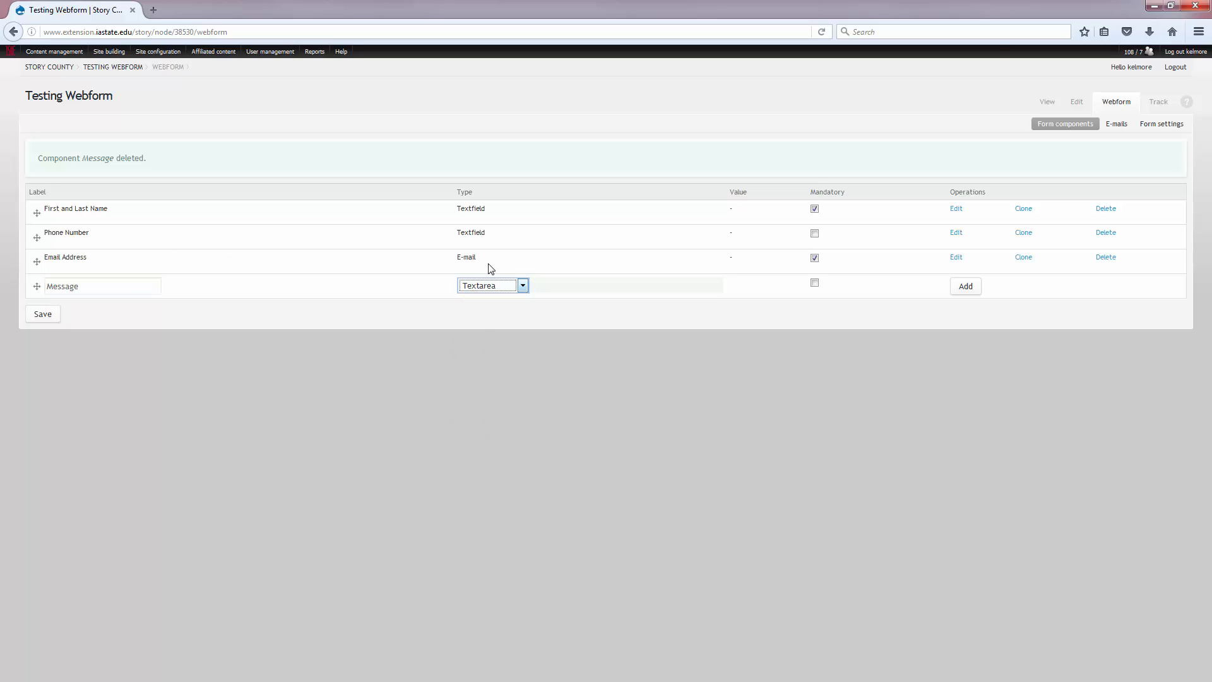
click(964, 286)
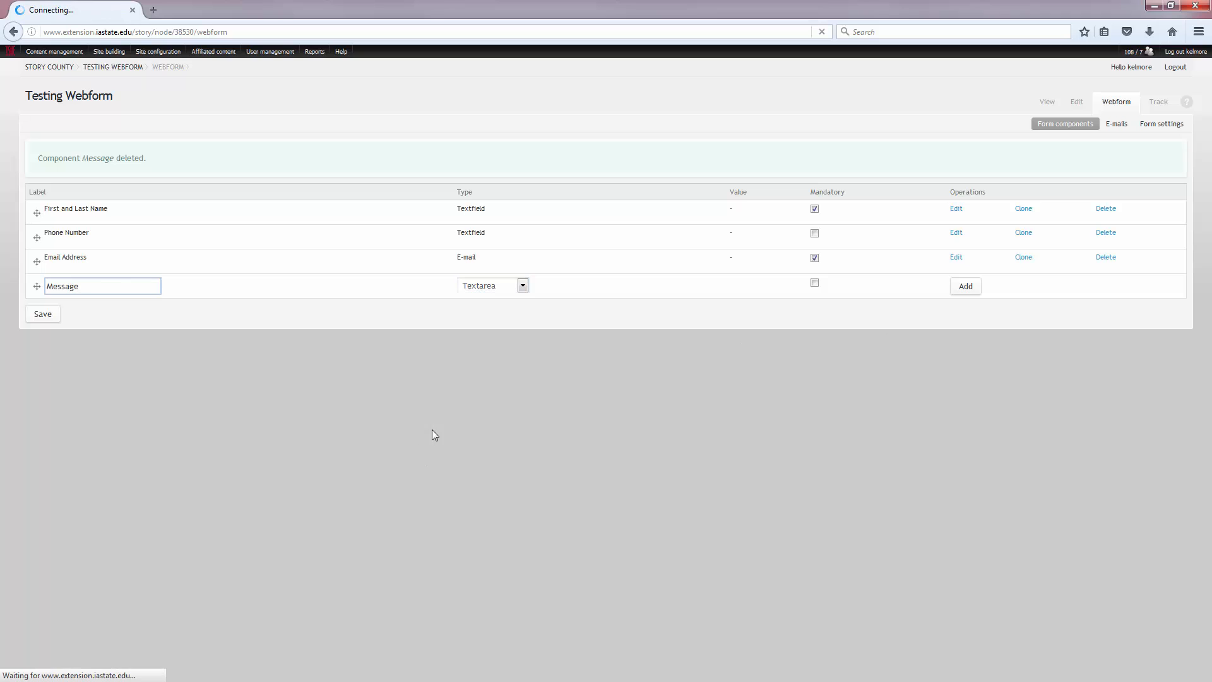
click(965, 286)
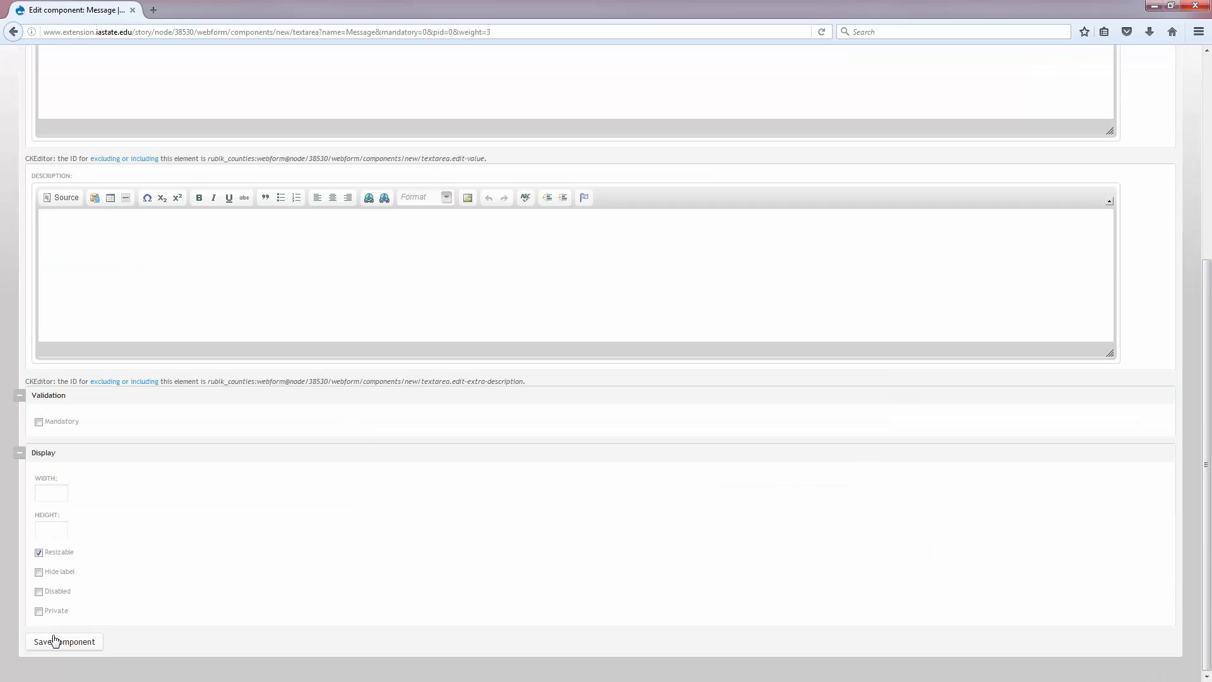
click(65, 641)
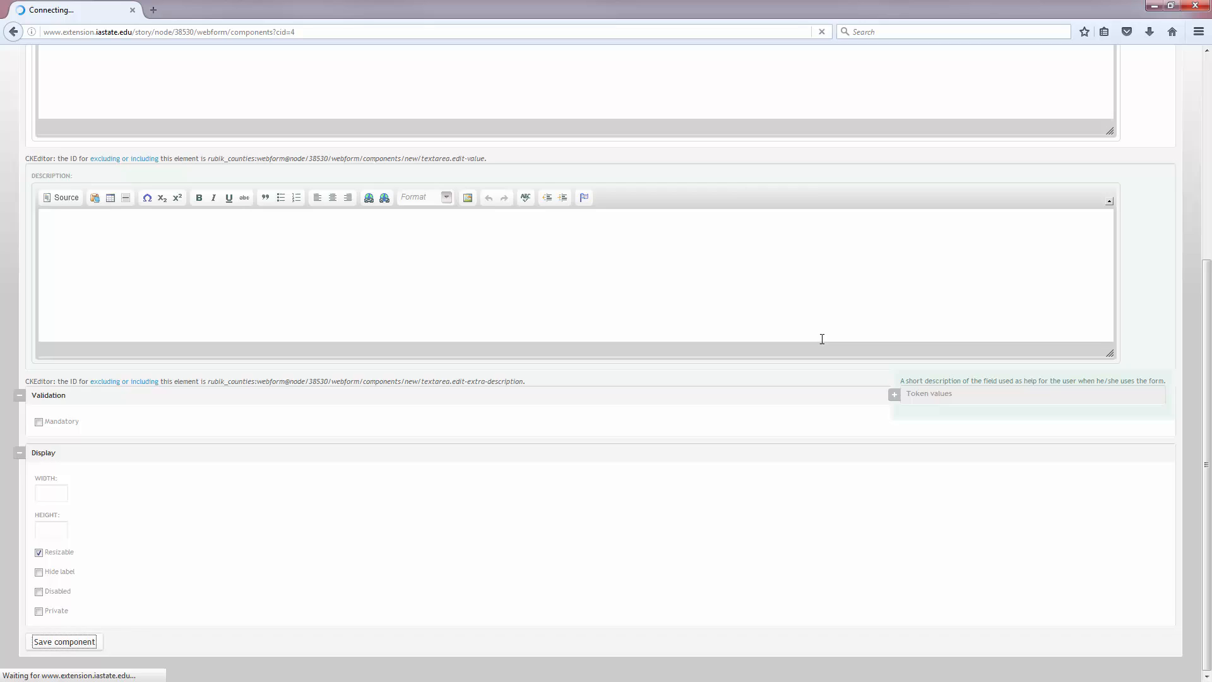
click(64, 640)
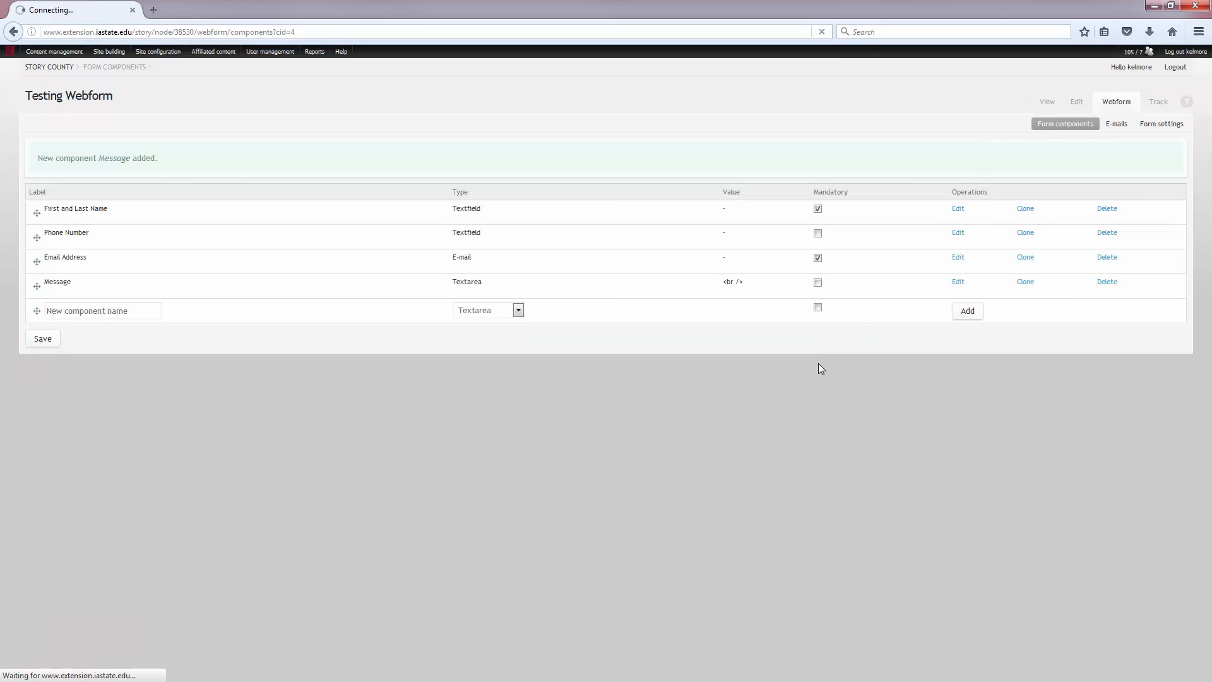
click(1046, 101)
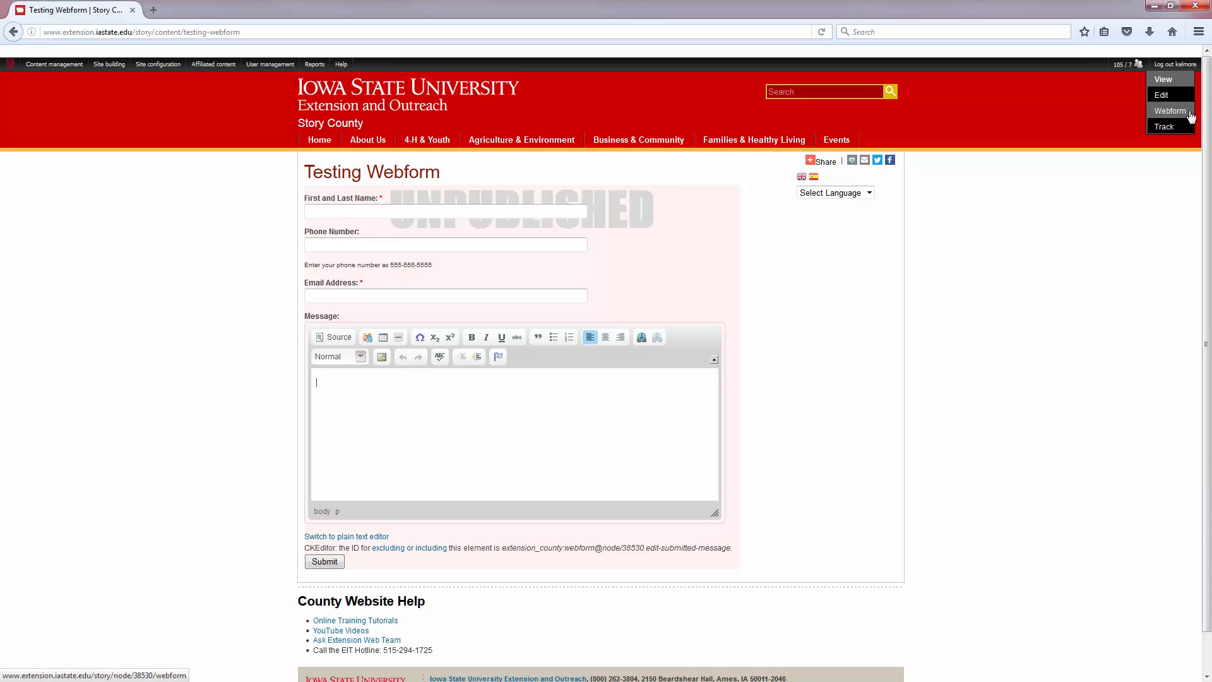
click(1170, 110)
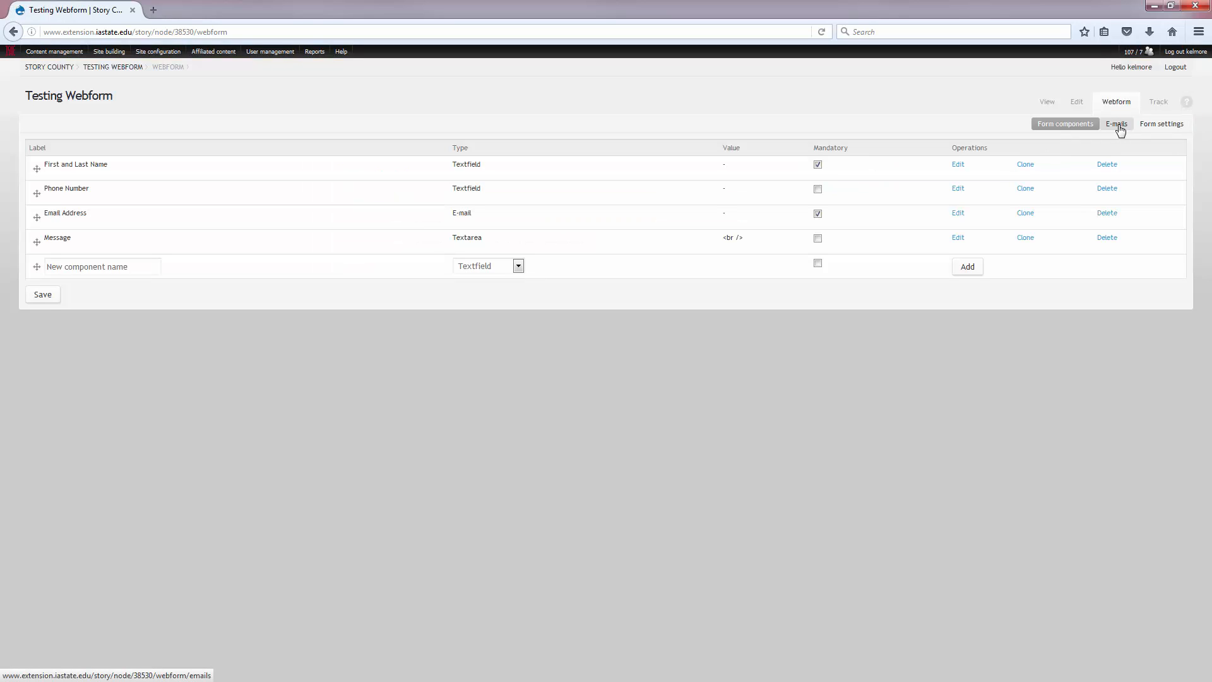
click(1116, 124)
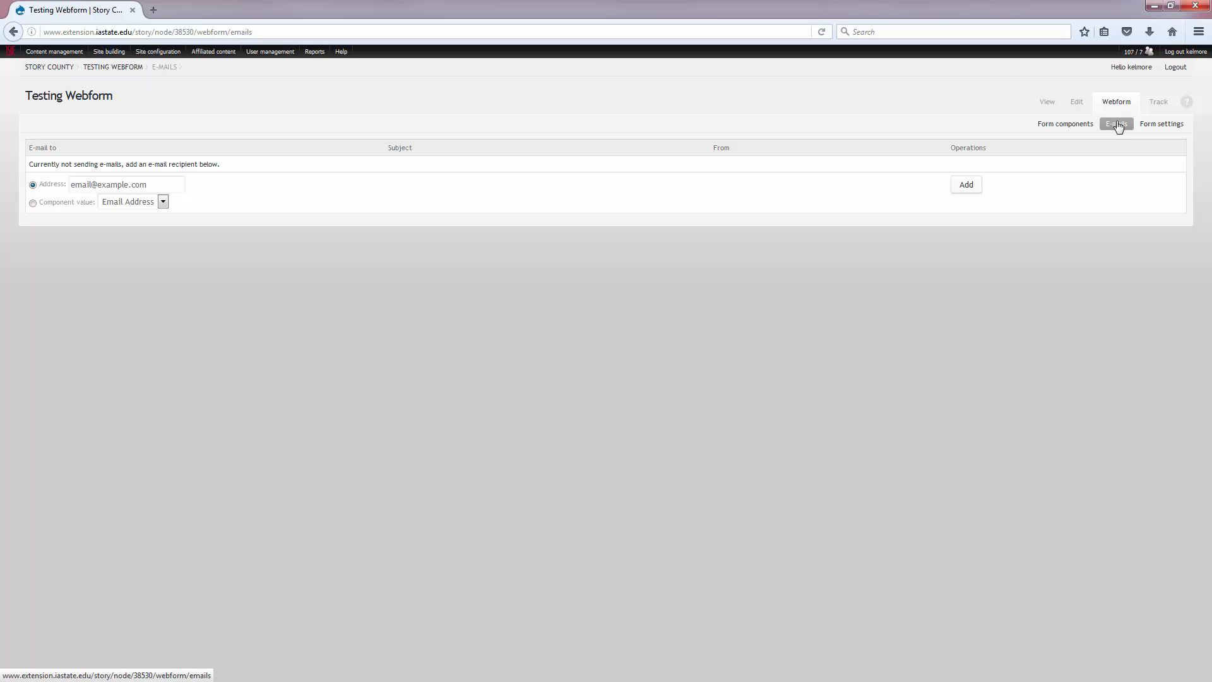
mouse_move(1117, 139)
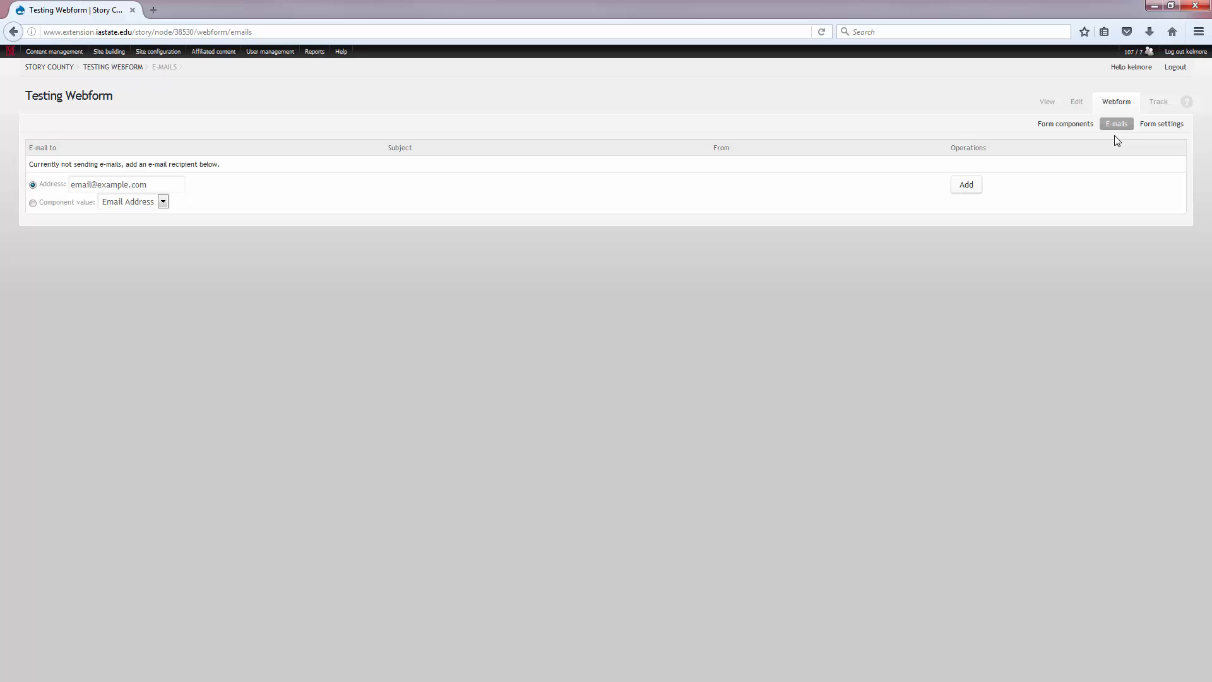
click(127, 184)
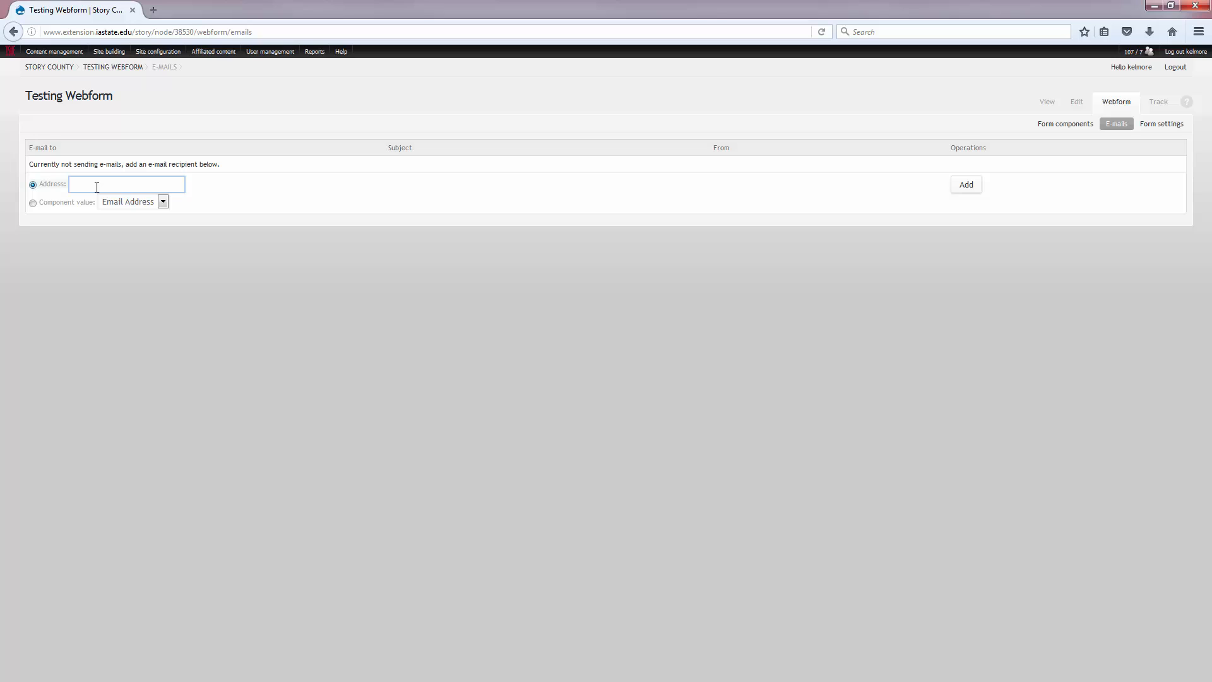
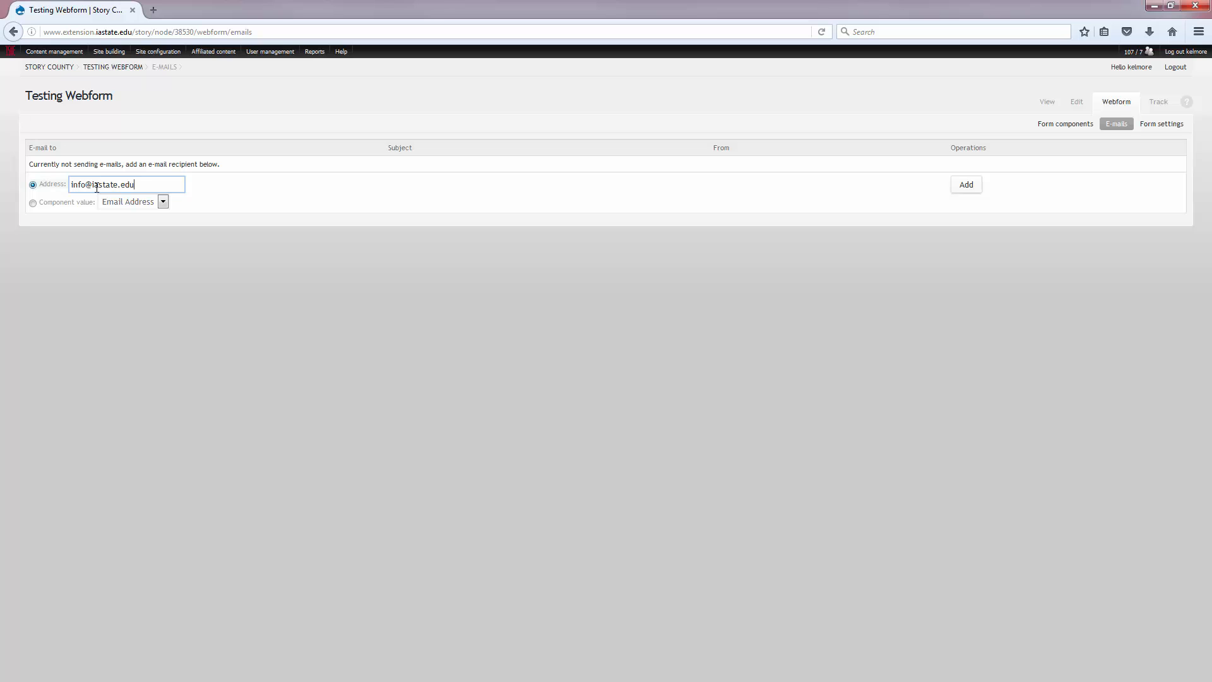
click(966, 185)
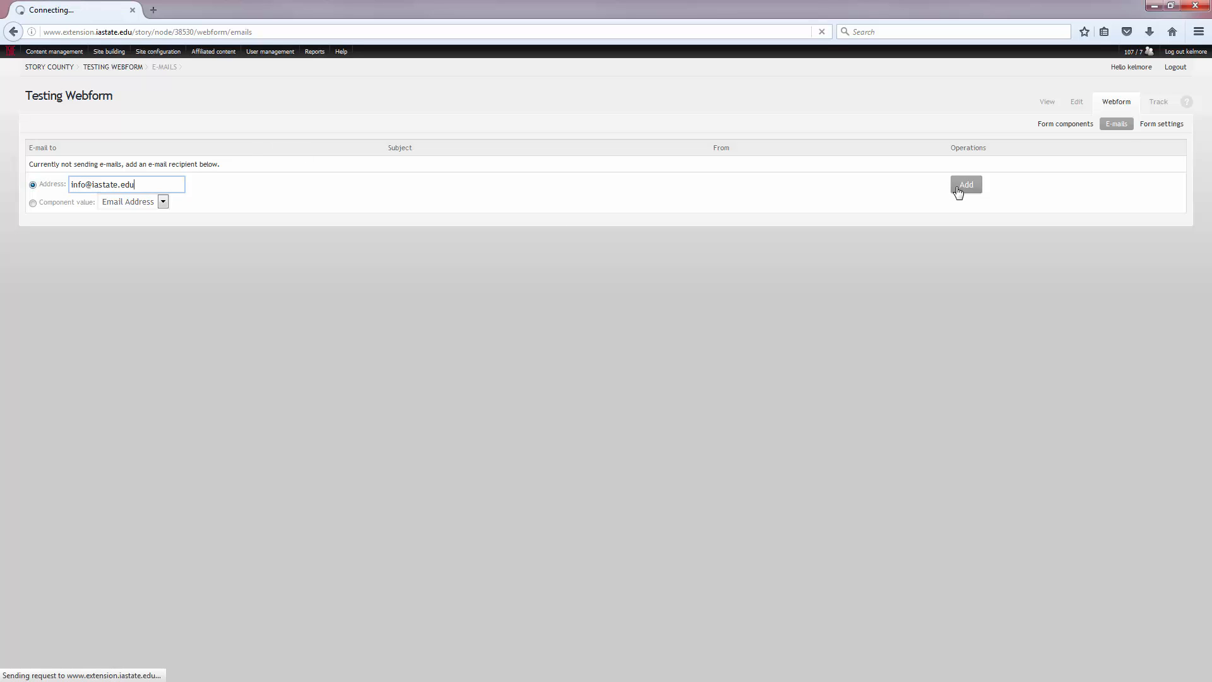
click(966, 184)
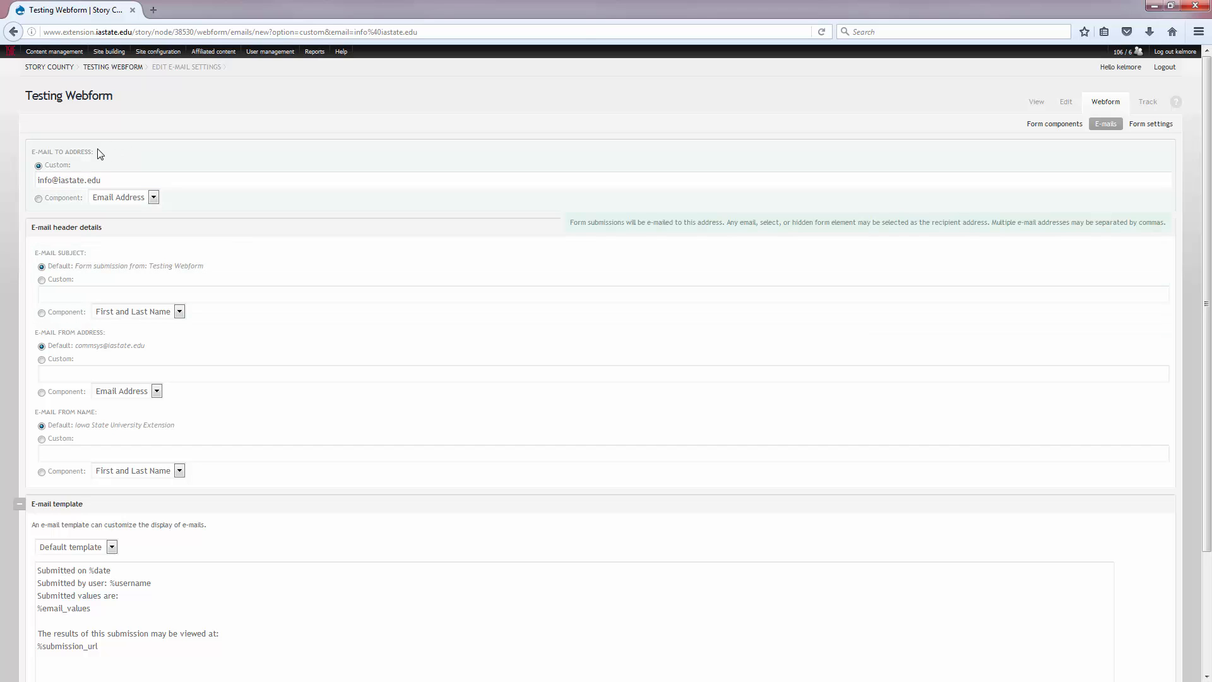
Use First and Last Name as the e-mail subject and Email Address as sender address
triple_click(69, 179)
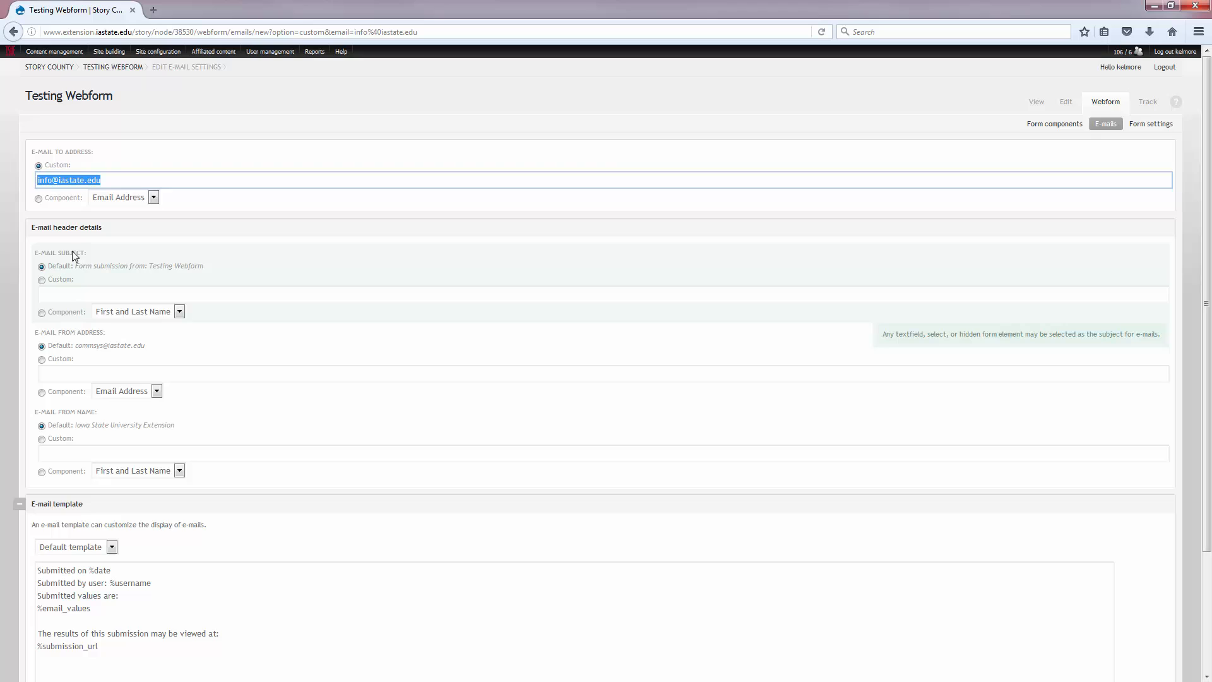
click(42, 279)
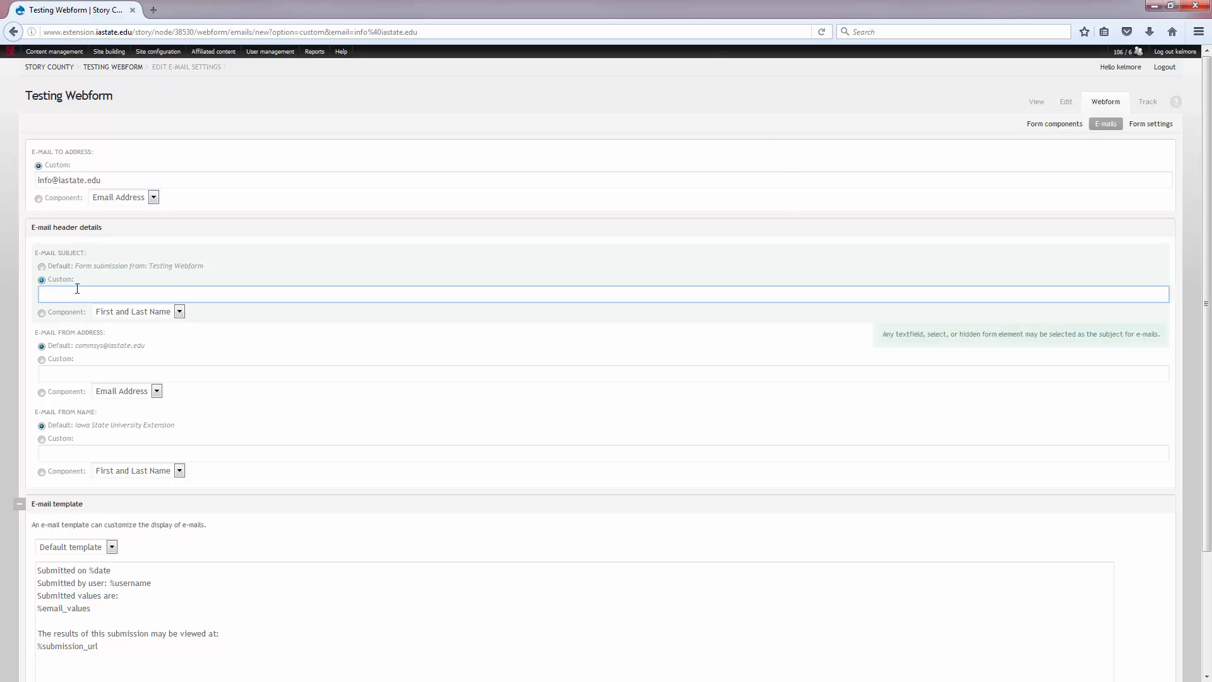
click(42, 265)
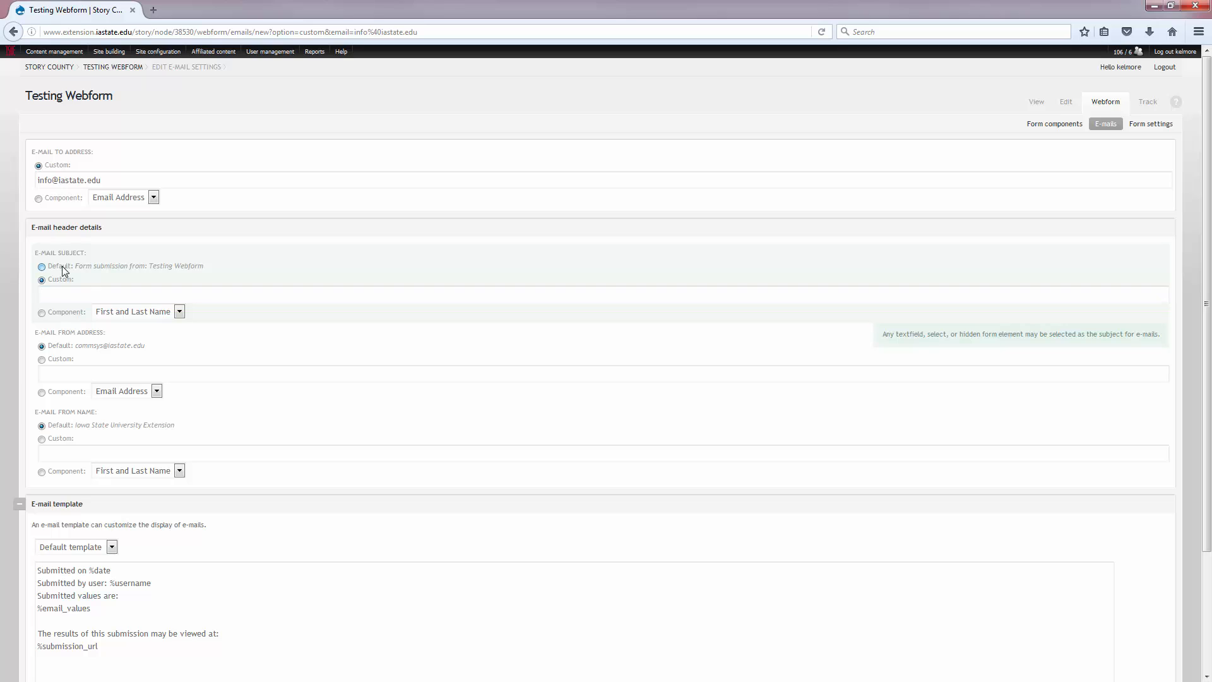
click(41, 279)
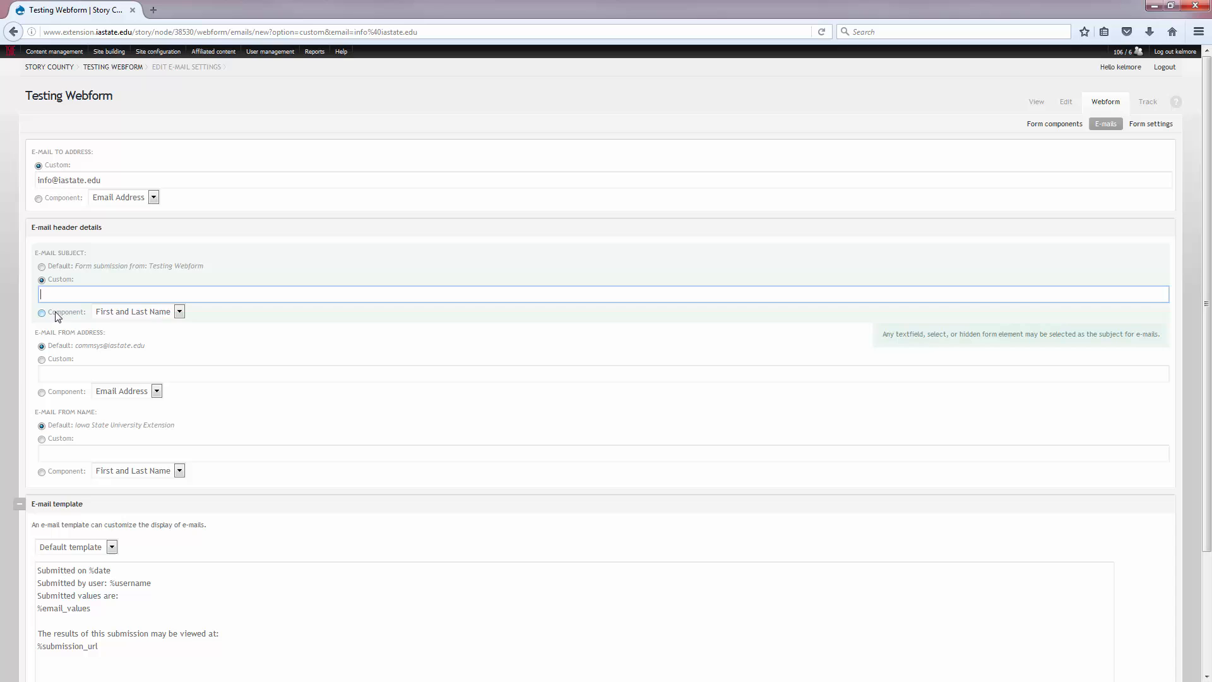
click(41, 313)
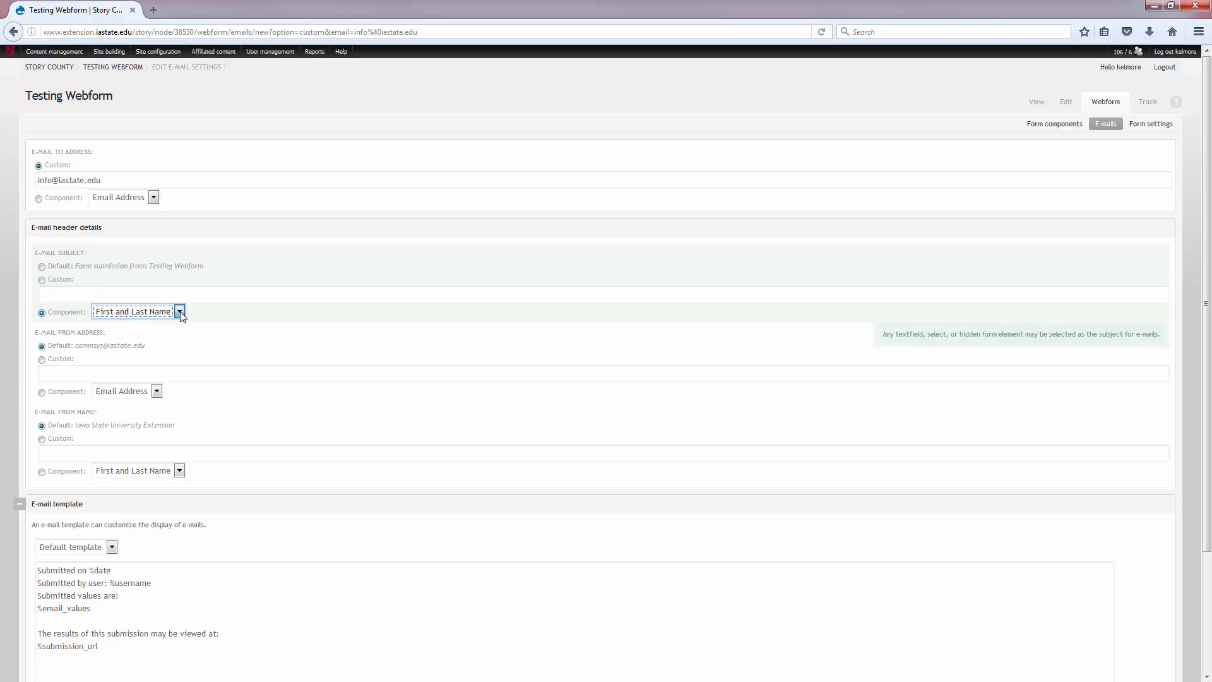
mouse_move(90, 345)
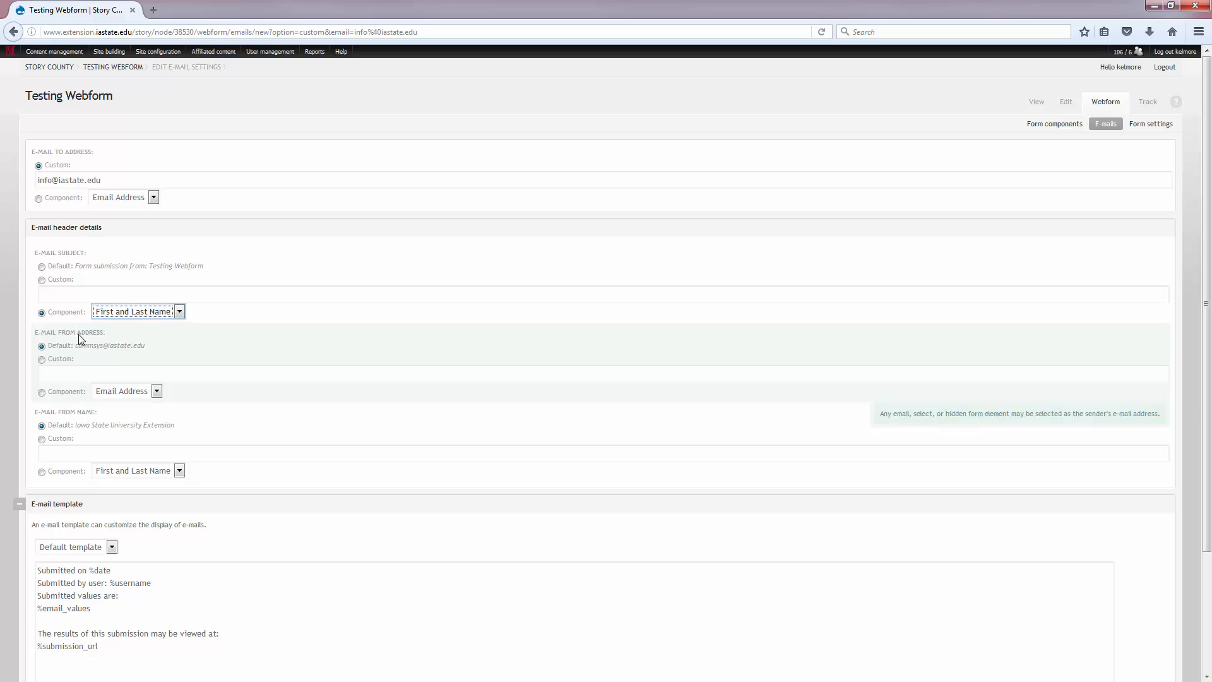
click(42, 391)
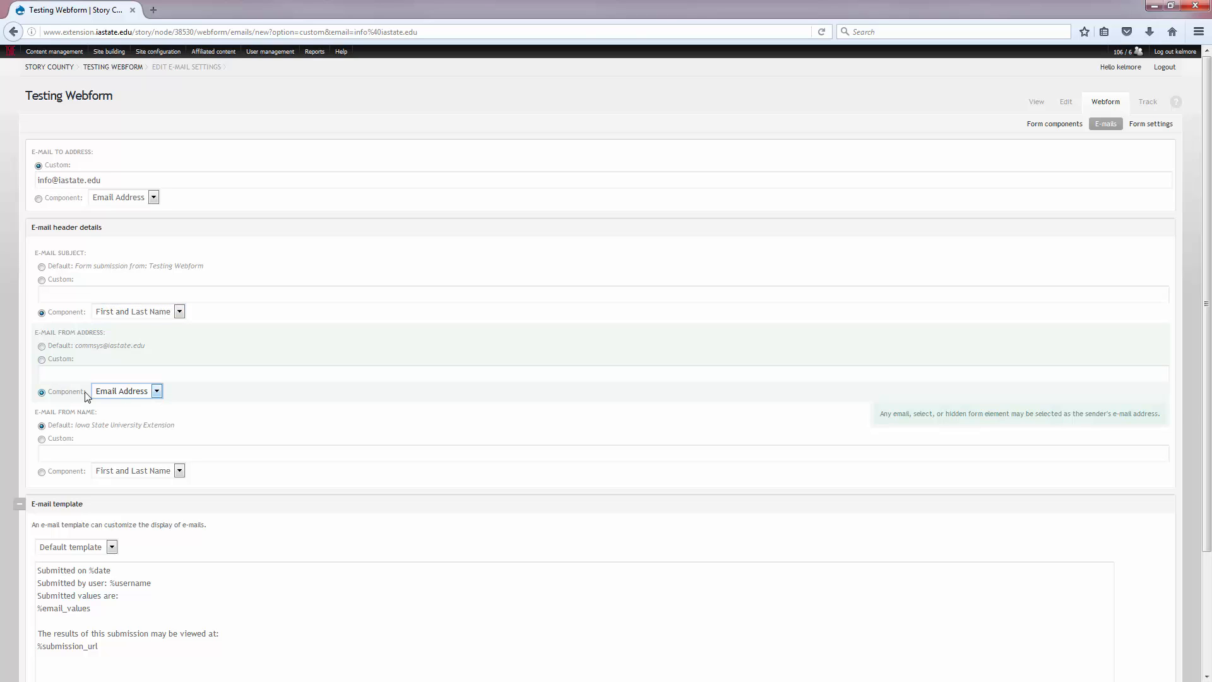
click(156, 390)
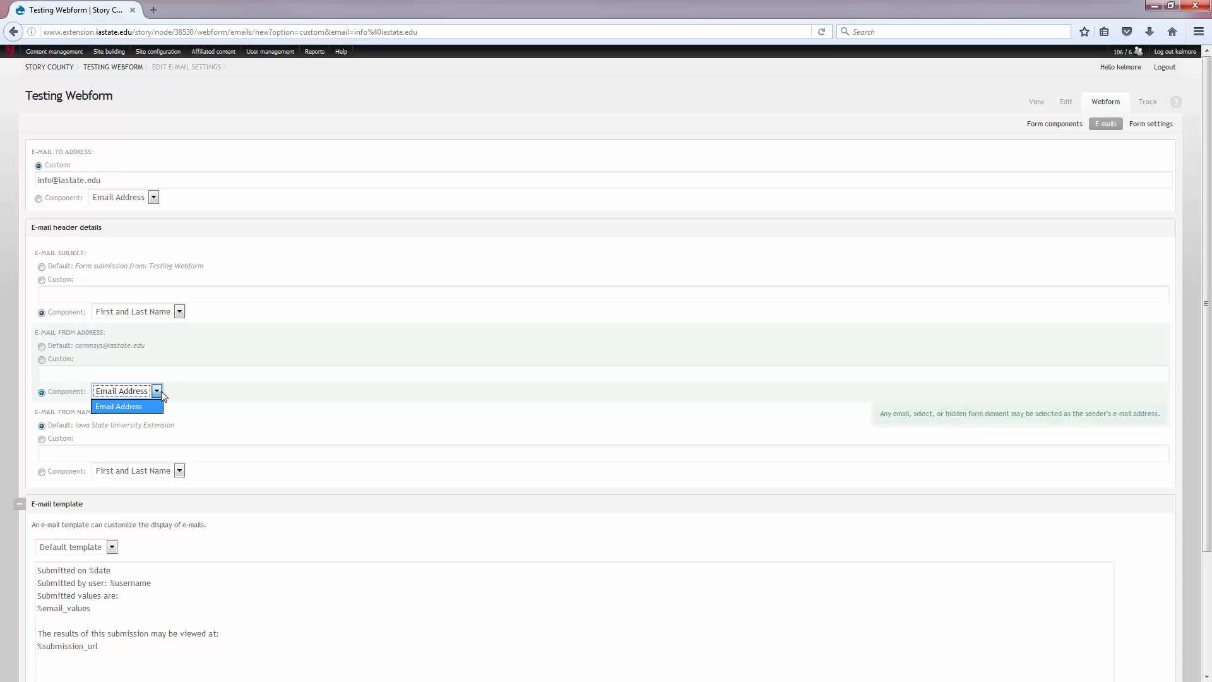
click(41, 359)
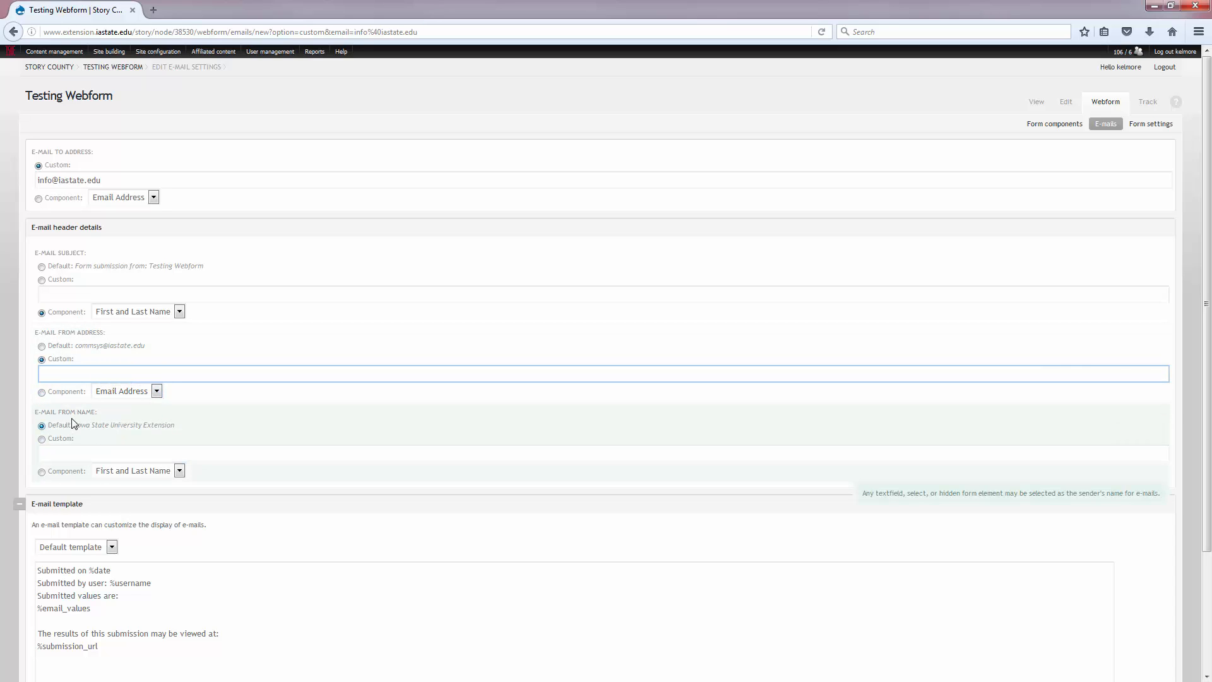
Use First and Last Name as sender name, exclude Phone Number, and save e-mail settings
click(42, 471)
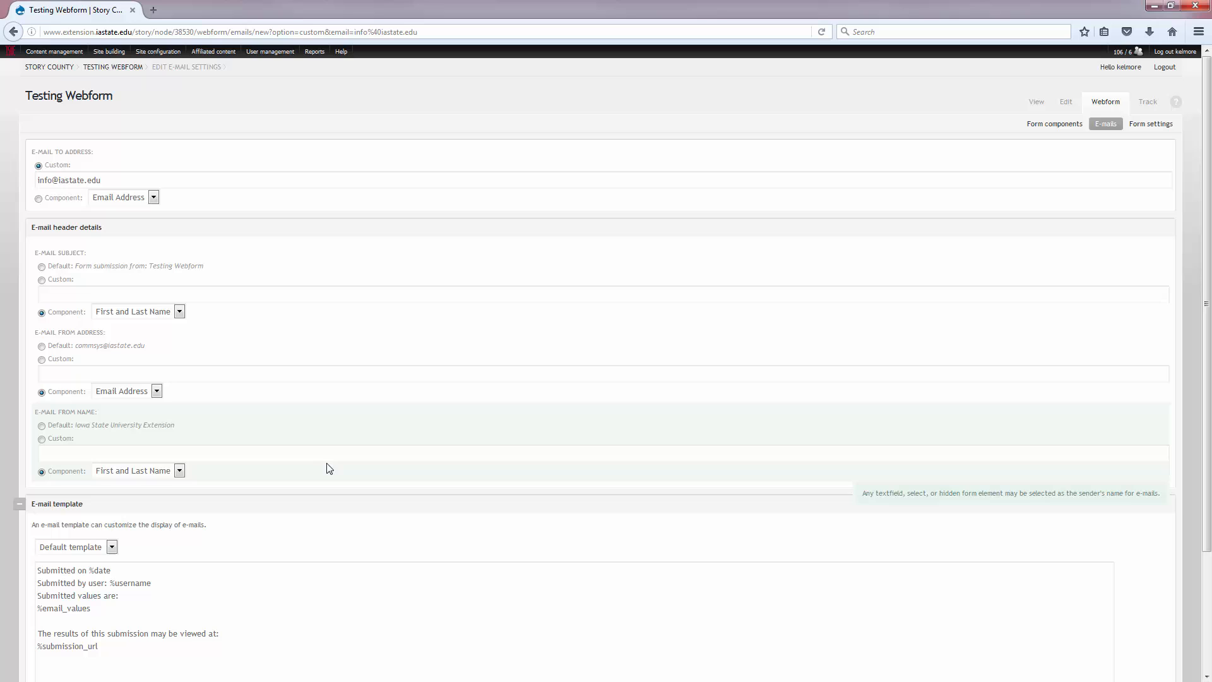
mouse_move(163, 270)
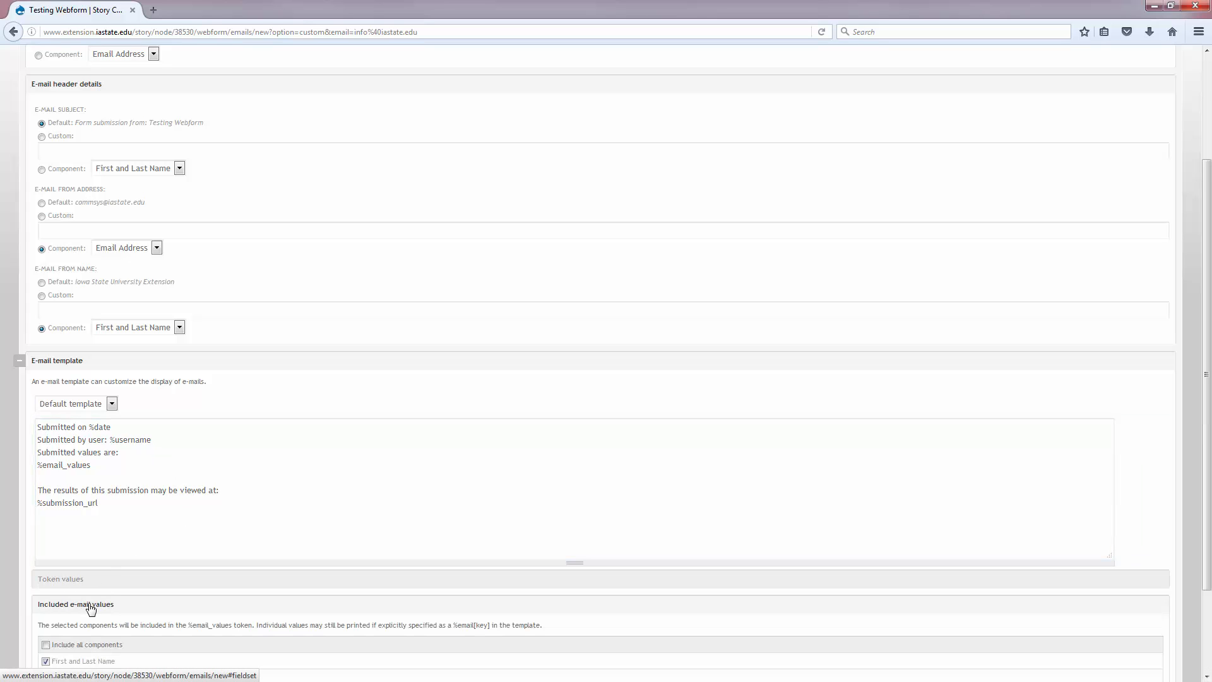
scroll(down, 3)
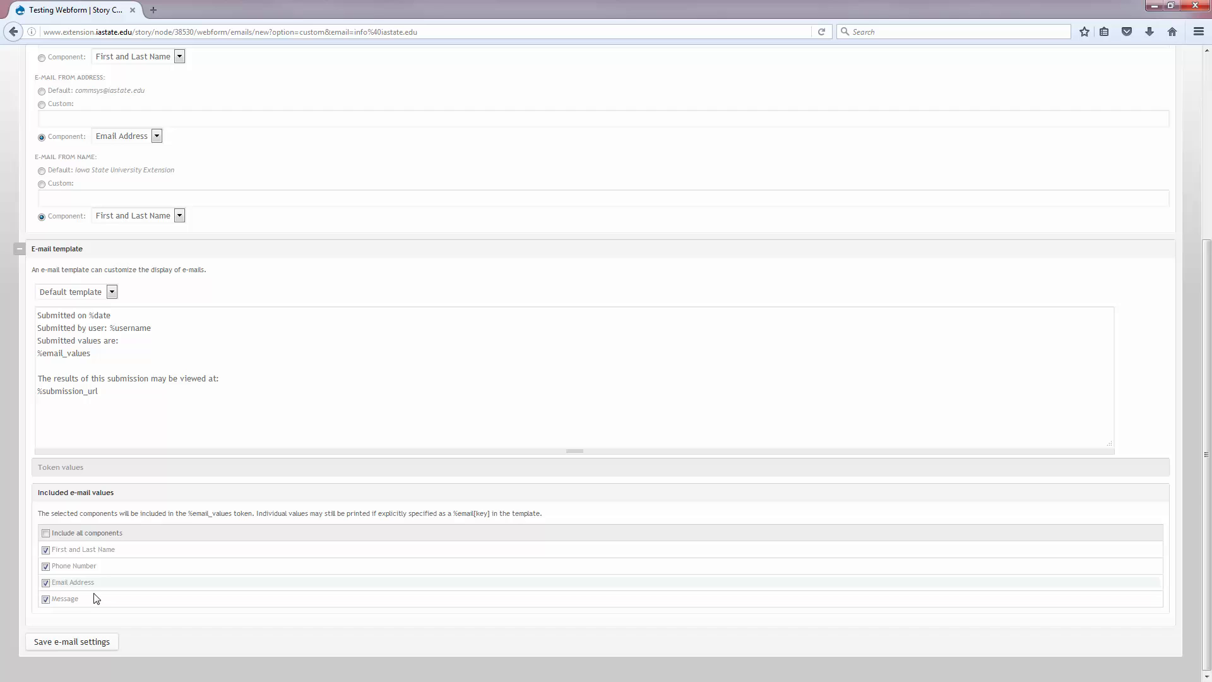
click(46, 565)
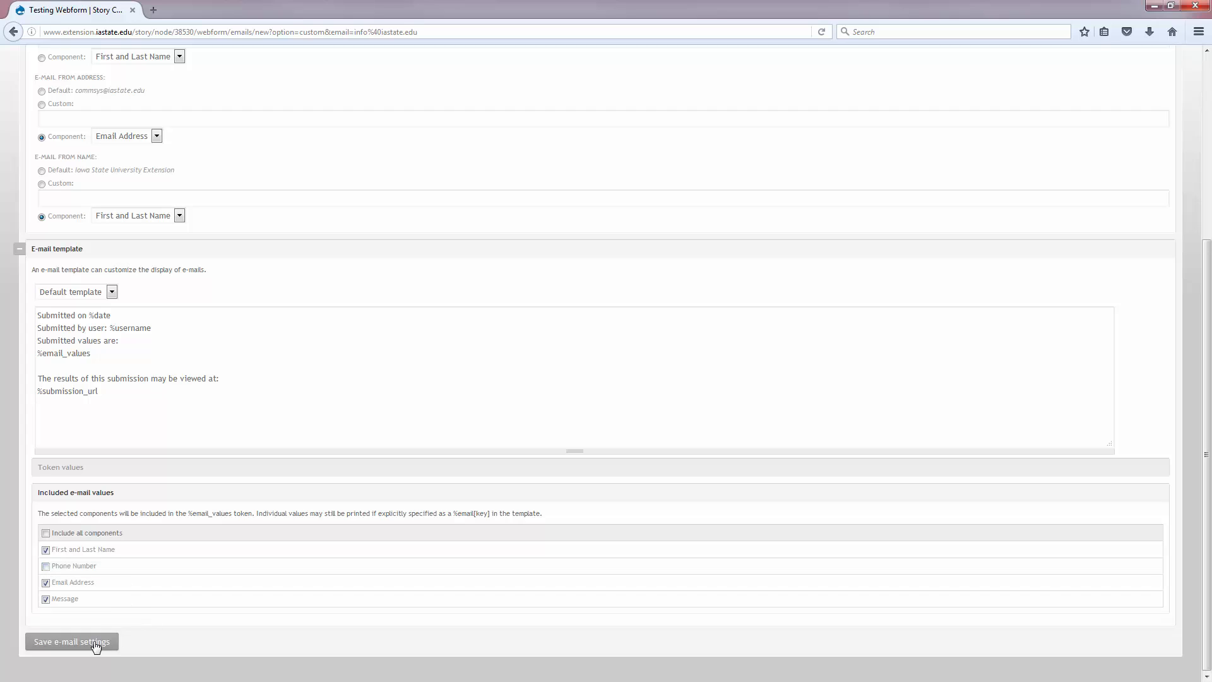
click(71, 642)
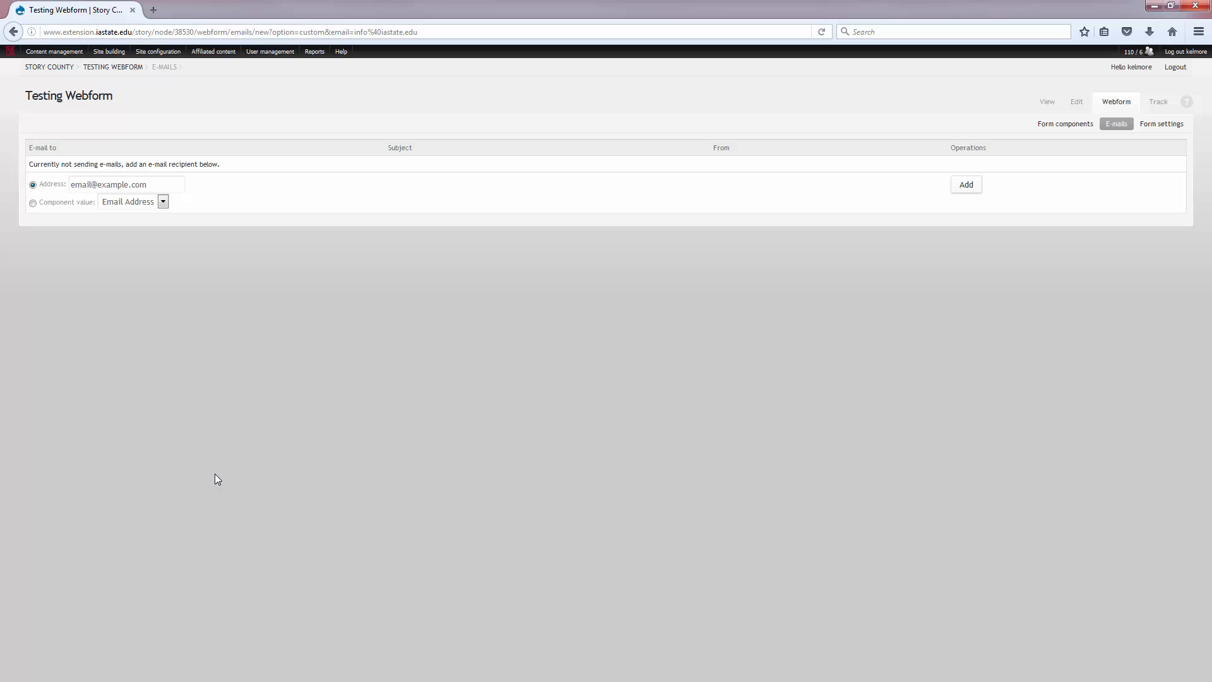
mouse_move(237, 466)
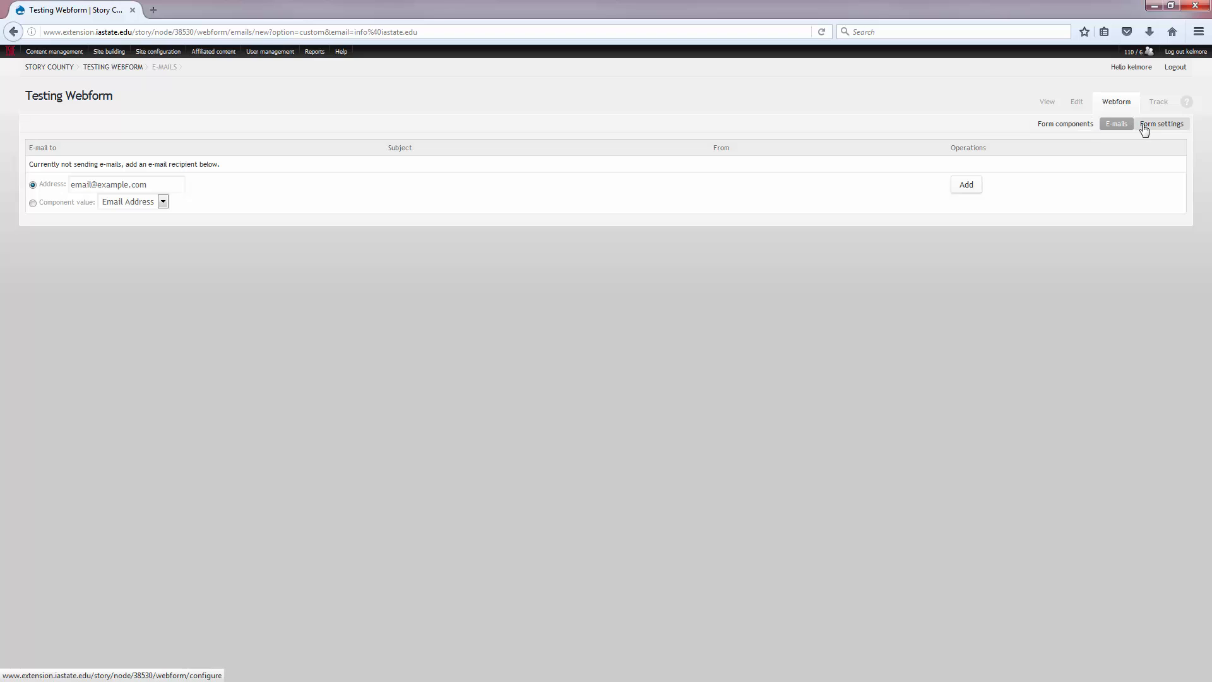
click(1151, 124)
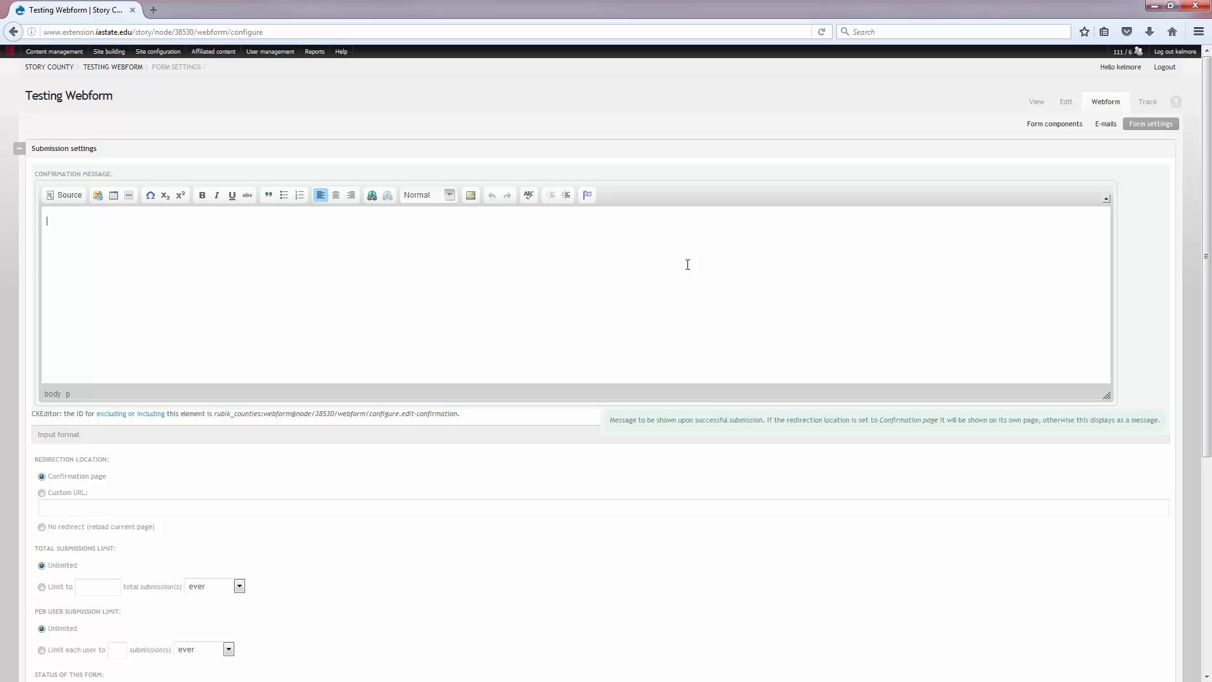
mouse_move(595, 123)
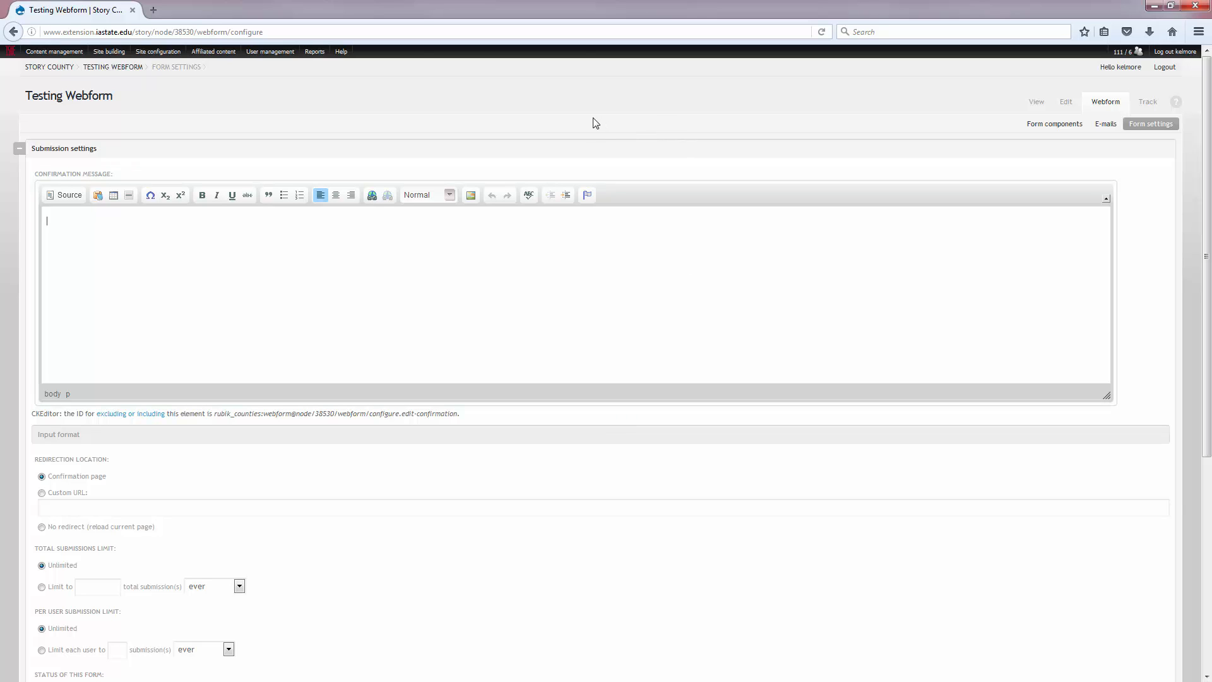
mouse_move(600, 132)
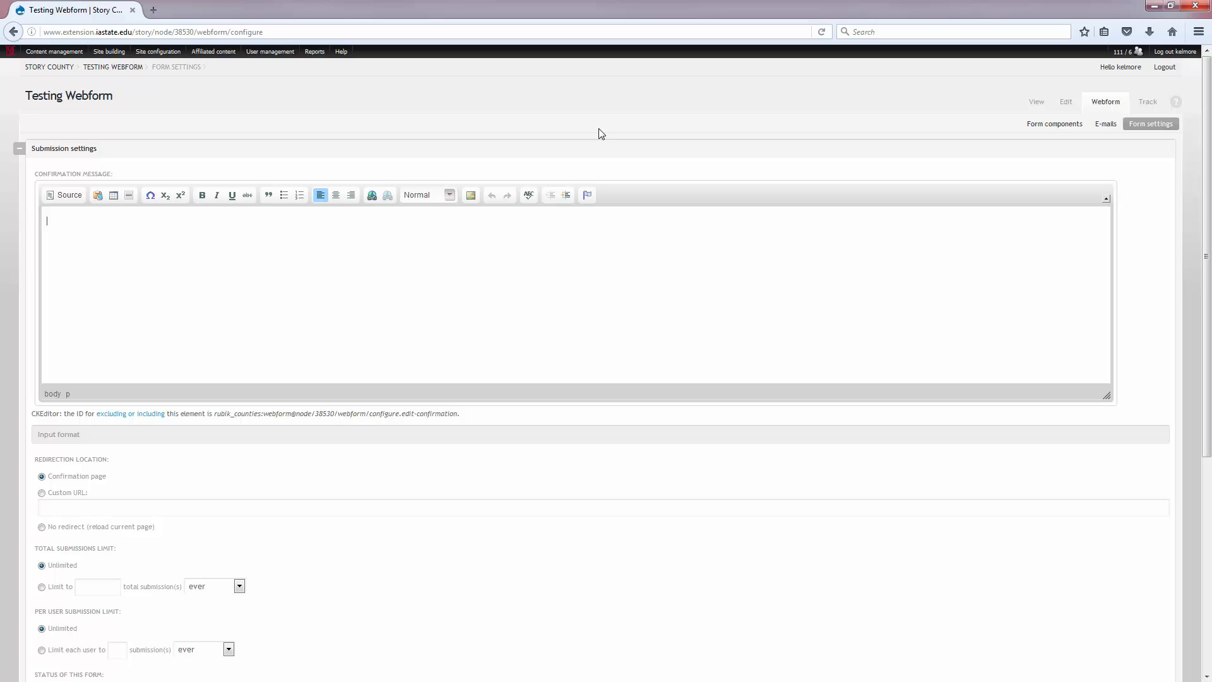
mouse_move(653, 106)
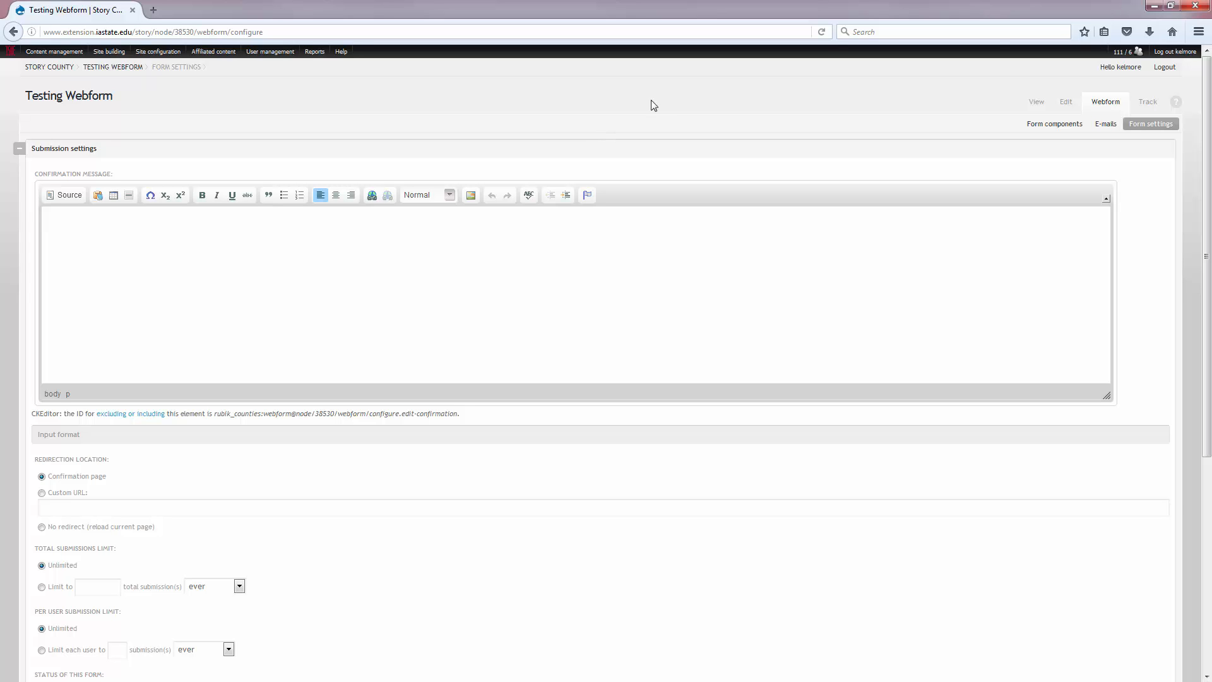
Cap submissions at 50 in total and 3 per user
scroll(down, 3)
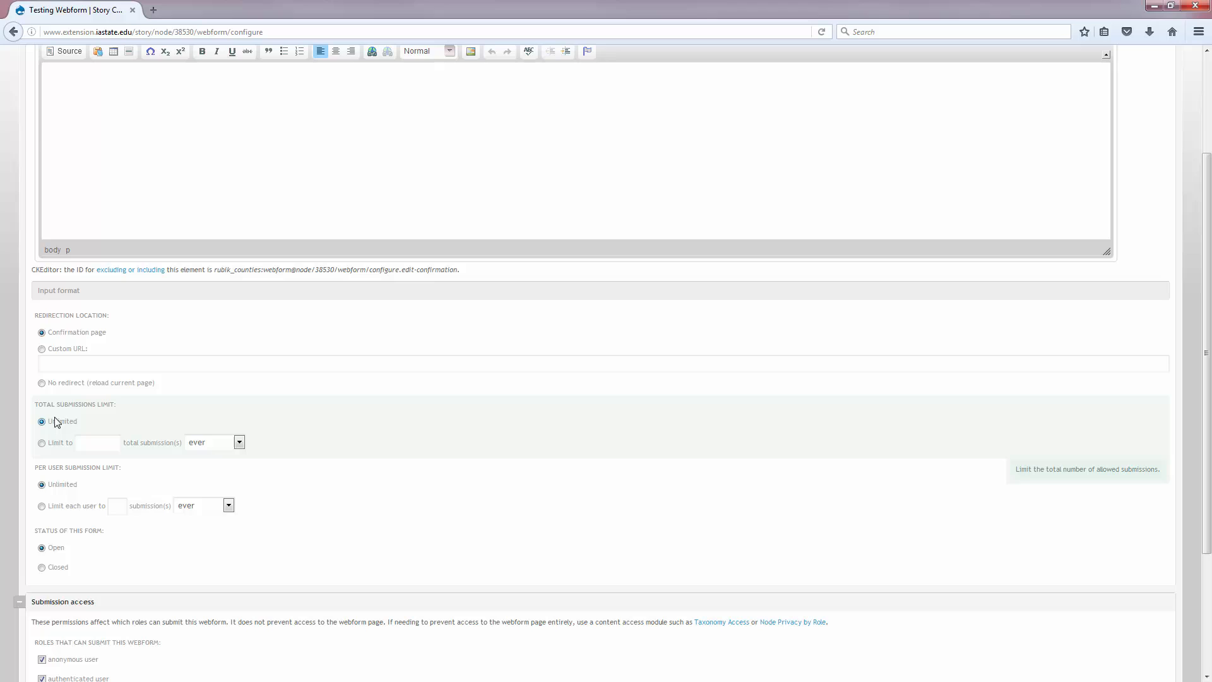
click(97, 442)
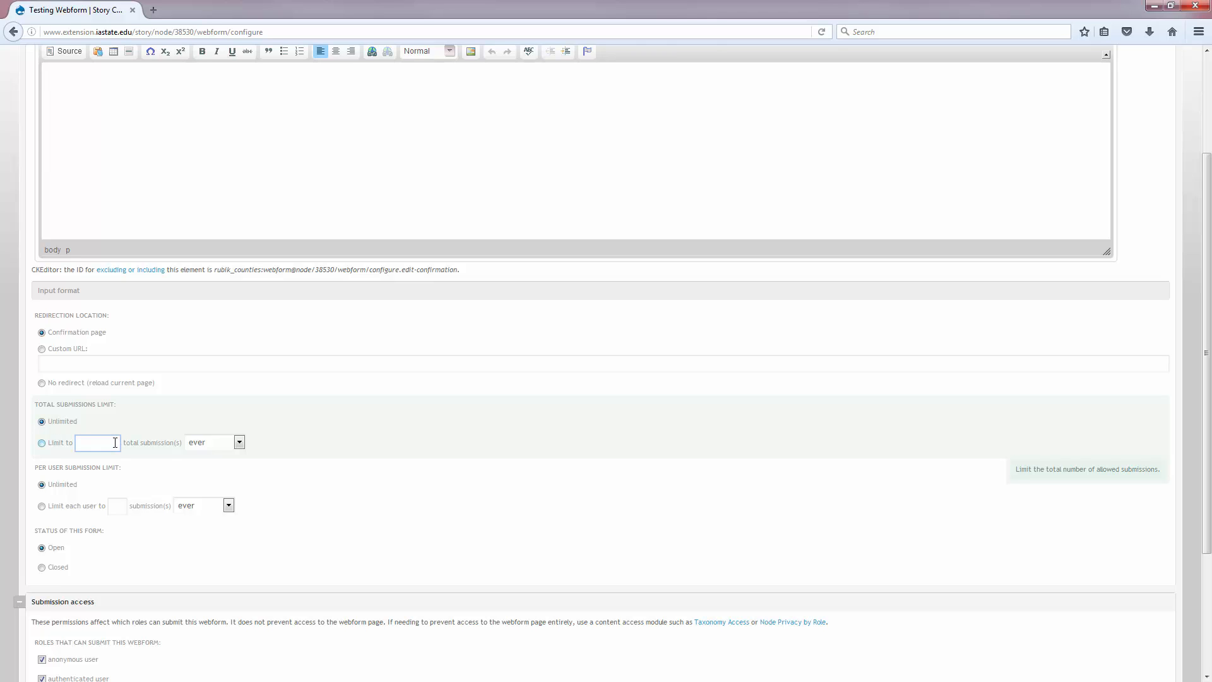
click(42, 442)
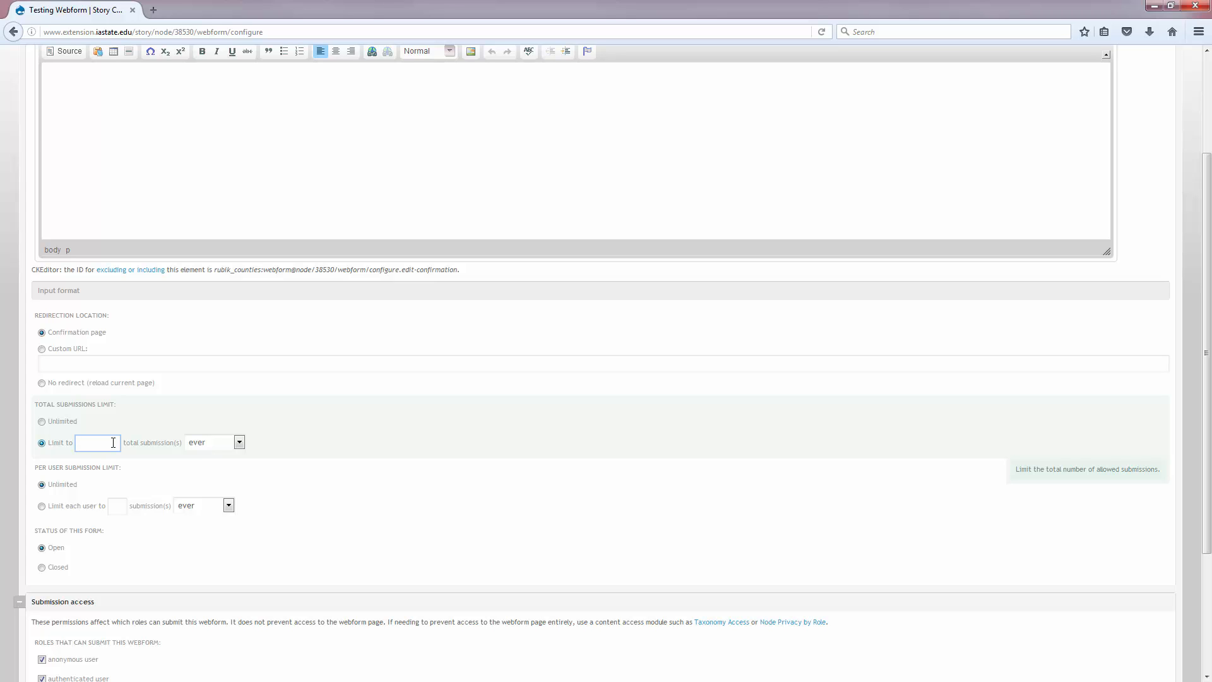
text(50)
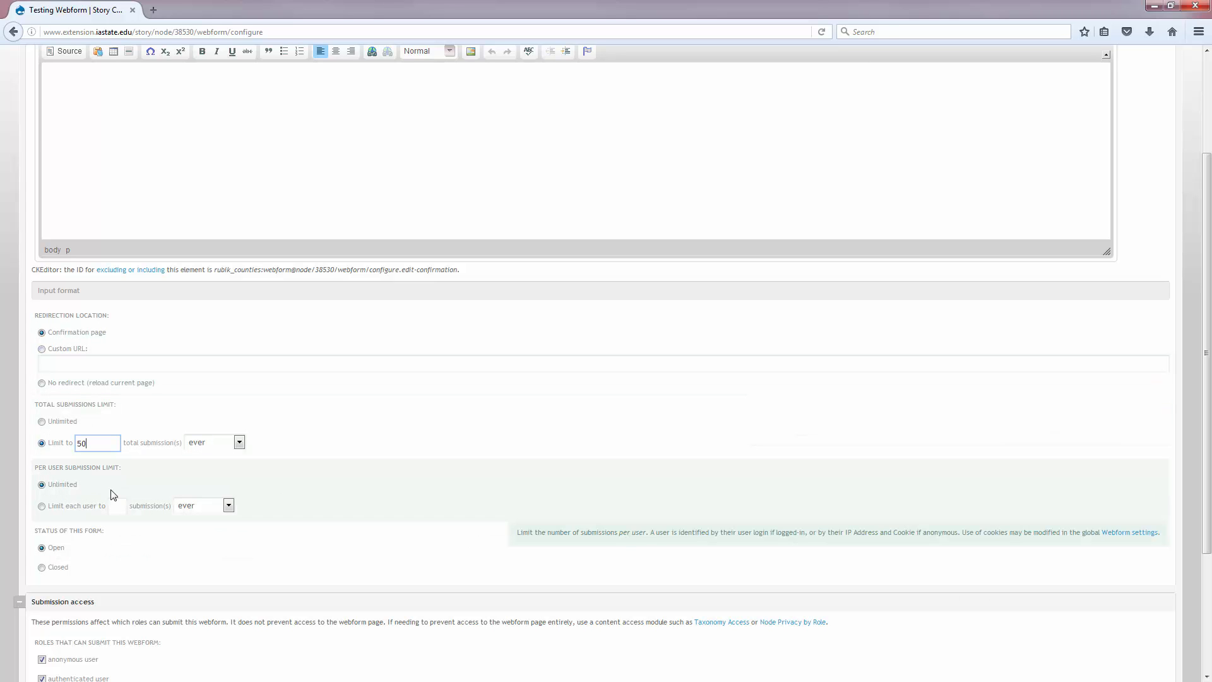
mouse_move(110, 478)
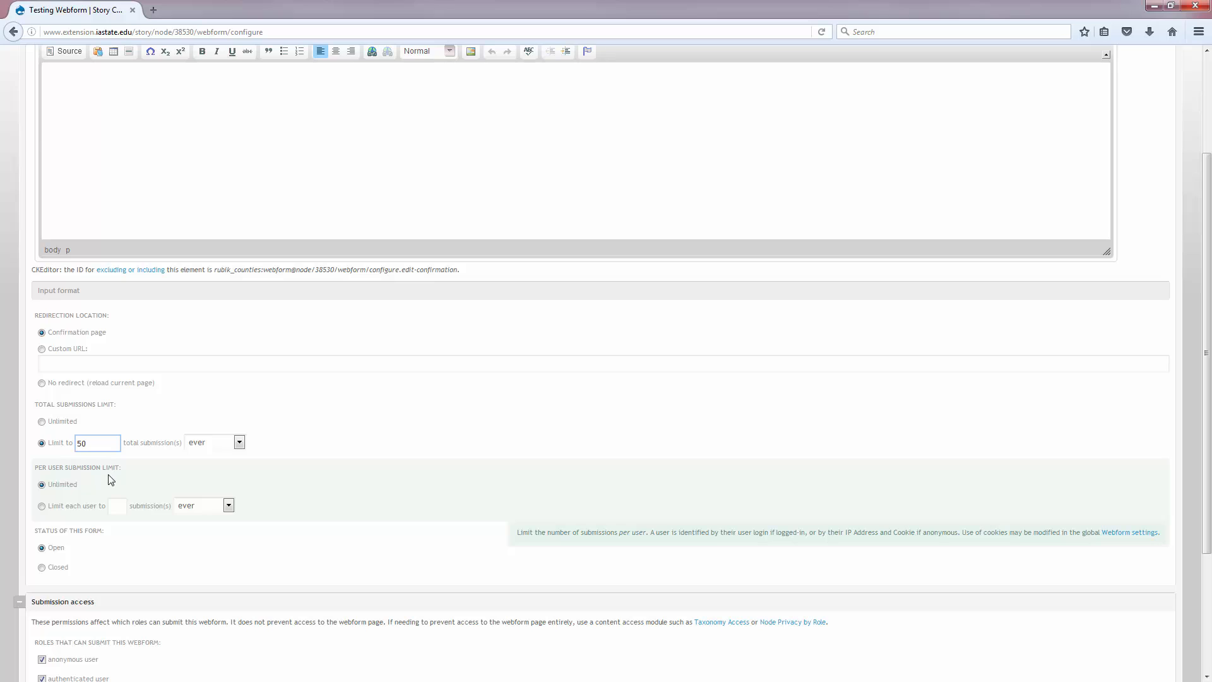
click(117, 505)
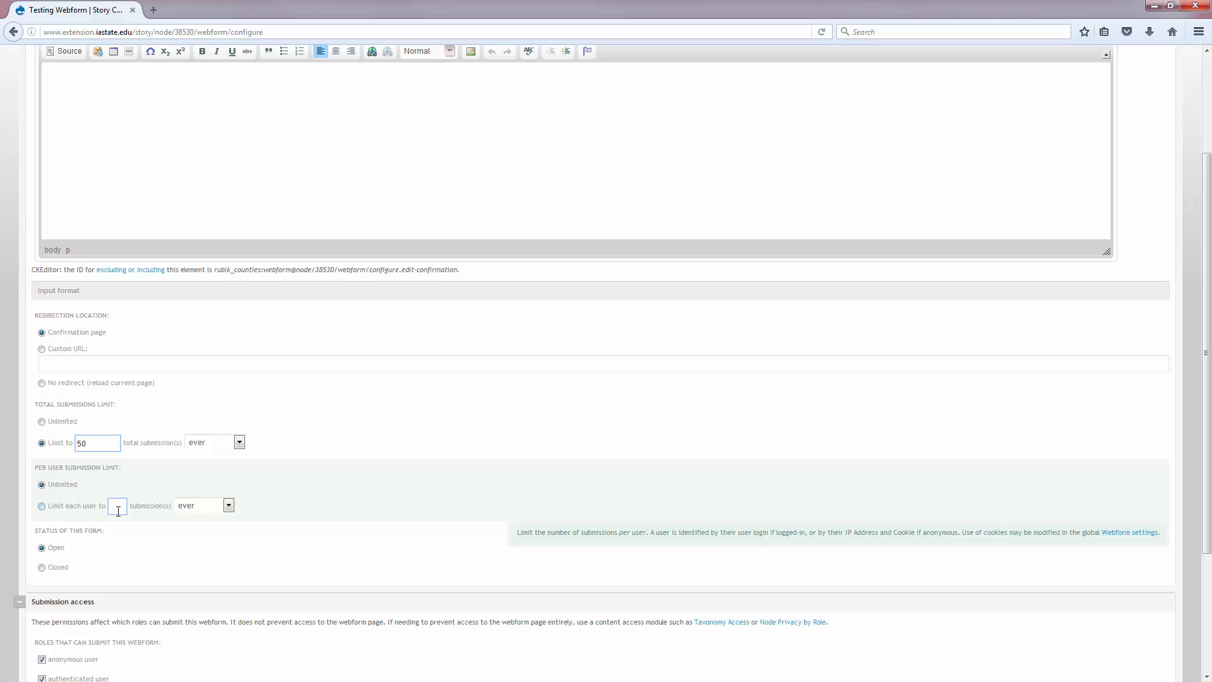
text(3)
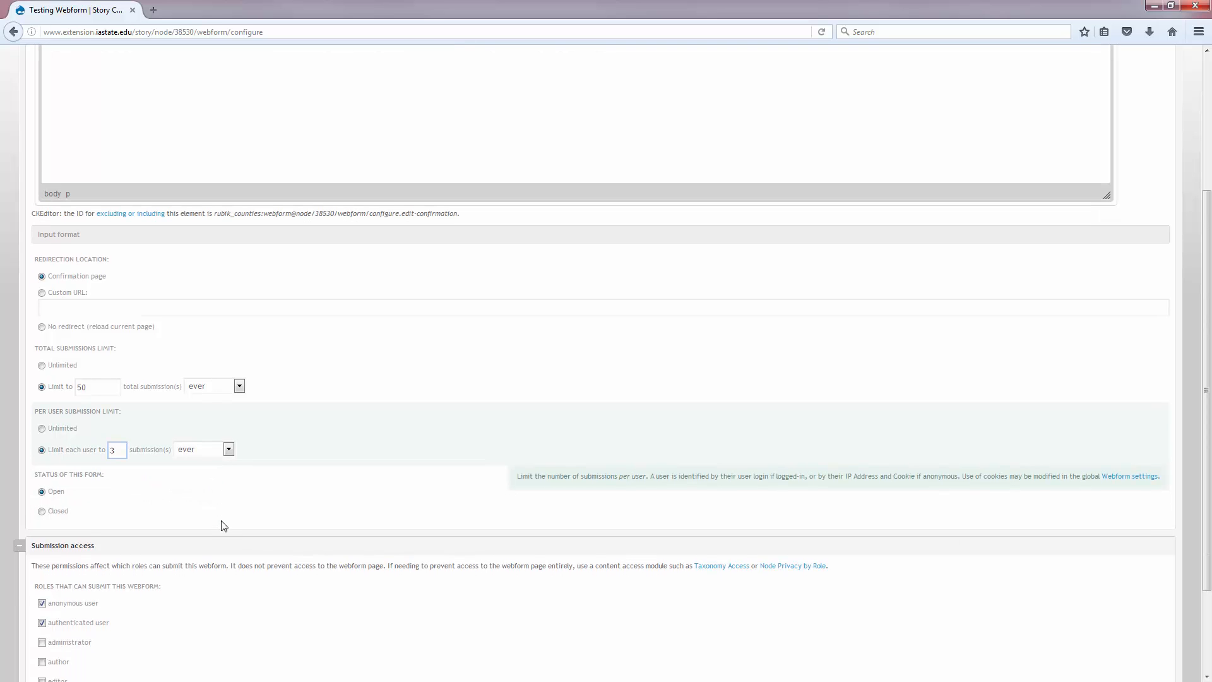
scroll(down, 3)
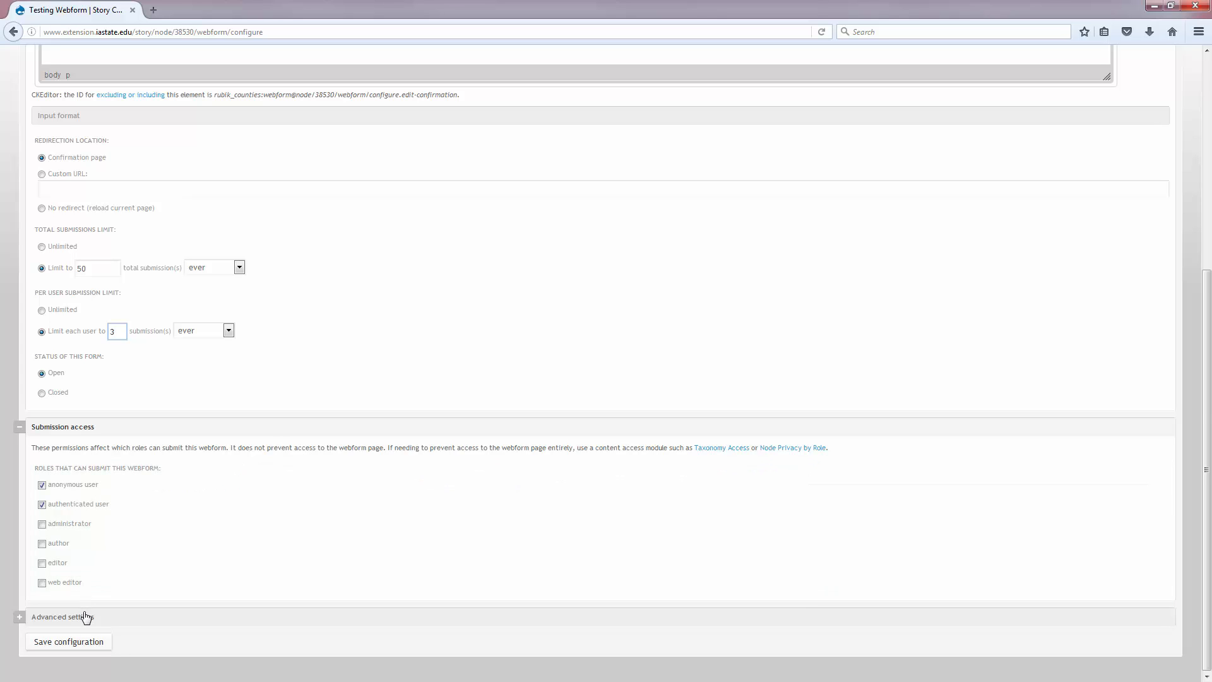
Set the submit button text to 'Go' in Advanced settings and save the configuration
click(62, 616)
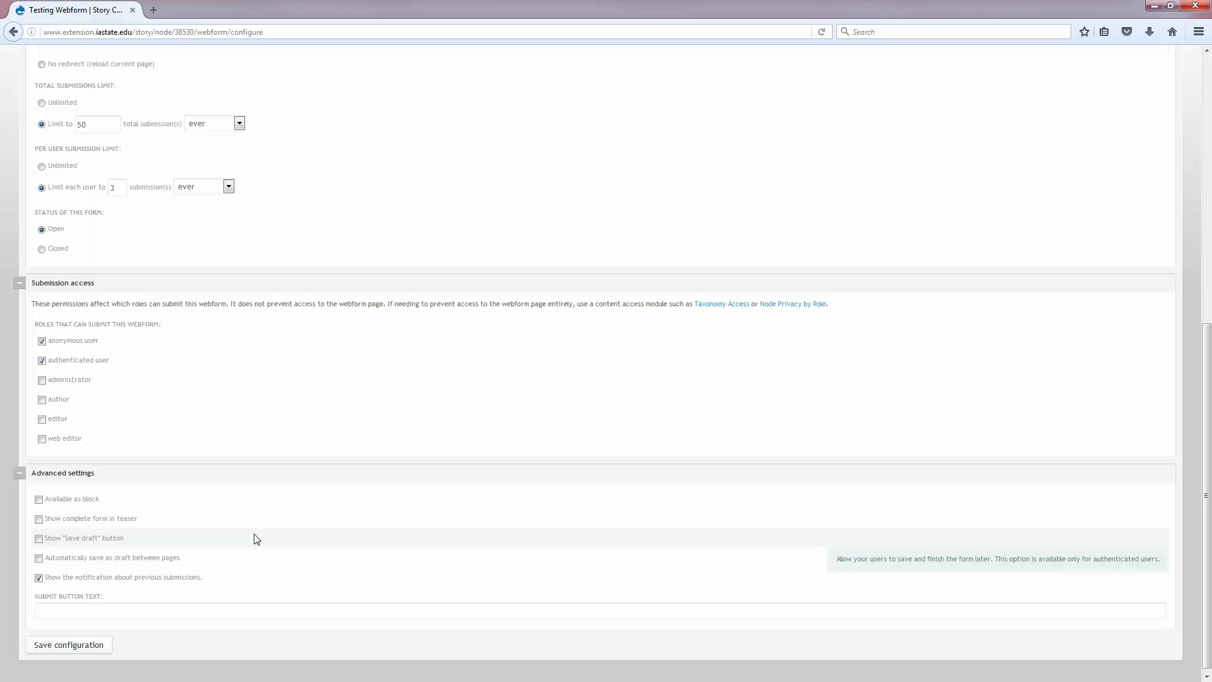
click(232, 610)
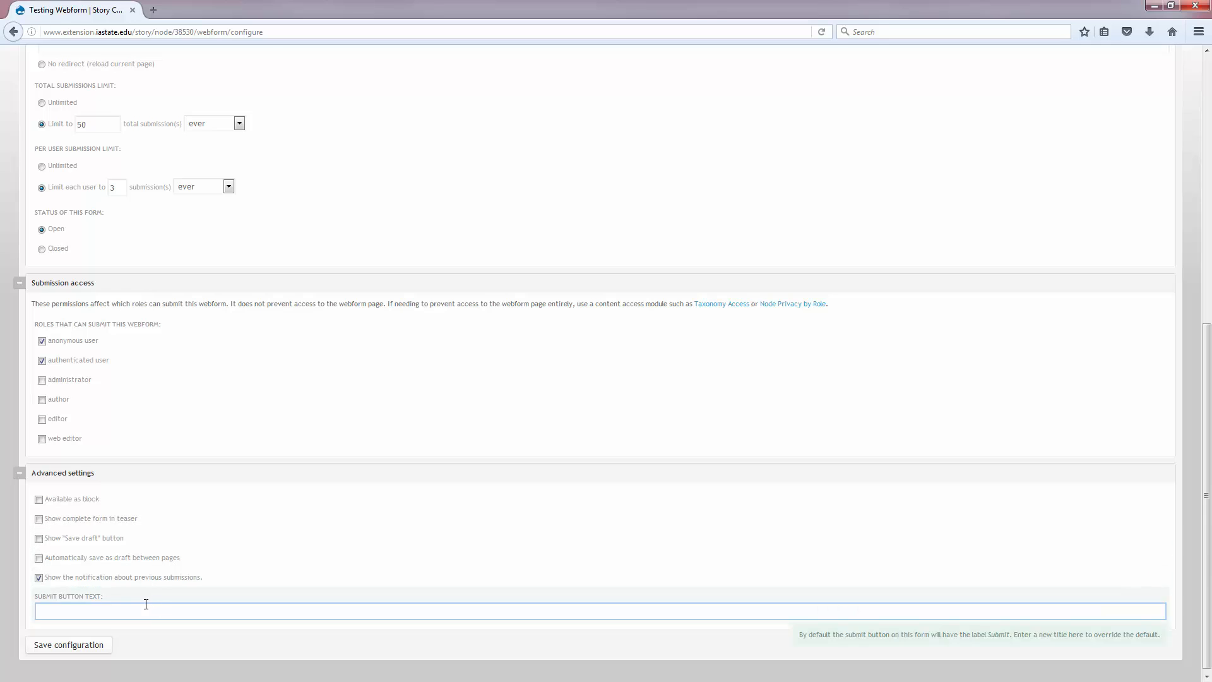
text(Go)
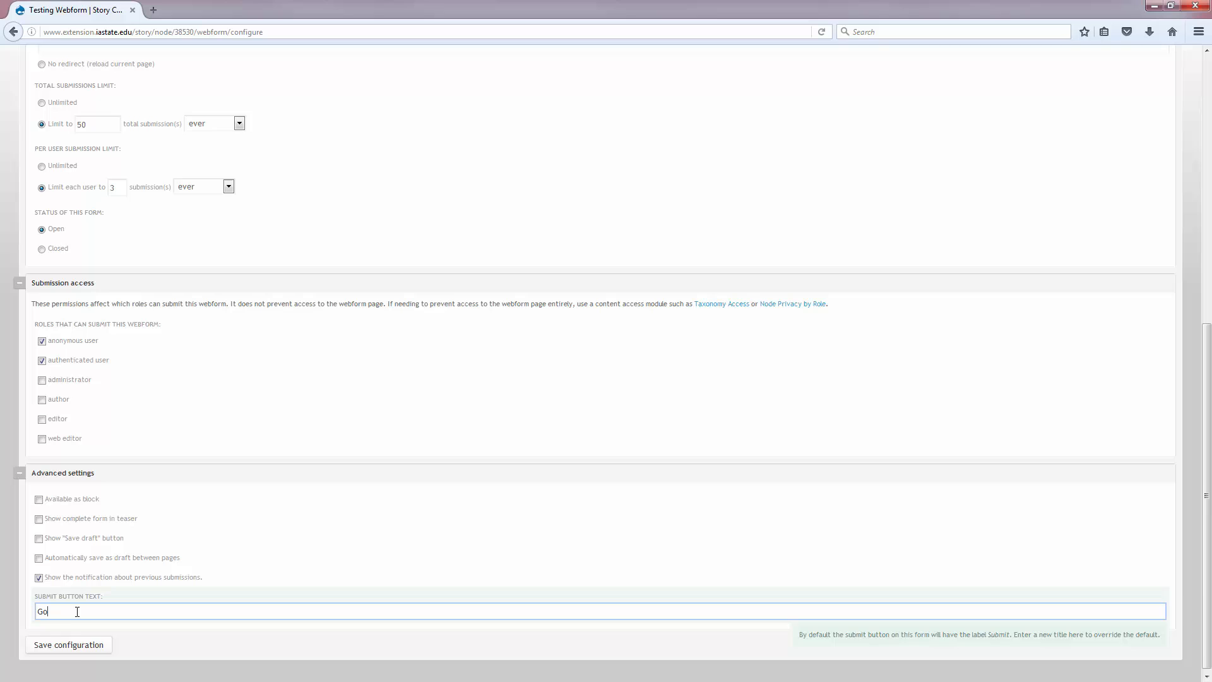
click(69, 644)
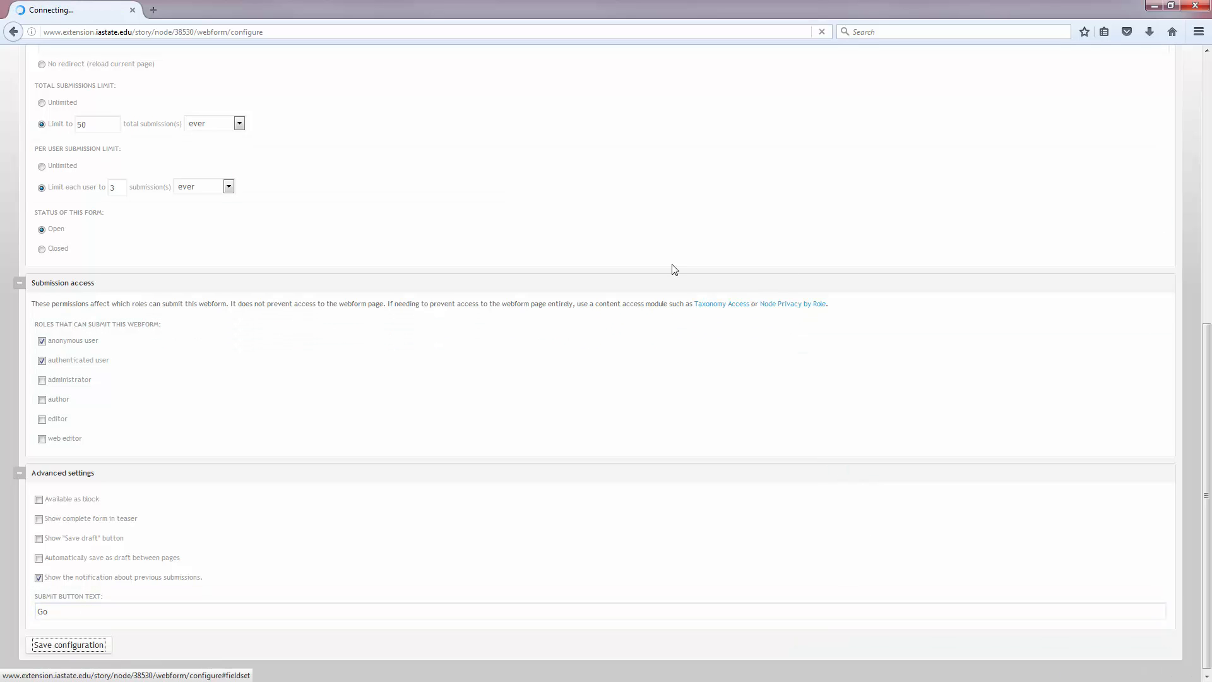
click(68, 644)
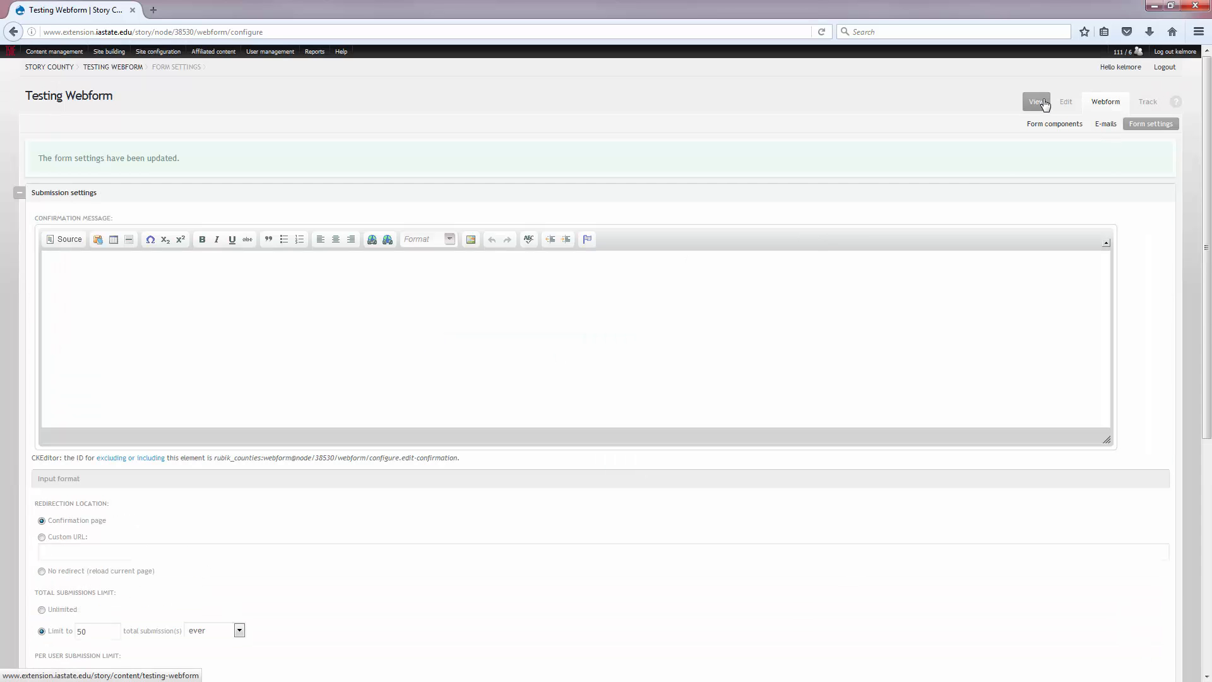
View the Testing Webform with its Go button, then move to its edit page
click(1036, 101)
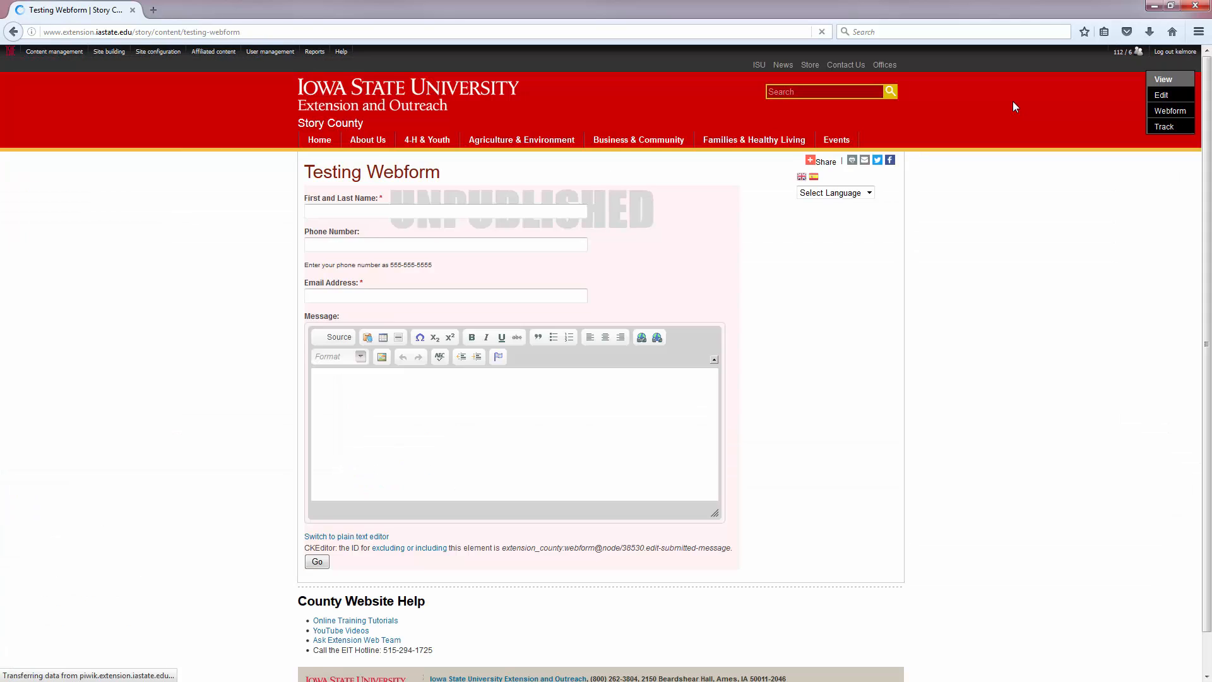
click(316, 561)
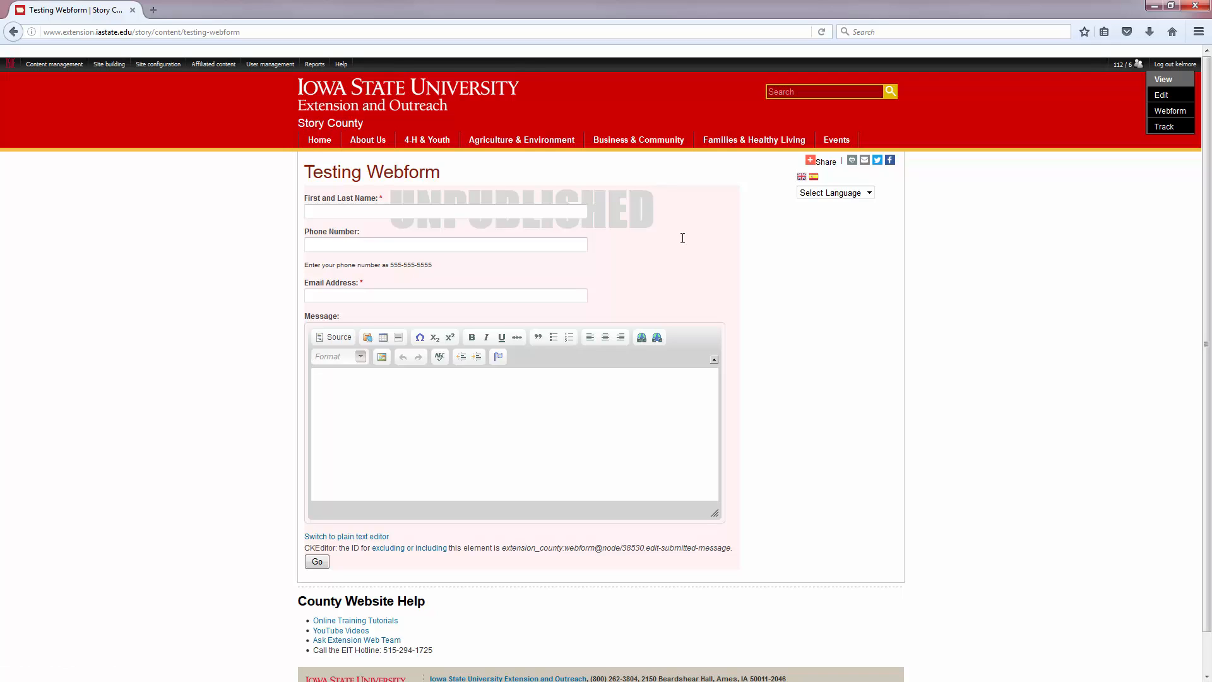
mouse_move(322, 529)
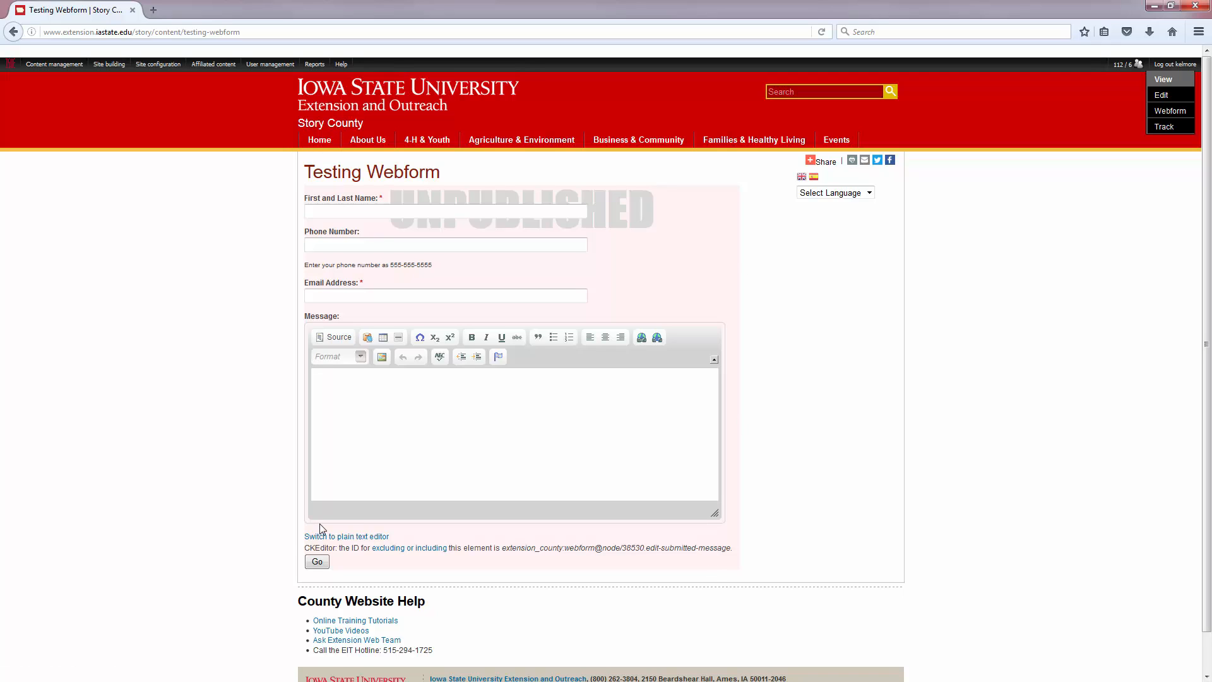
mouse_move(435, 464)
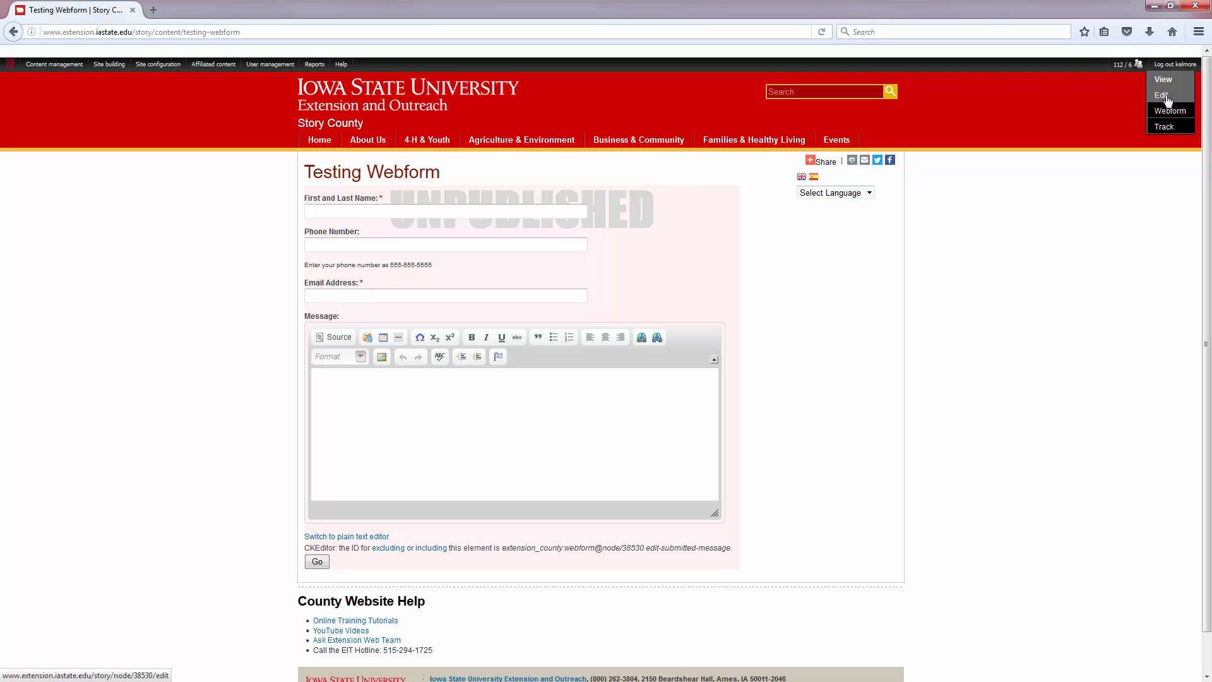
click(1161, 95)
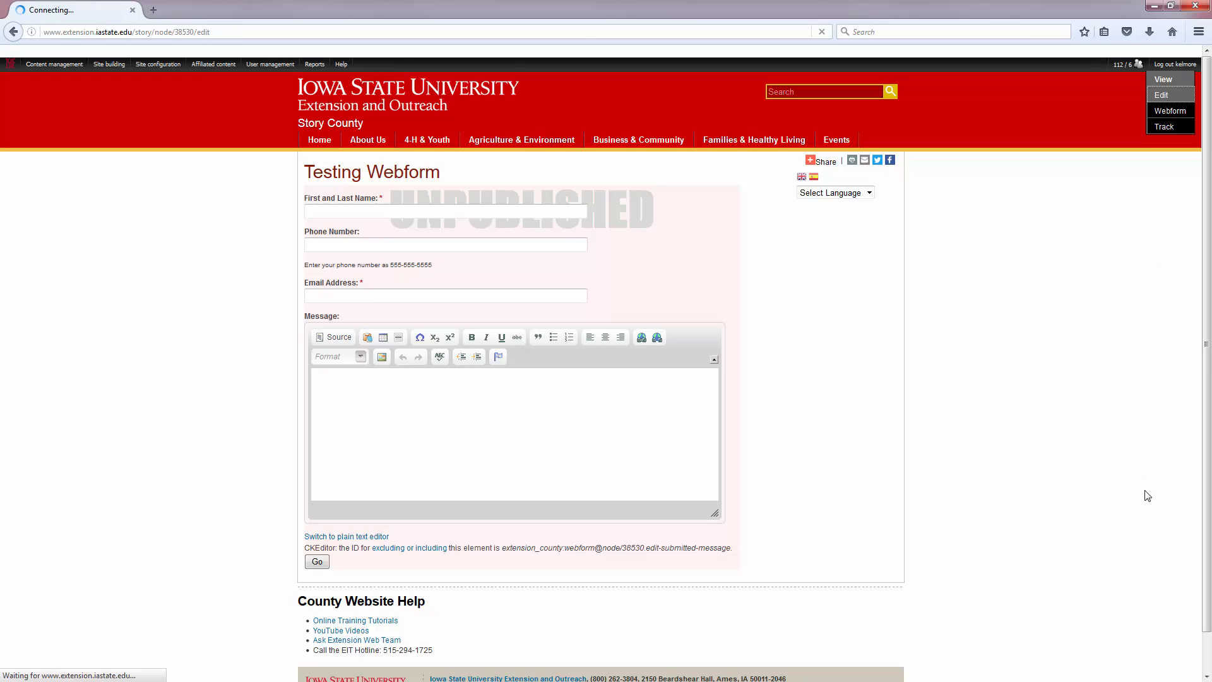
click(1170, 94)
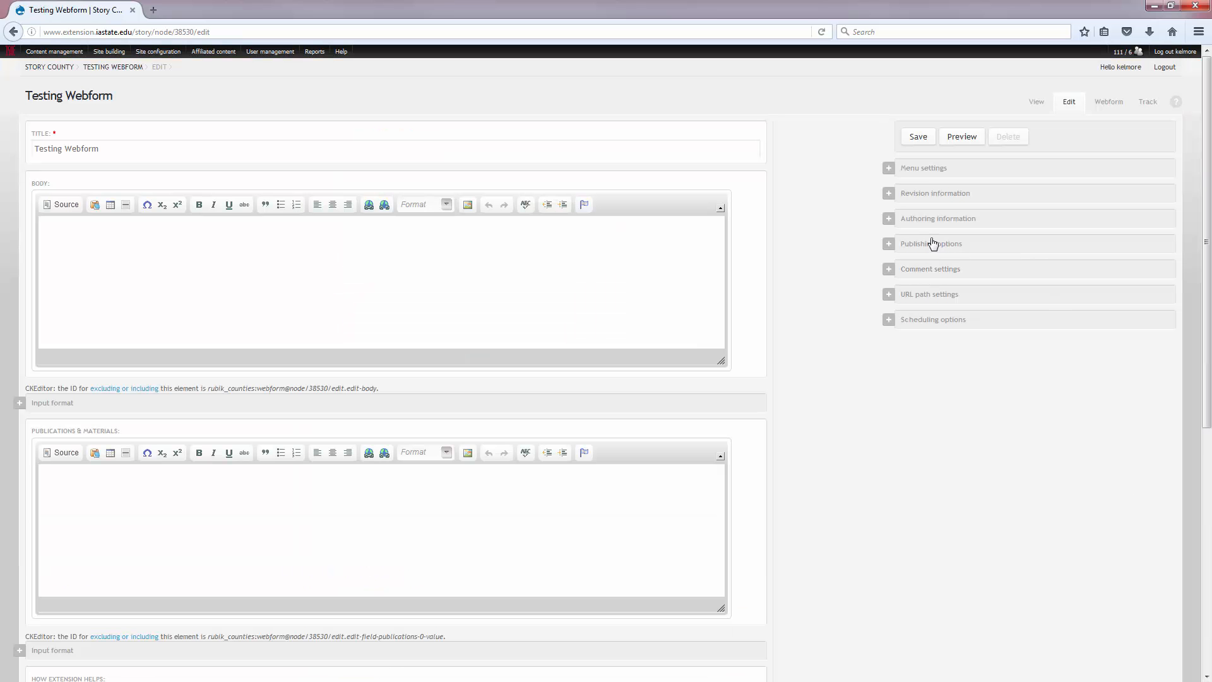
click(930, 244)
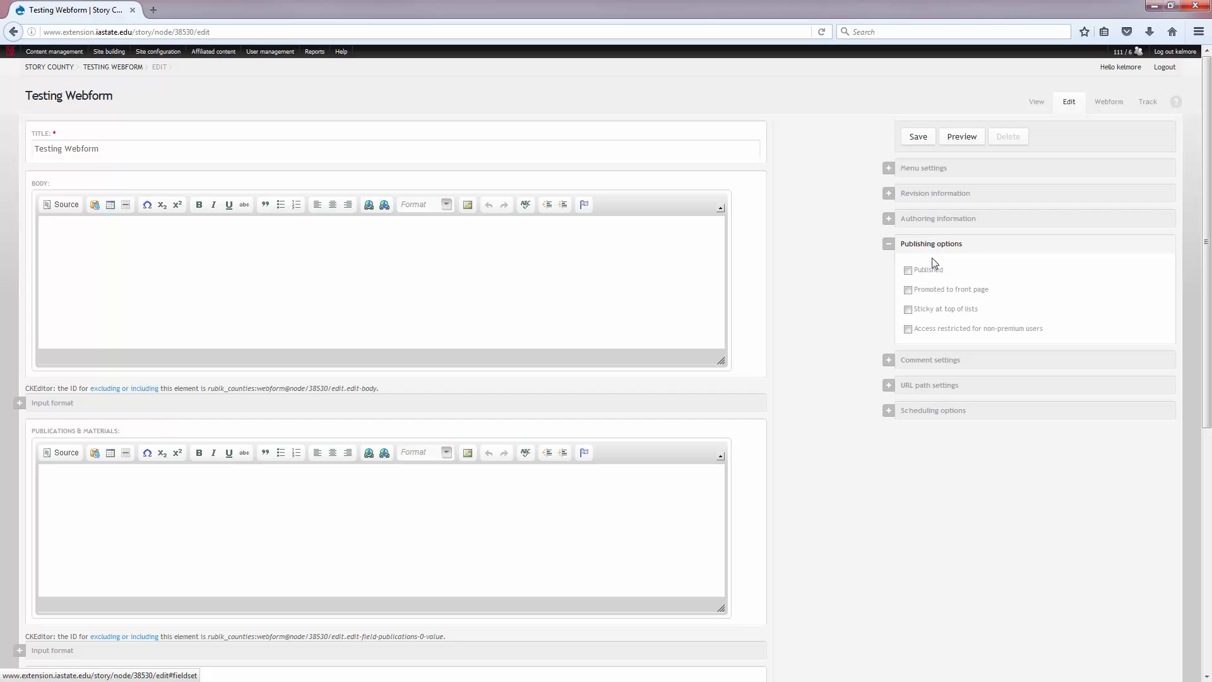
click(908, 269)
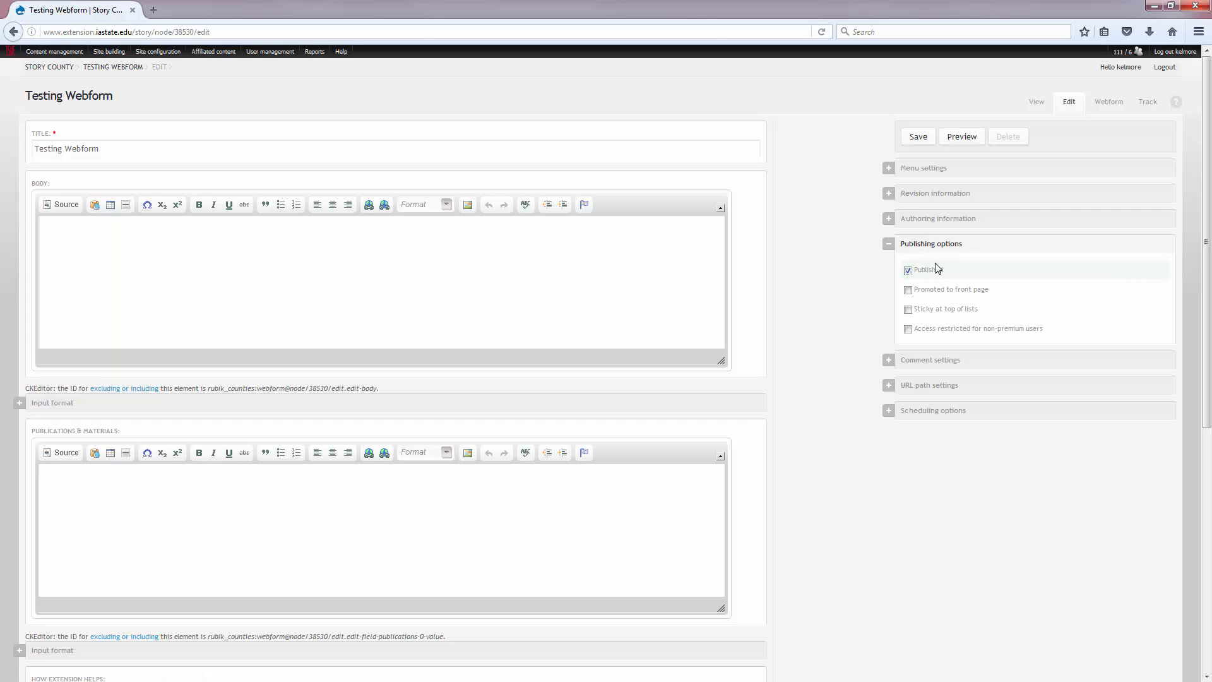
mouse_move(889, 279)
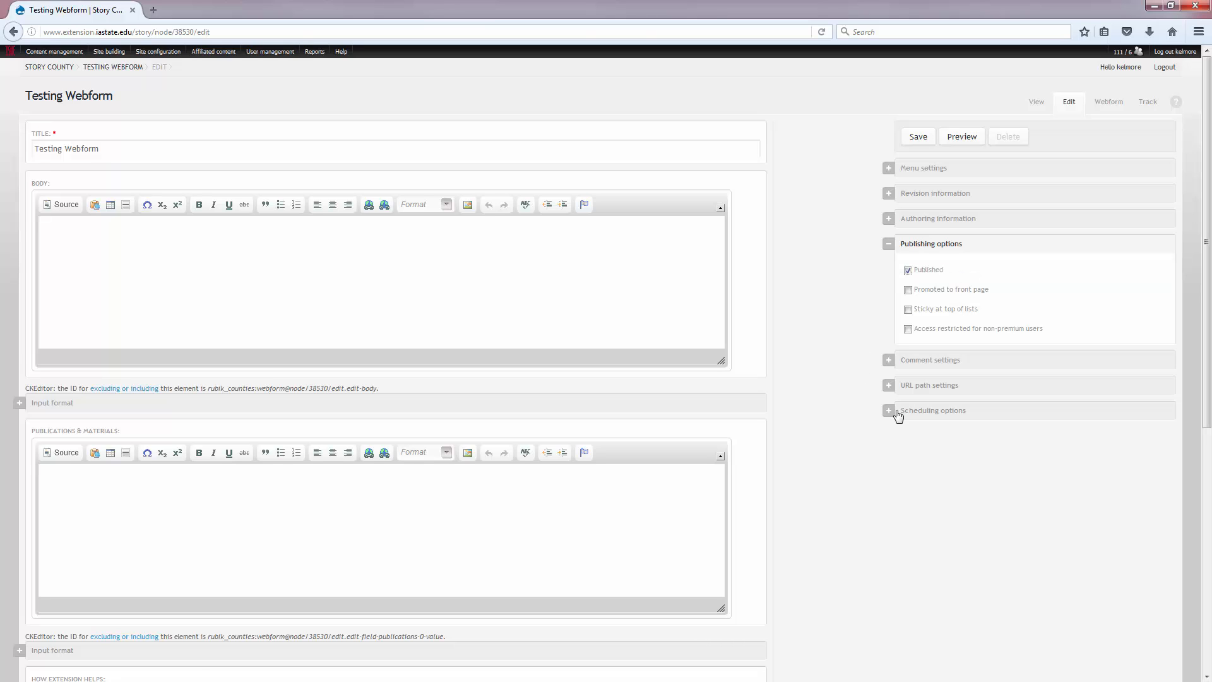
click(933, 410)
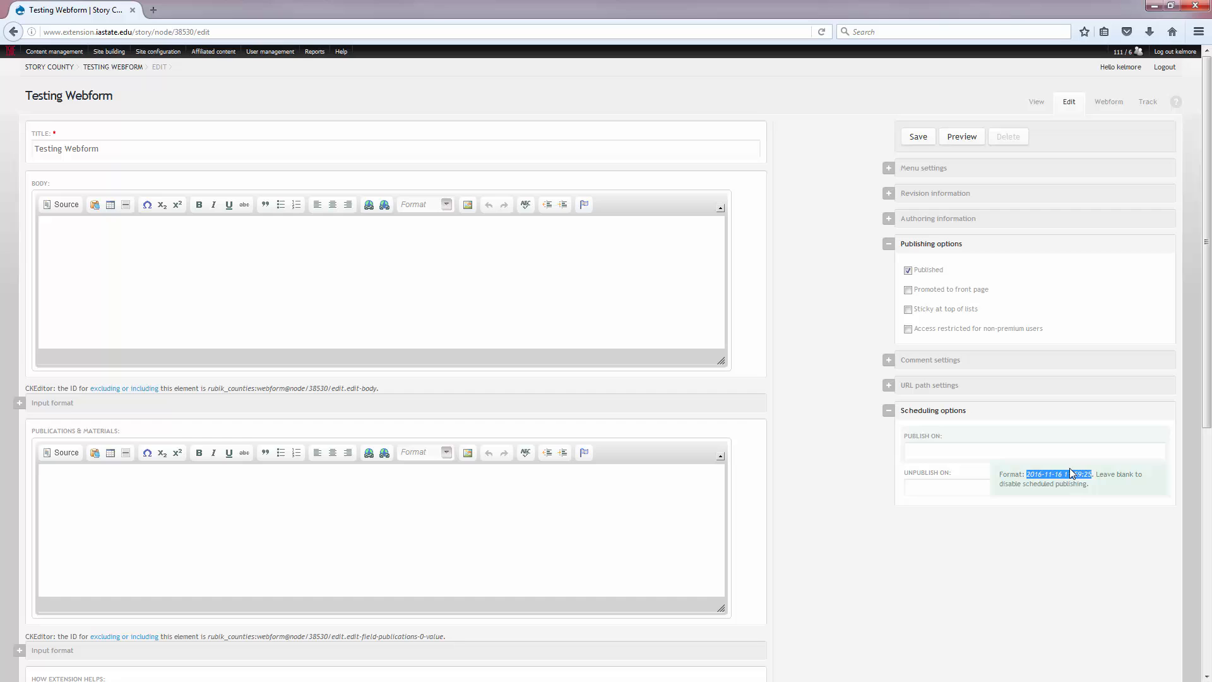
text(2016-11-16 11:59:25)
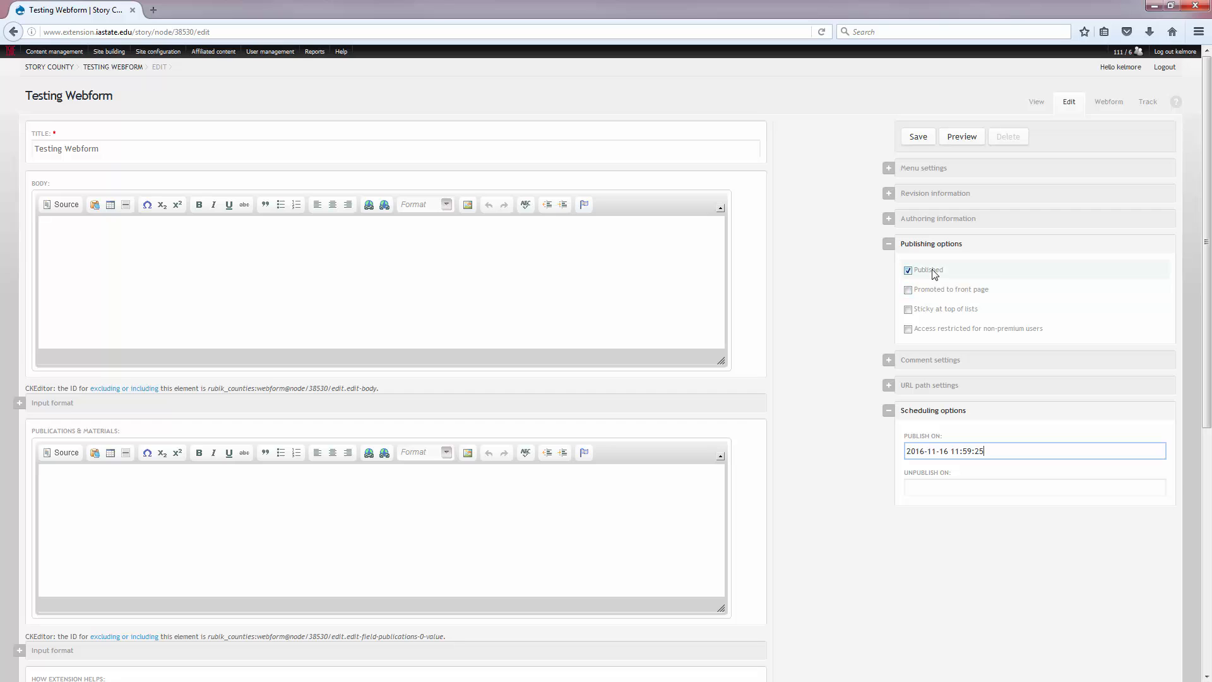
mouse_move(943, 304)
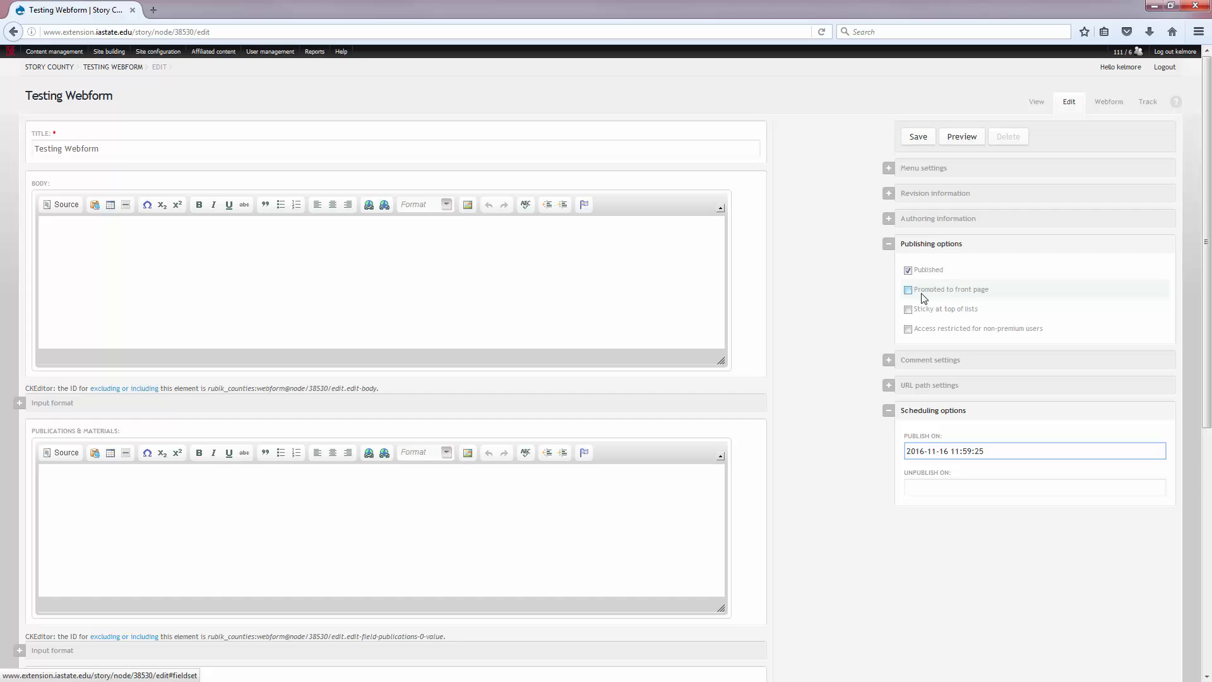
click(908, 270)
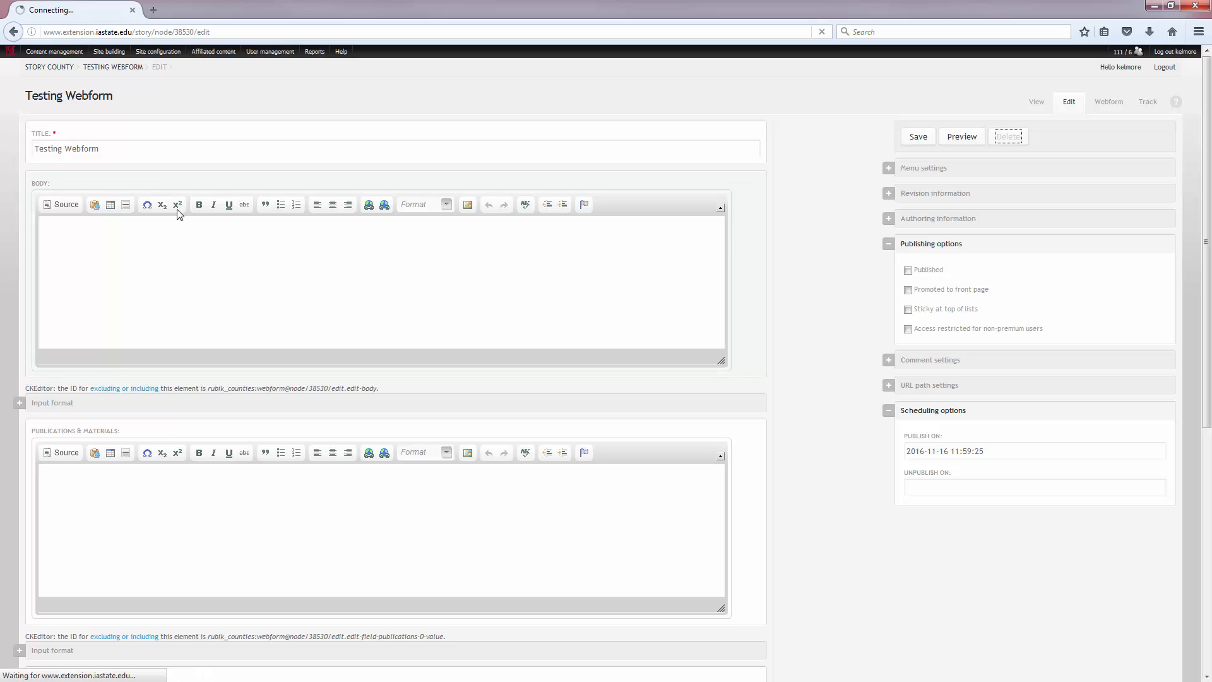
Clear the rejected past publish date and resave the Testing Webform
click(918, 136)
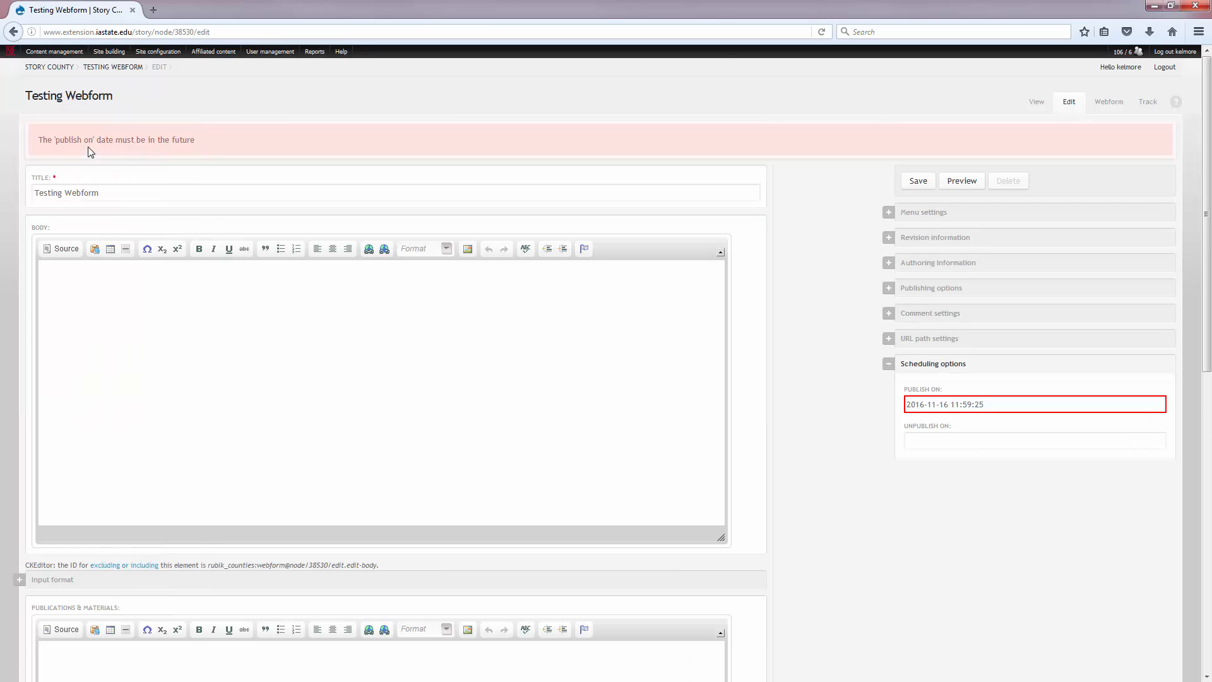
click(1034, 403)
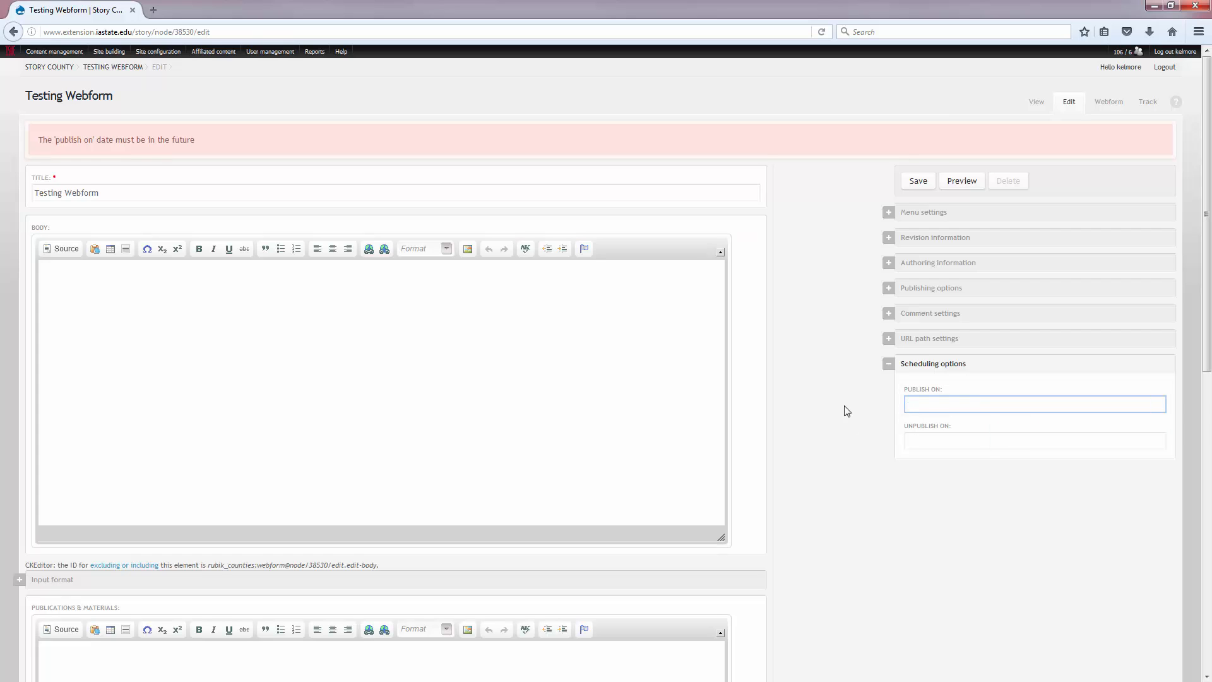
click(916, 180)
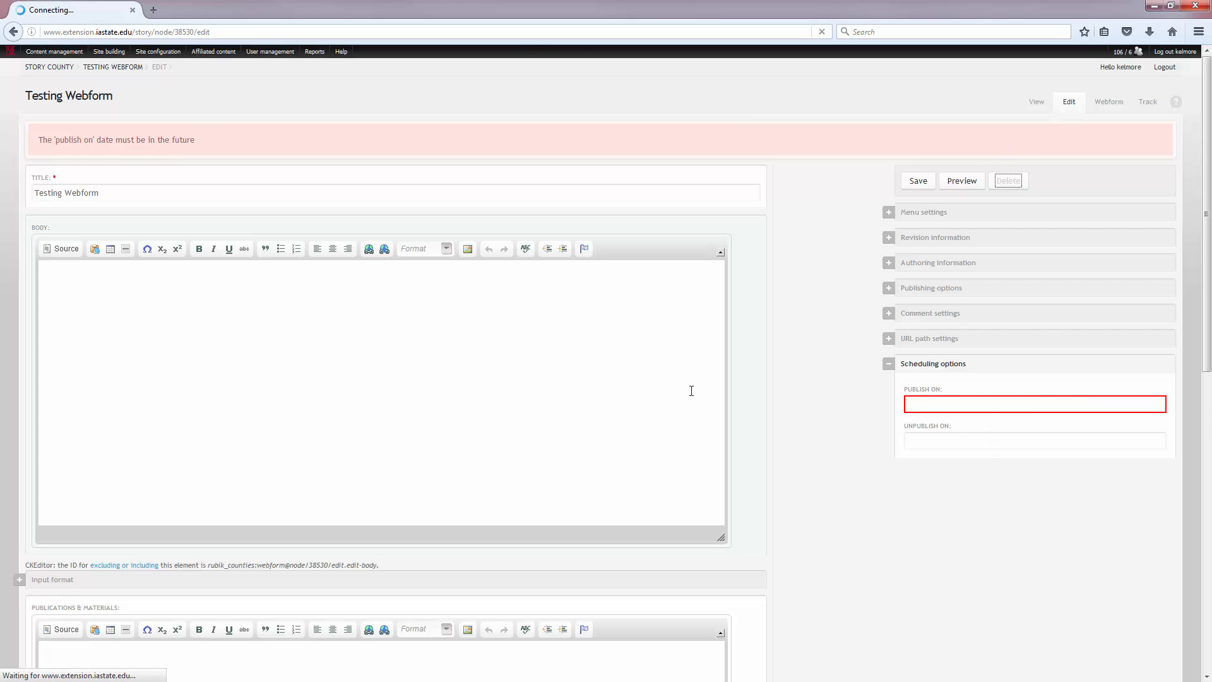